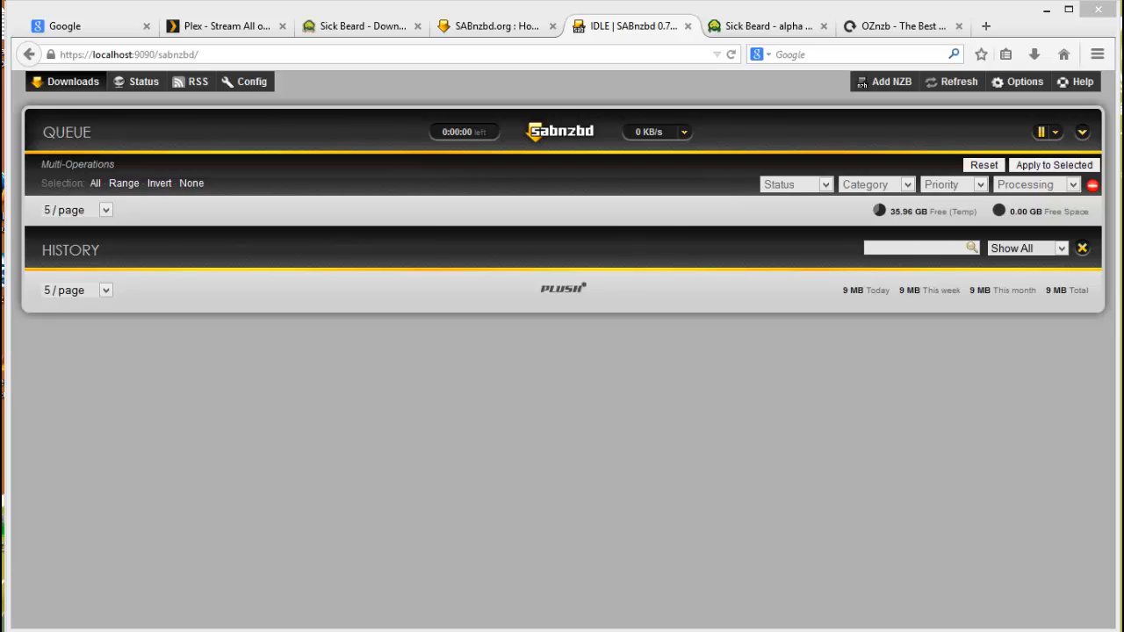
pyautogui.moveTo(1087, 302)
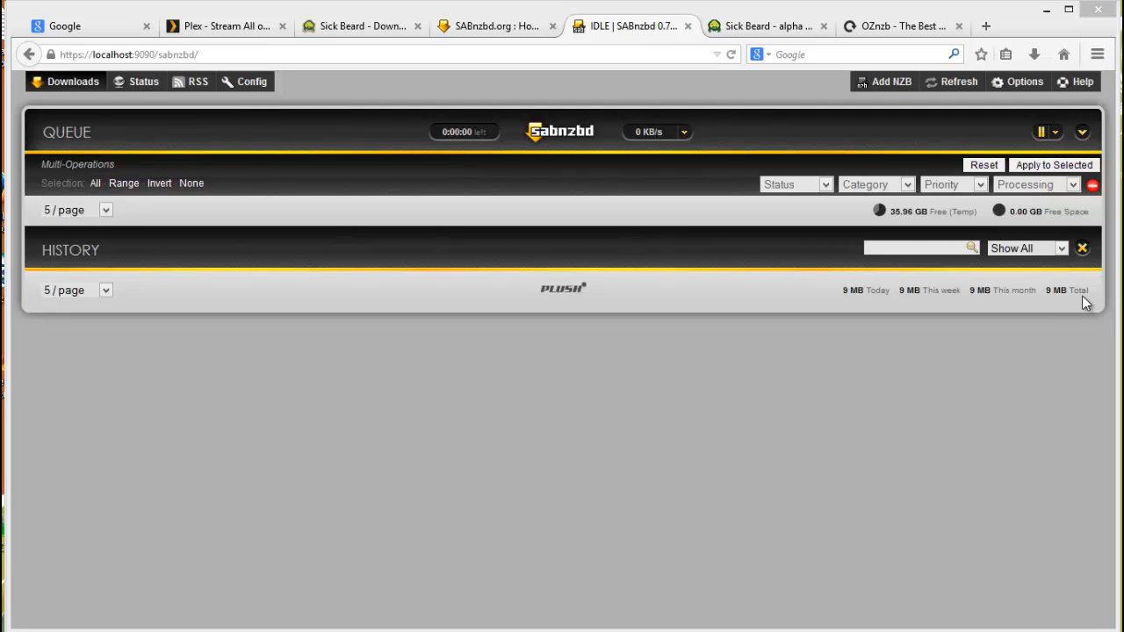
# - Show the Config overview page listing SABnzbd 0.7.17 and the config file path
pyautogui.click(253, 81)
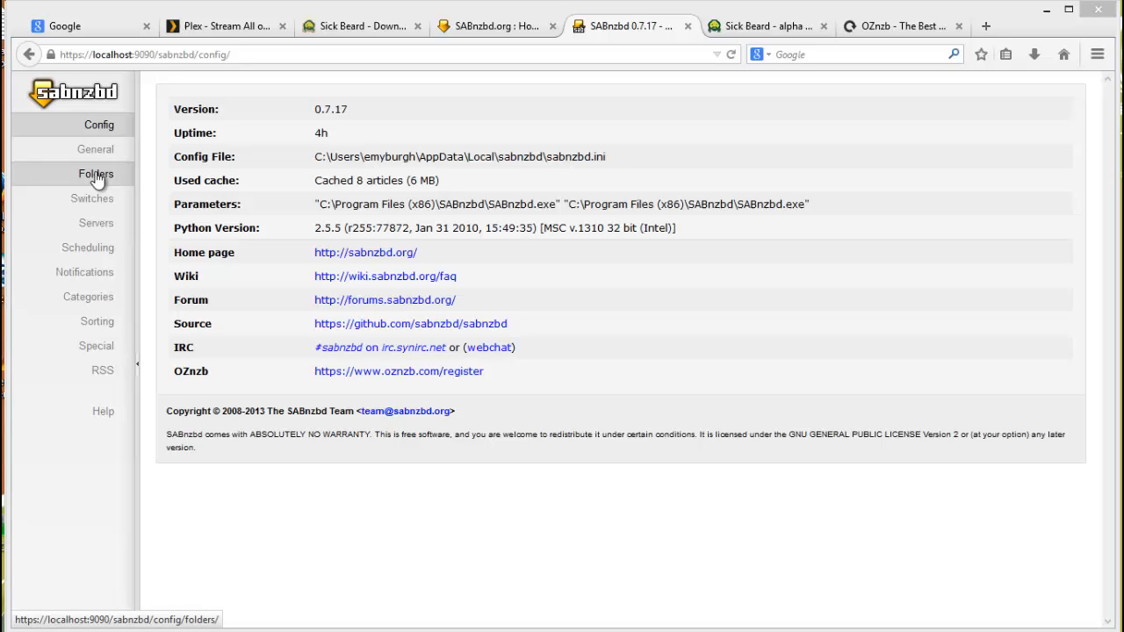
# - Show the User Folders settings and start editing the watched and post-processing scripts folder fields
pyautogui.click(94, 174)
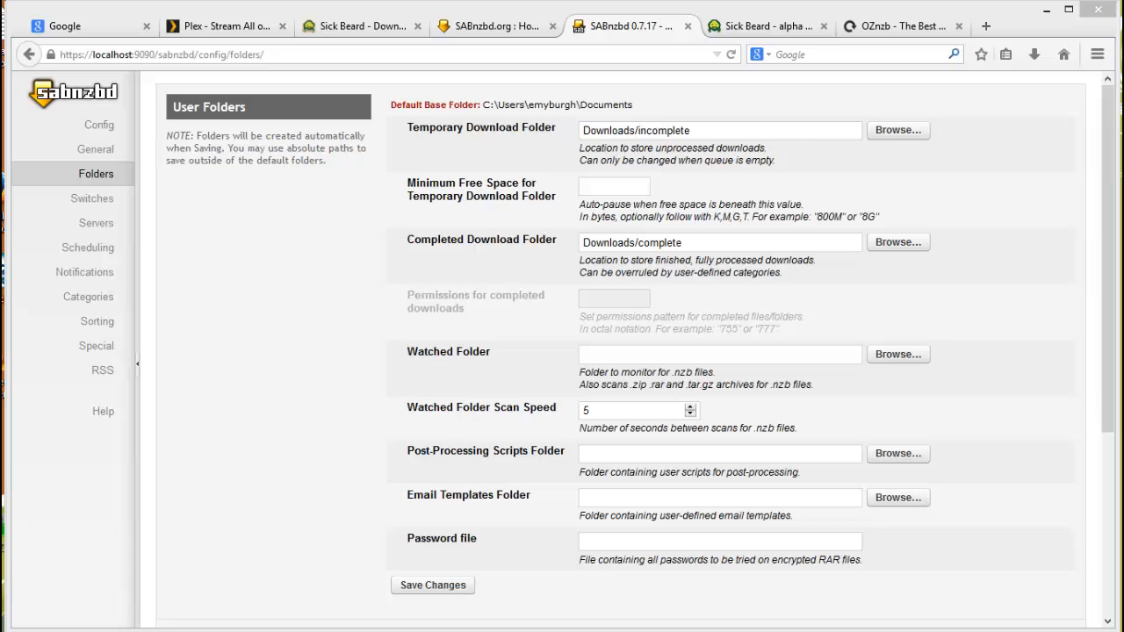
pyautogui.click(719, 354)
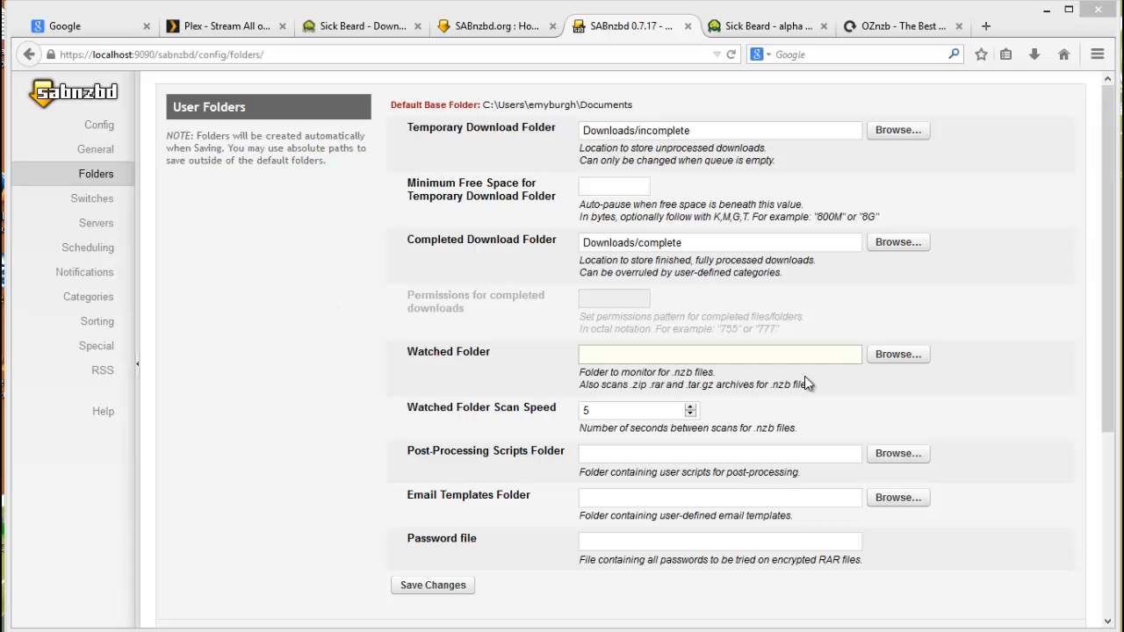
pyautogui.click(721, 355)
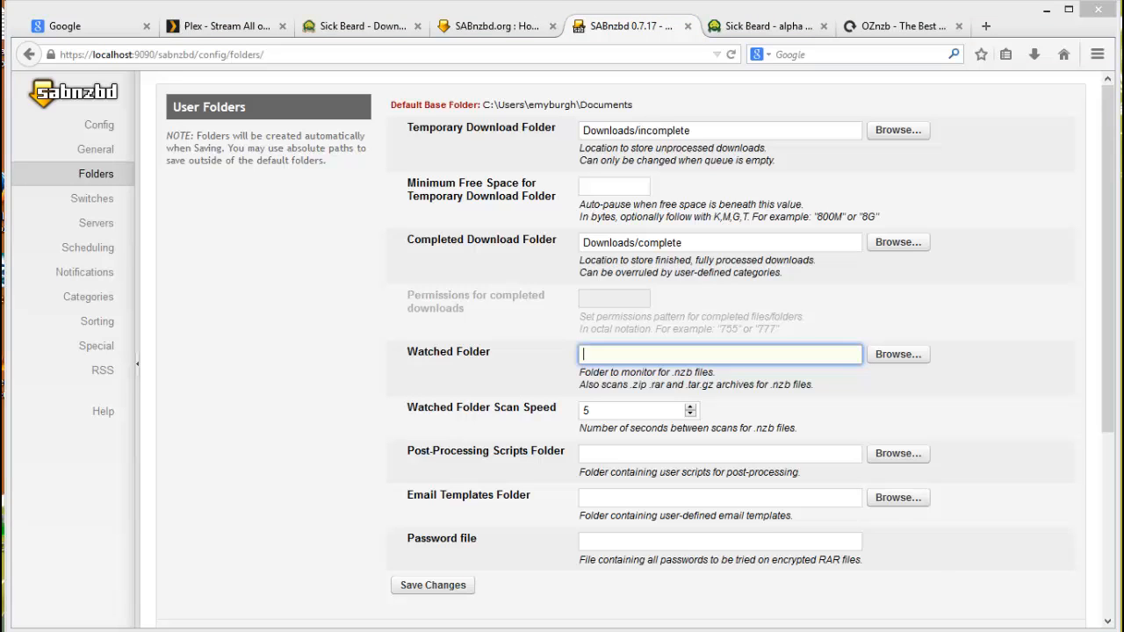
pyautogui.click(721, 453)
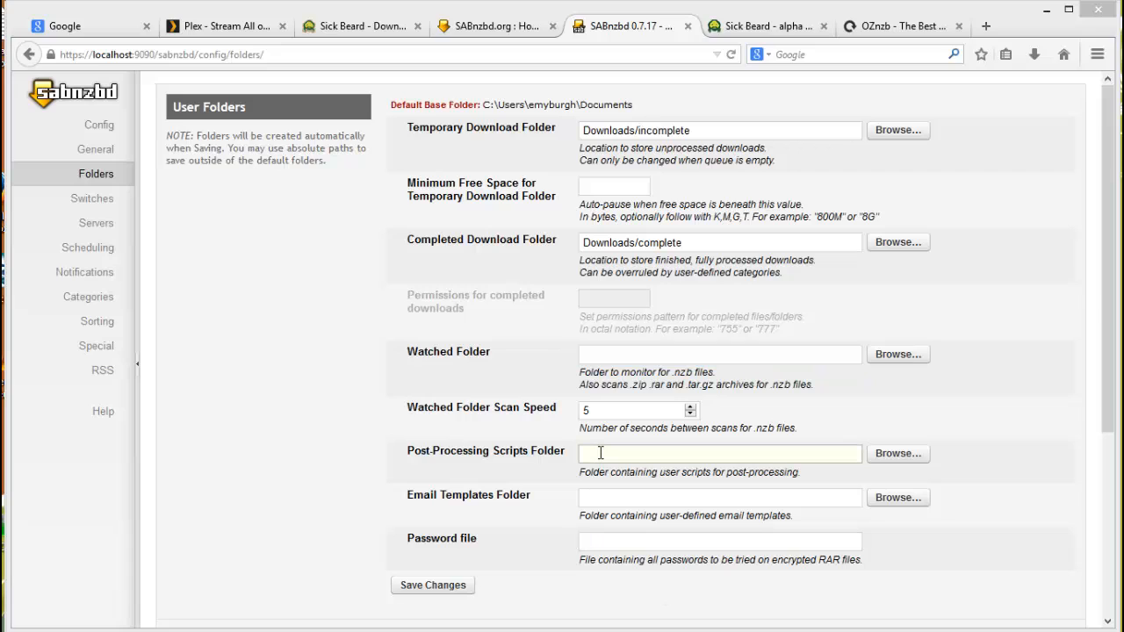
pyautogui.click(721, 454)
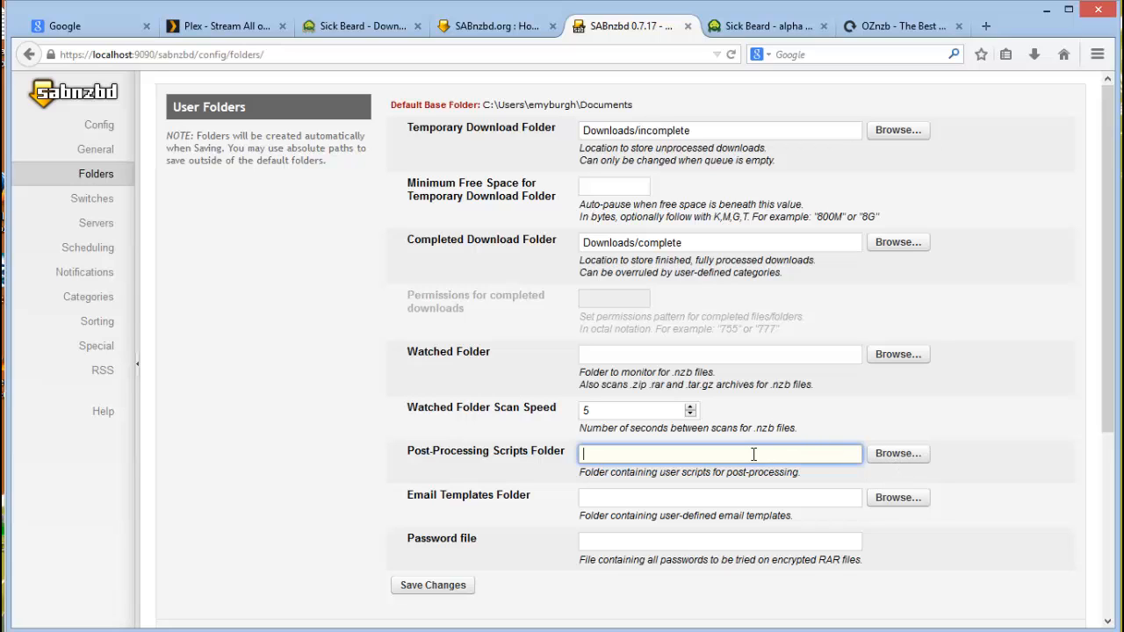
# - Set the post-processing scripts folder to D:\install files\Sickbeard\autoProcessTV
pyautogui.write('D:\\install files\\Sickbeard\\autoProcessTV')
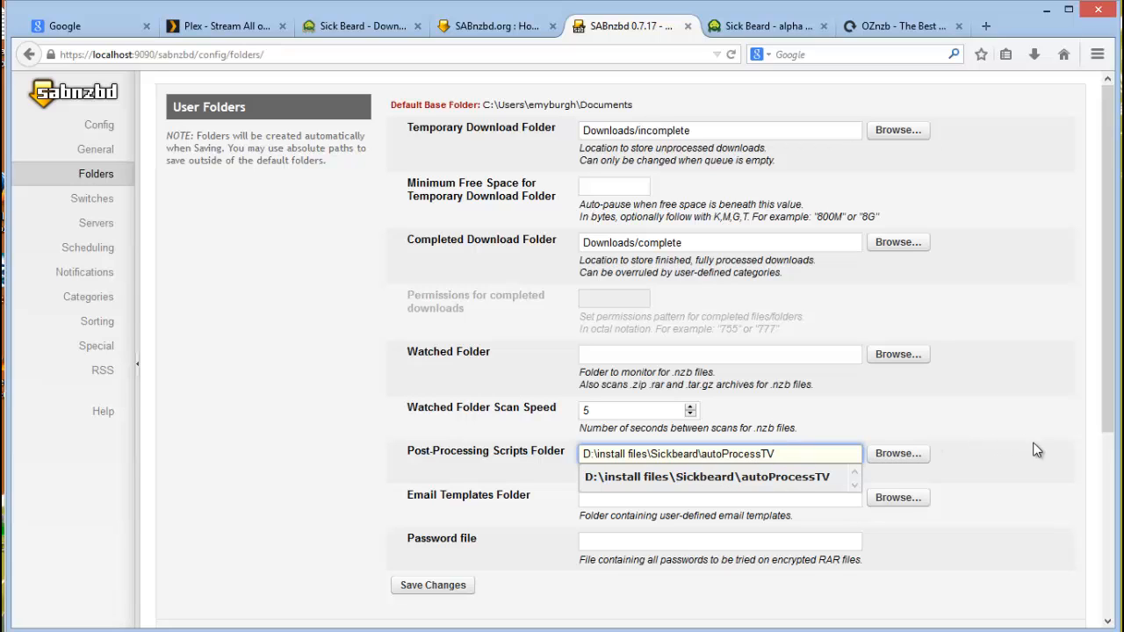
pyautogui.click(721, 497)
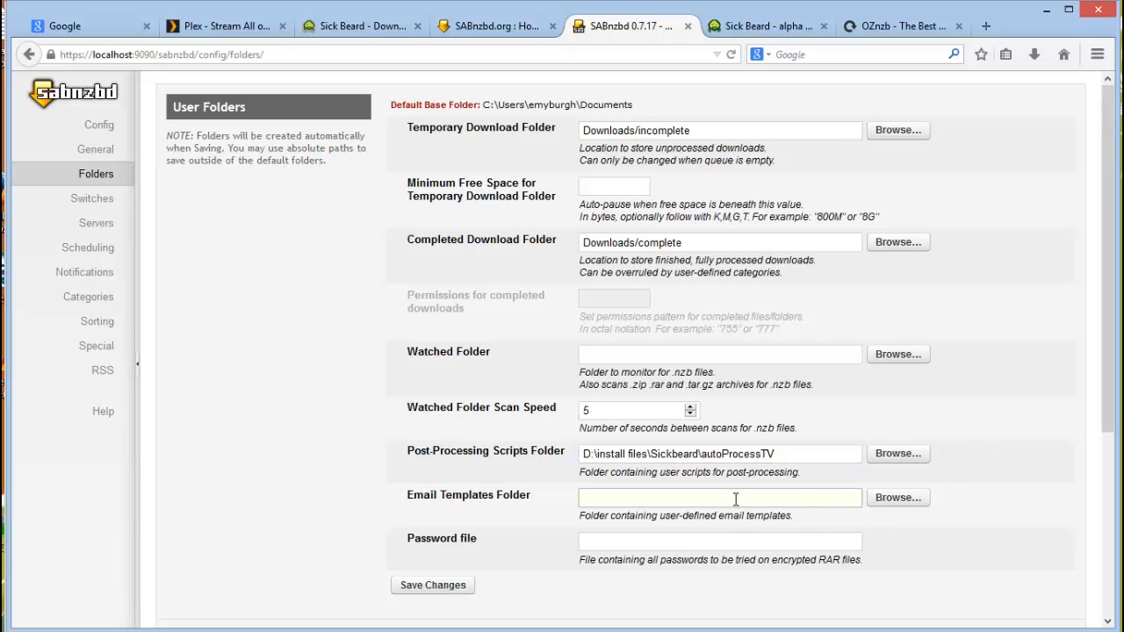
# - Set the password file to D:\install files\Sickbeard\autoProcessTV\NZBpasswordList.txt and save the folder settings
pyautogui.click(719, 542)
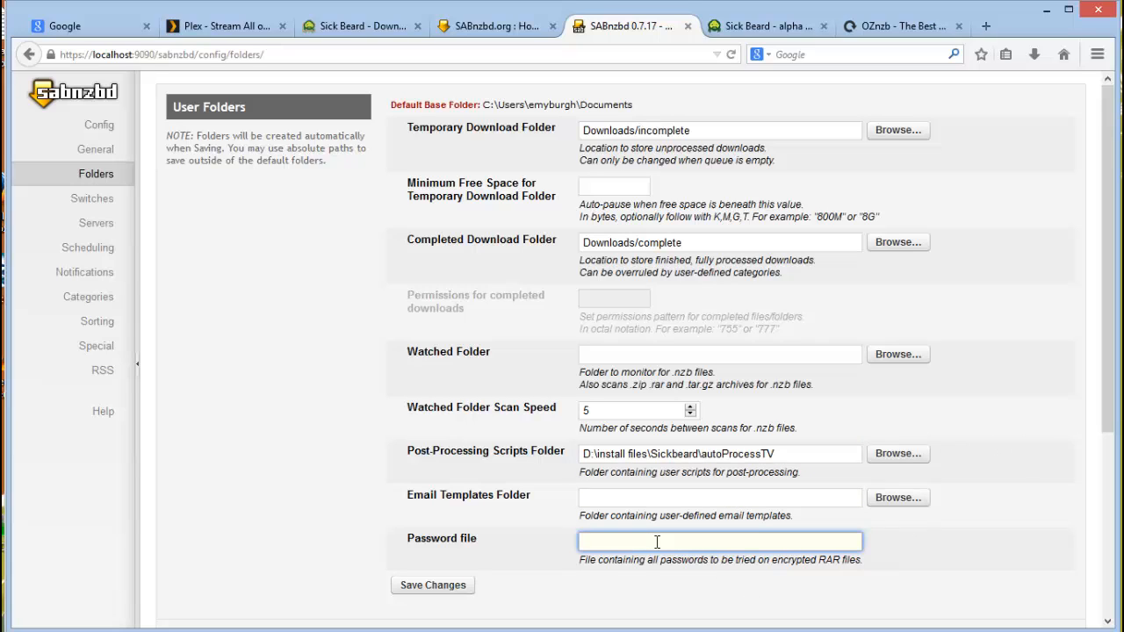
pyautogui.moveTo(685, 564)
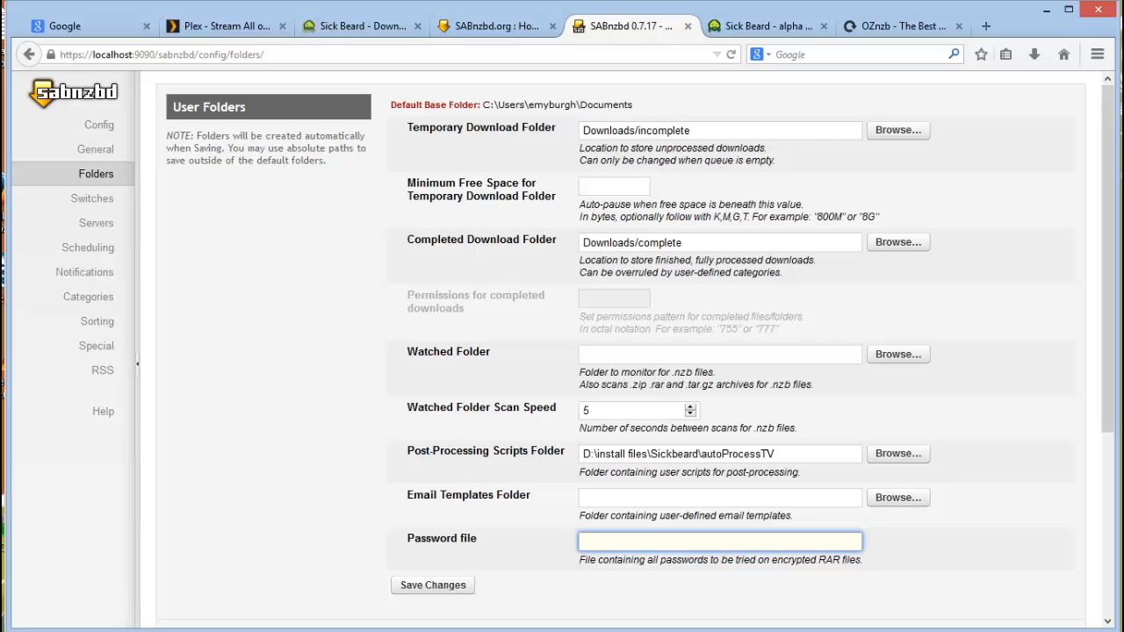
pyautogui.click(719, 541)
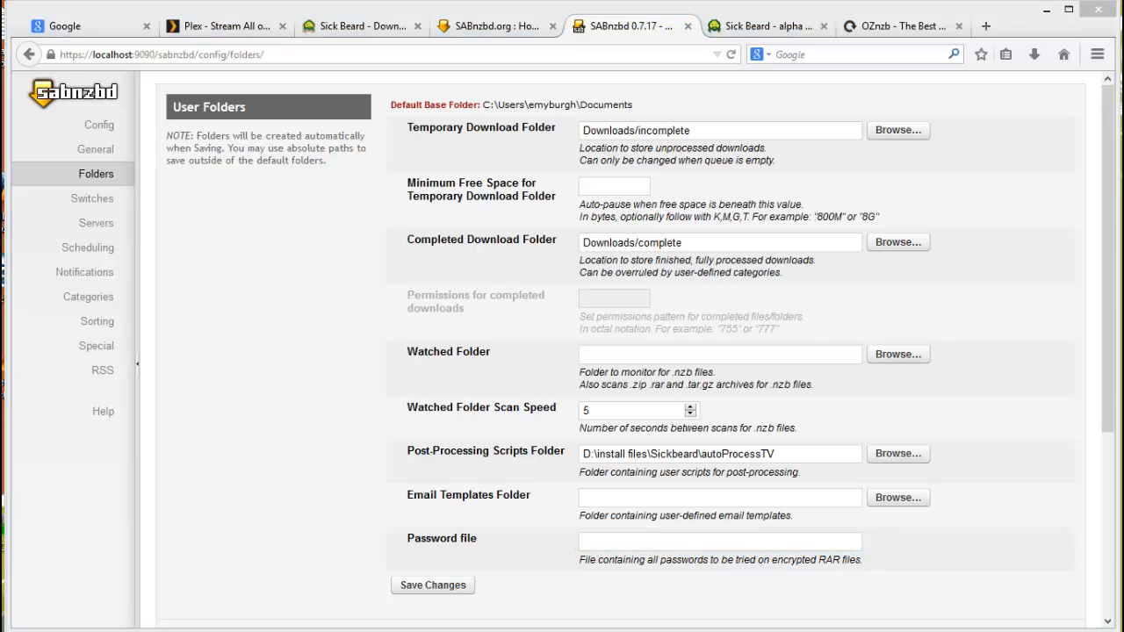
pyautogui.click(719, 541)
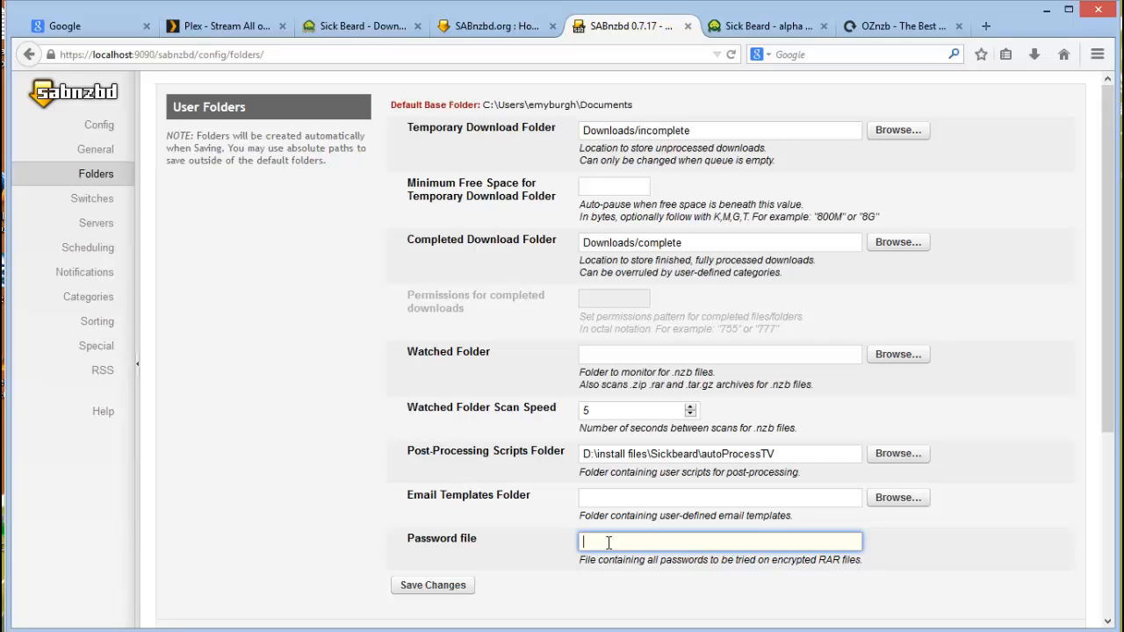
pyautogui.write('D:\\install files\\Sickbeard\\autoProcessTV\\NZBpasswordList.txt')
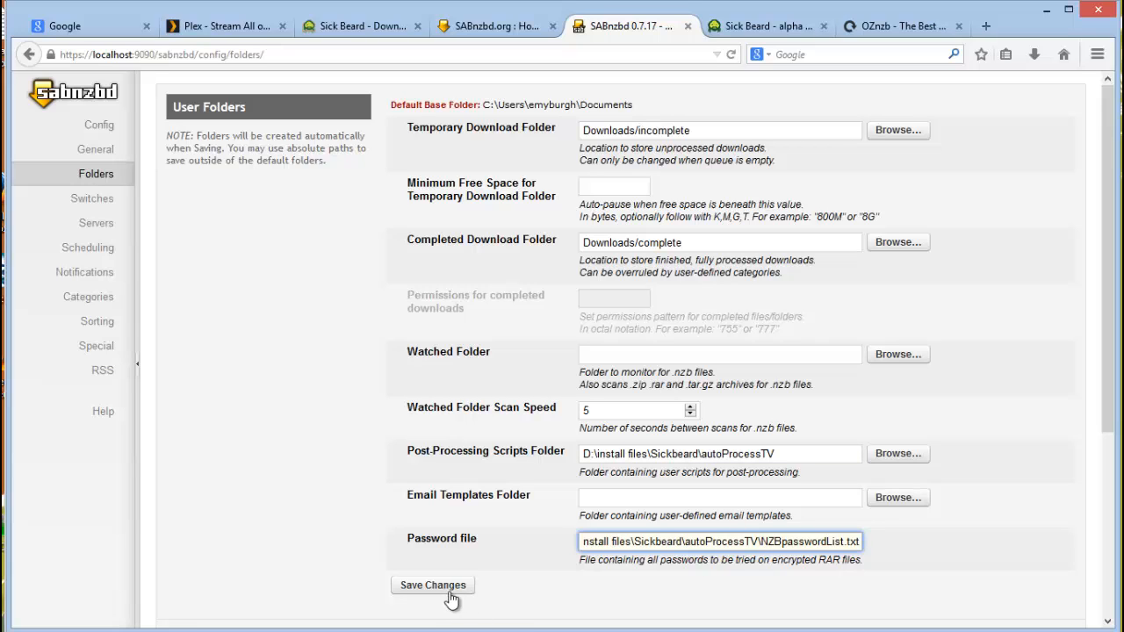
pyautogui.click(432, 585)
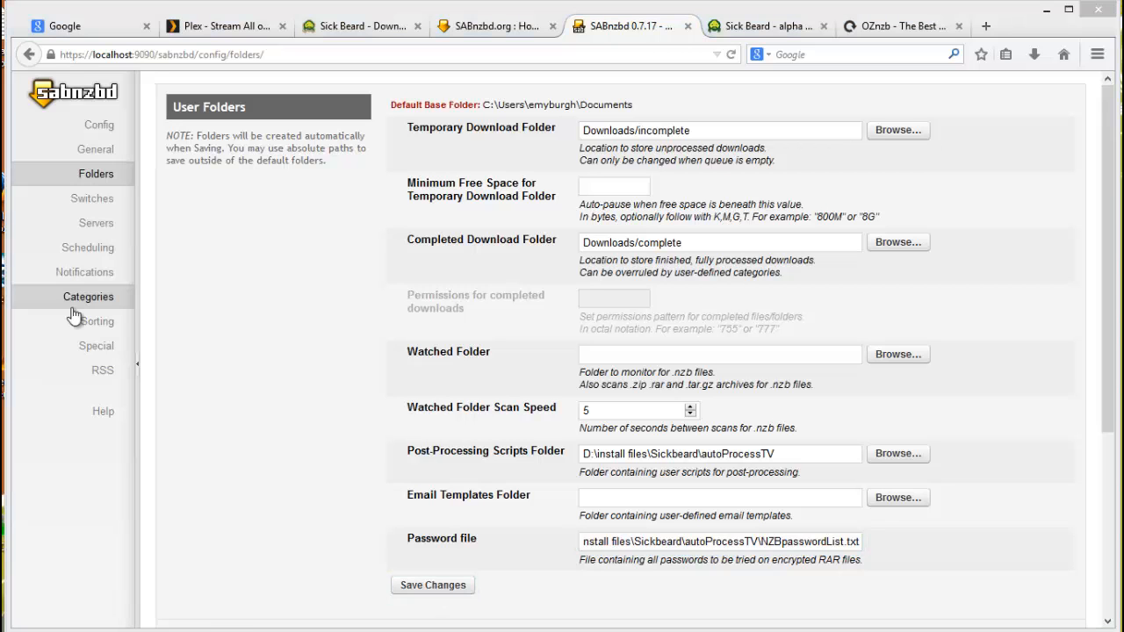
# - In Switches, set the action for encrypted RAR downloads to Off instead of pausing
pyautogui.click(92, 196)
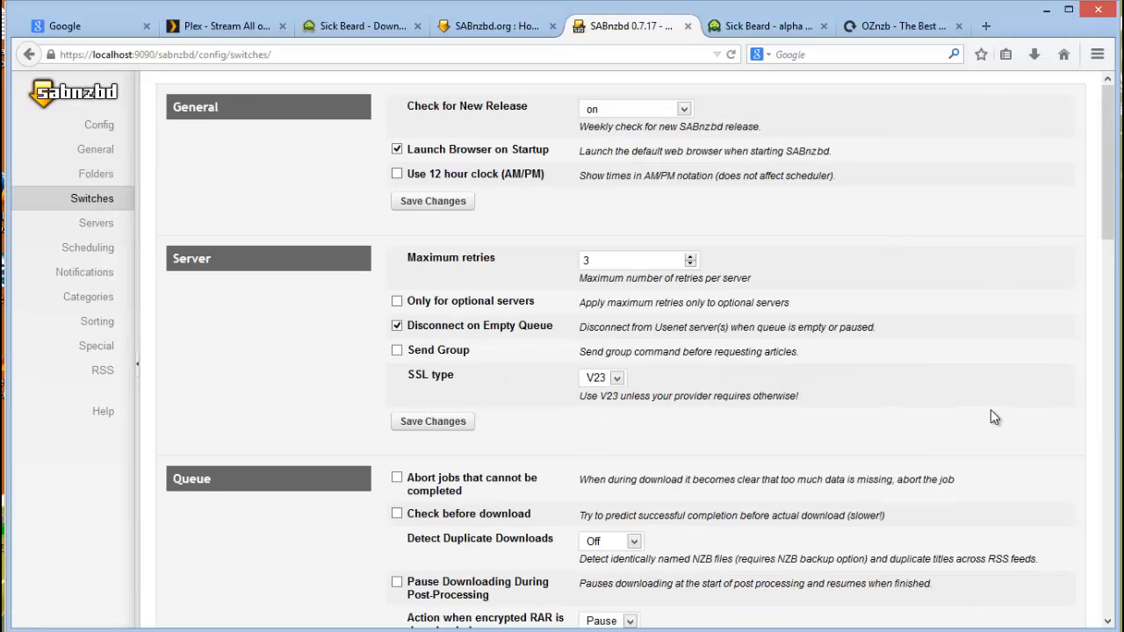
pyautogui.moveTo(996, 404)
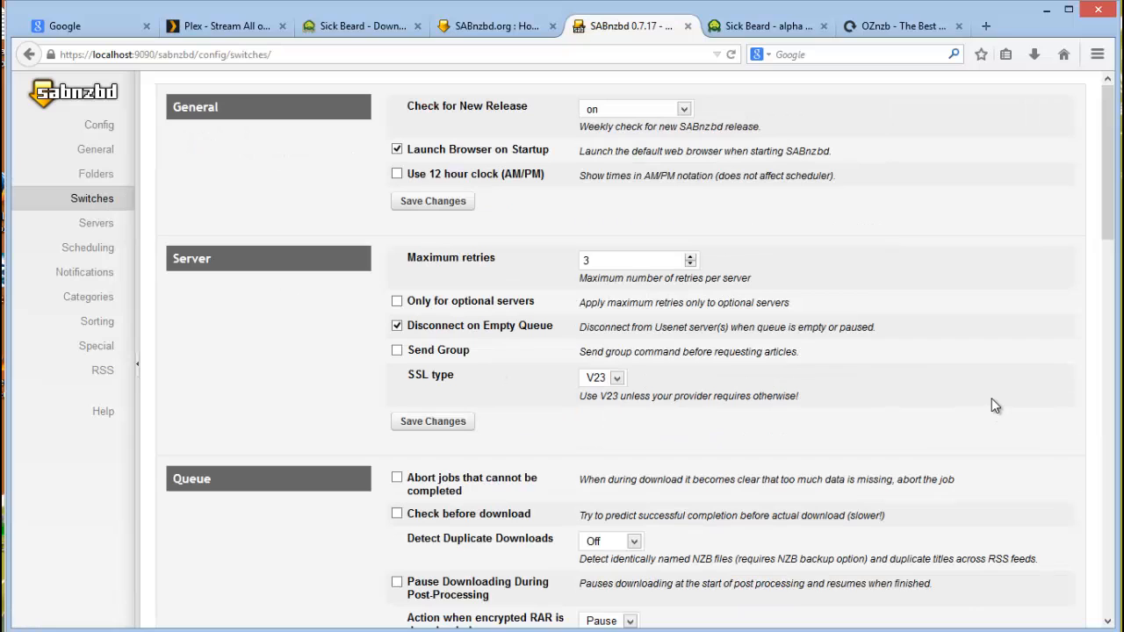
pyautogui.moveTo(984, 576)
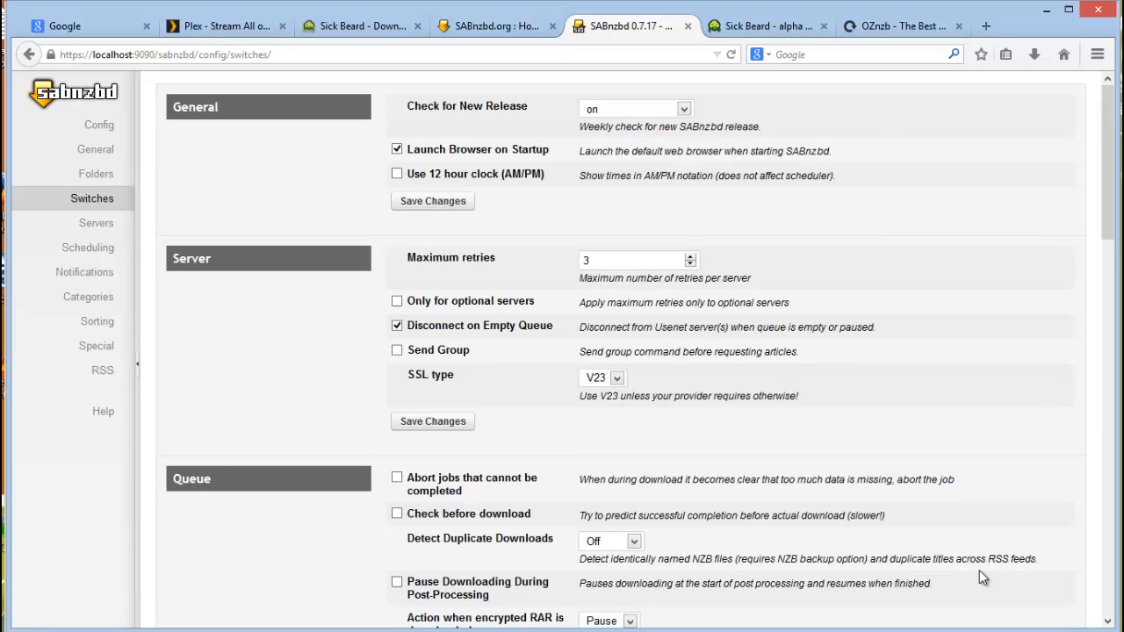
pyautogui.scroll(-3)
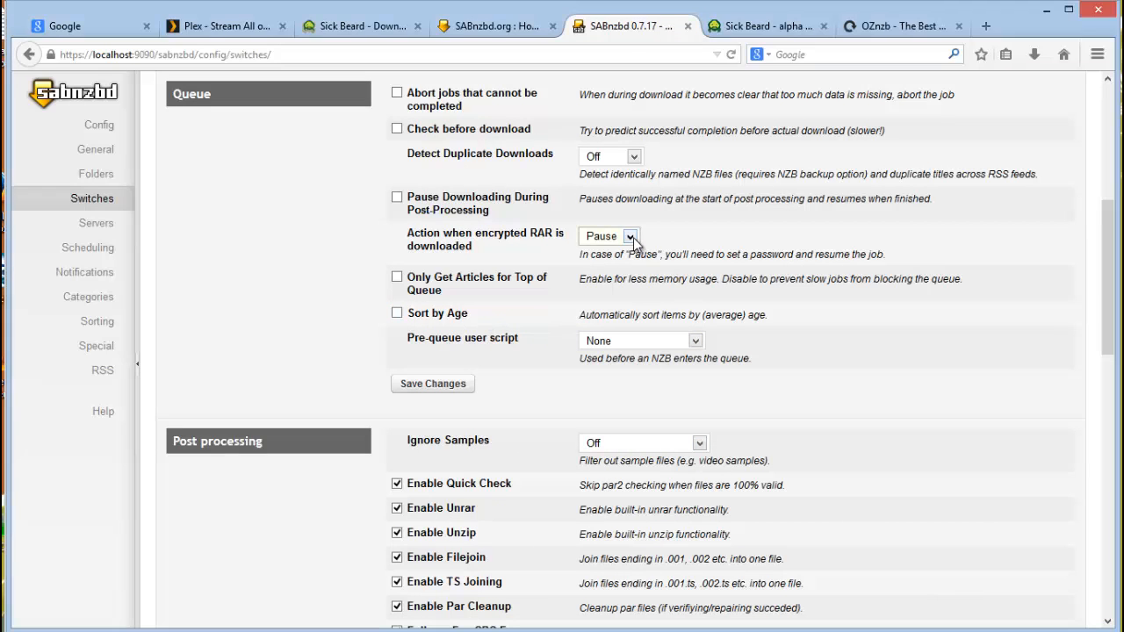
pyautogui.click(629, 235)
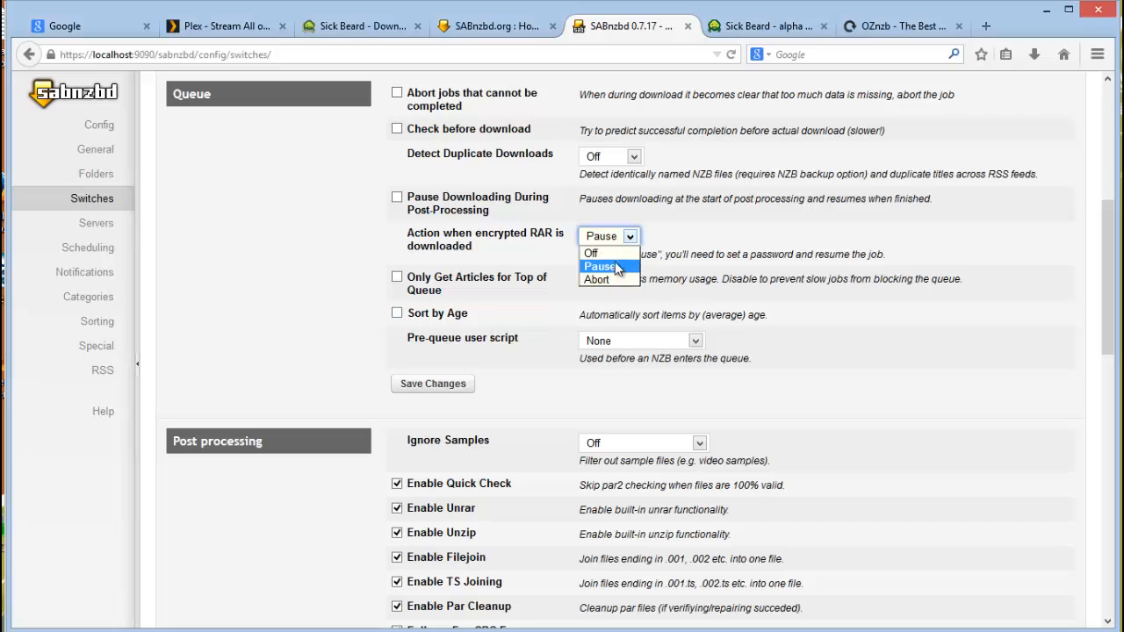
pyautogui.click(591, 253)
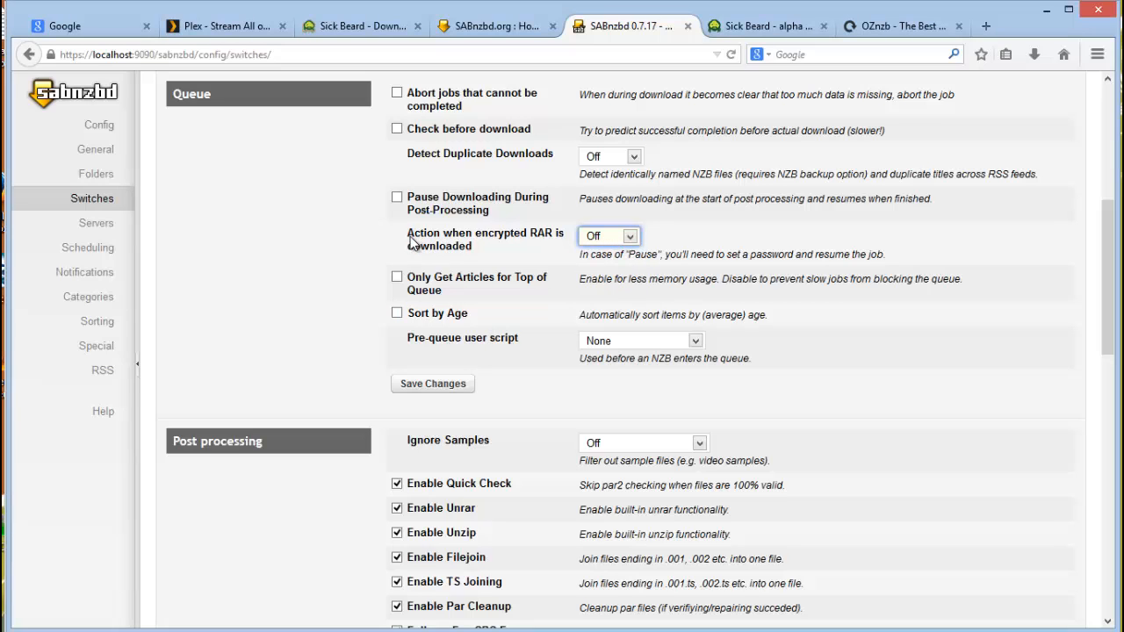
pyautogui.moveTo(568, 259)
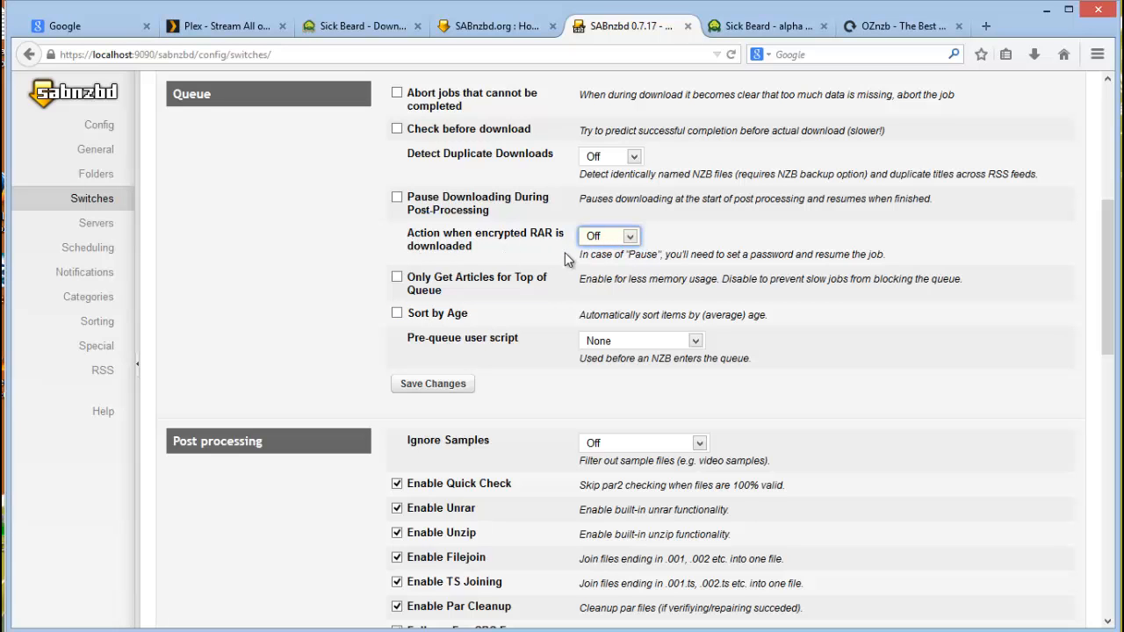
pyautogui.moveTo(506, 246)
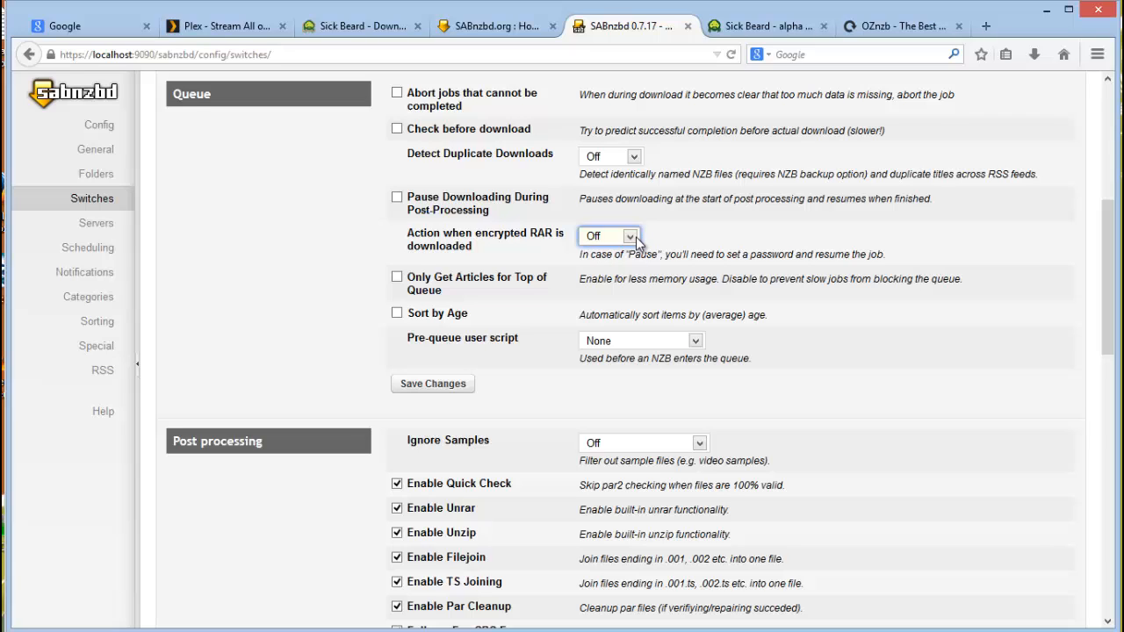
pyautogui.moveTo(657, 274)
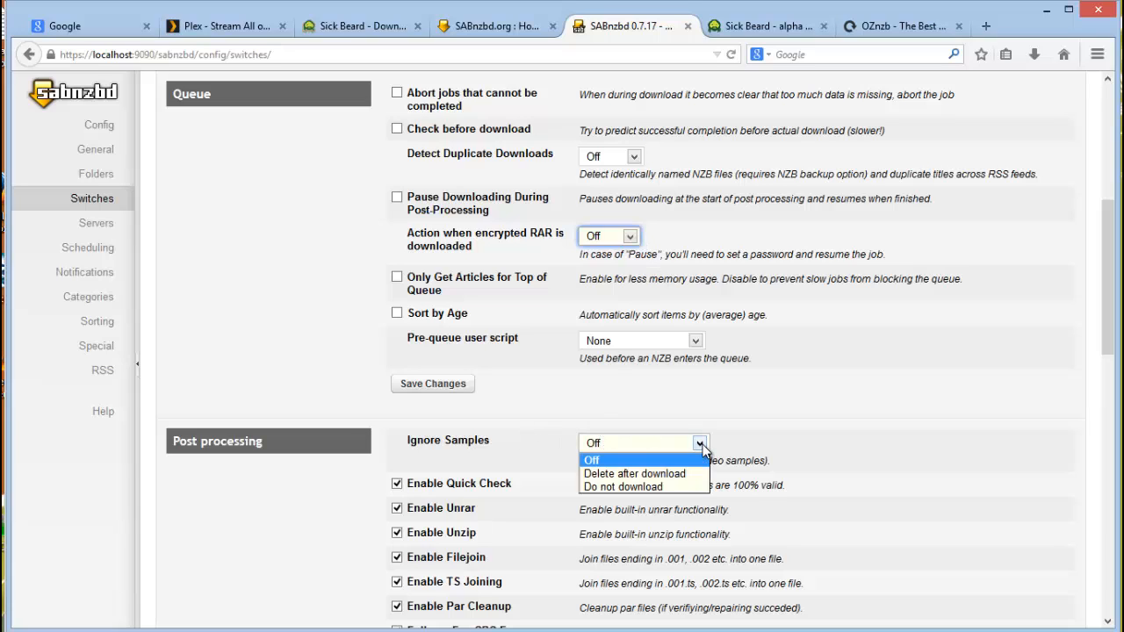
pyautogui.moveTo(634, 474)
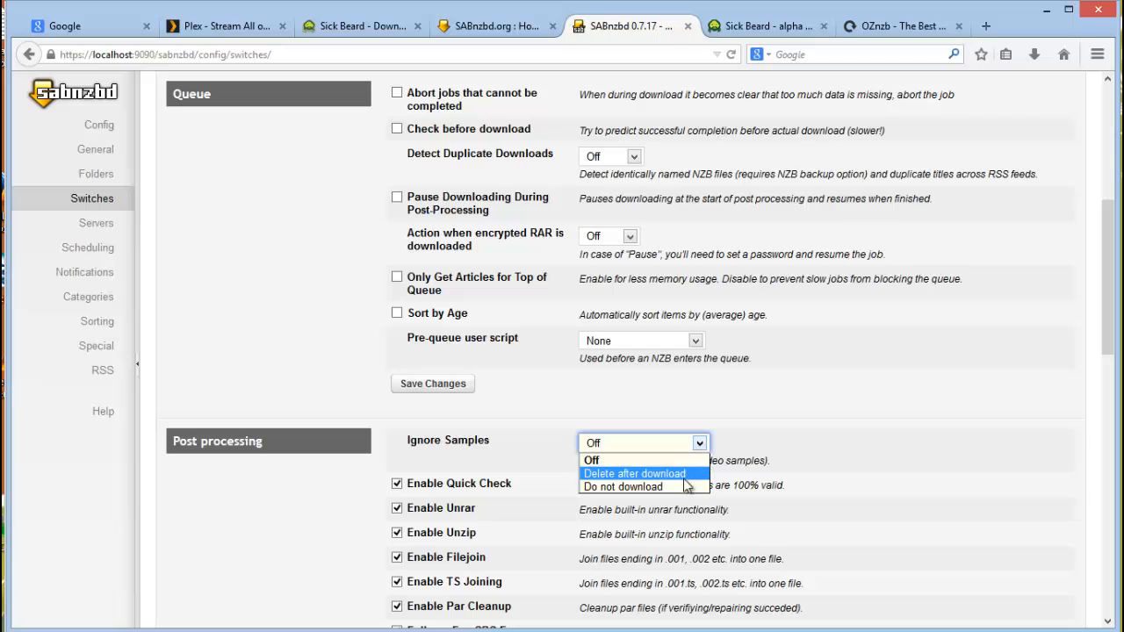
pyautogui.moveTo(623, 487)
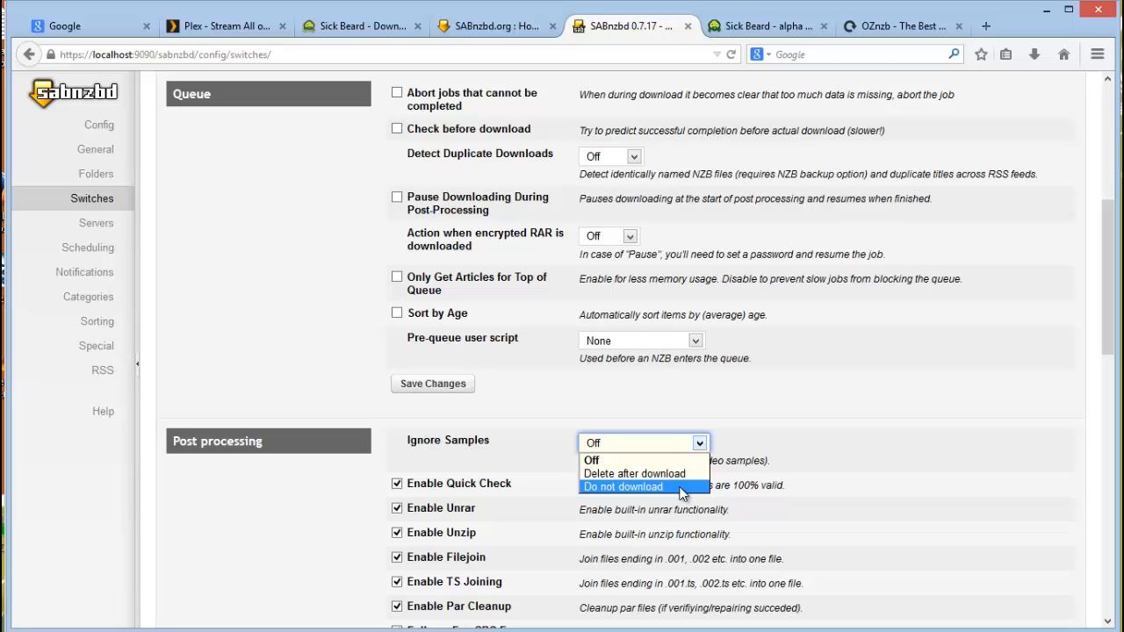
# - Set Ignore Samples to Do not download
pyautogui.click(621, 487)
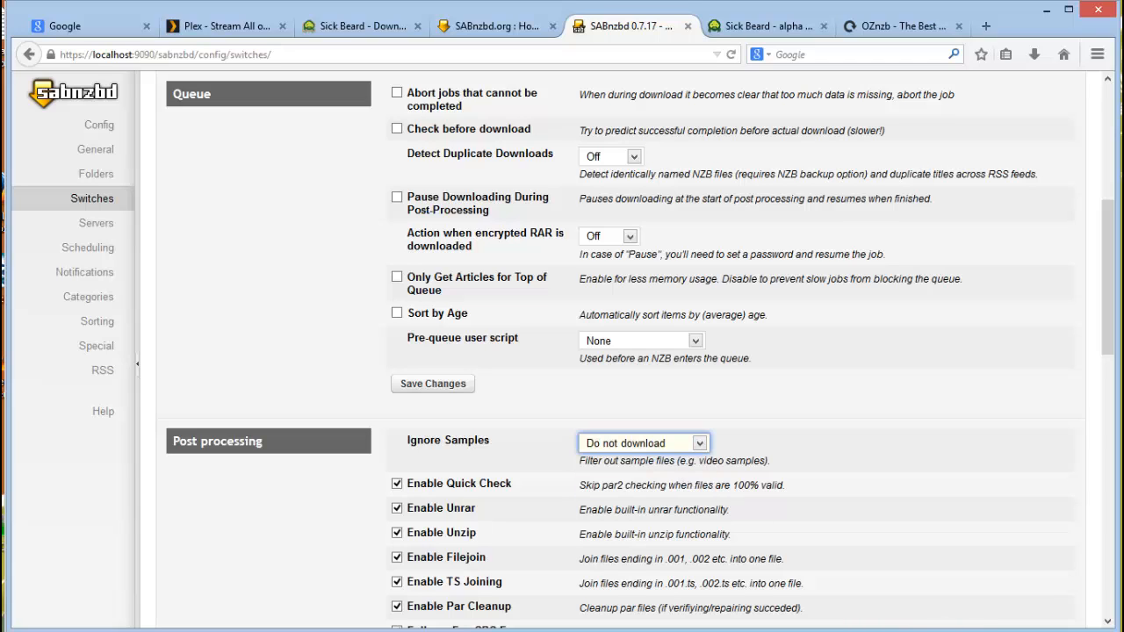
pyautogui.scroll(-3)
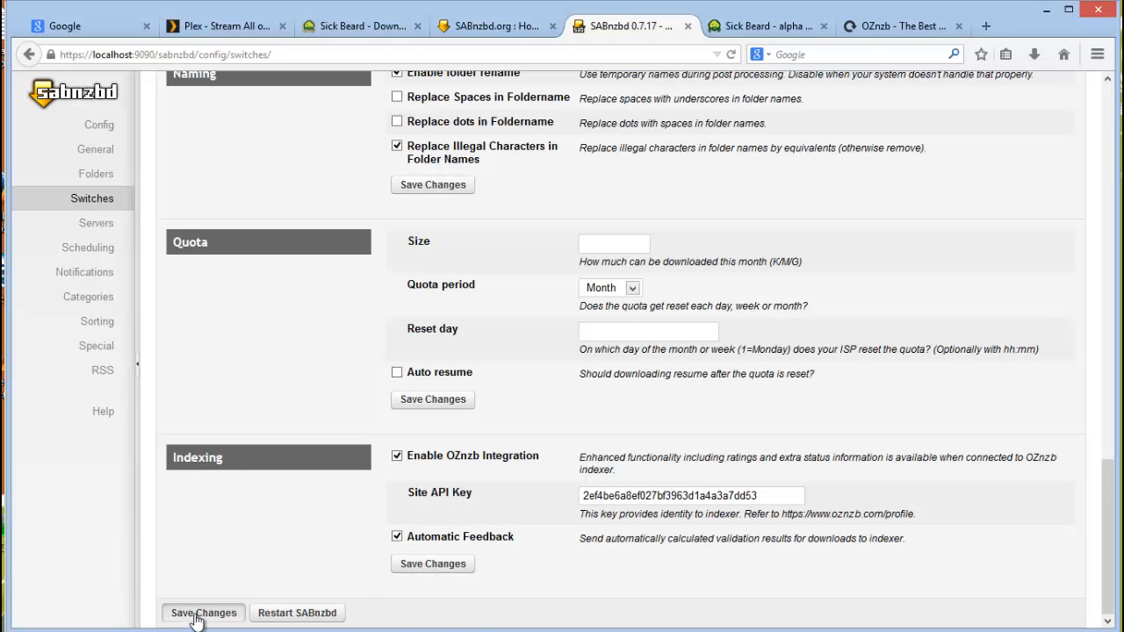
pyautogui.moveTo(96, 223)
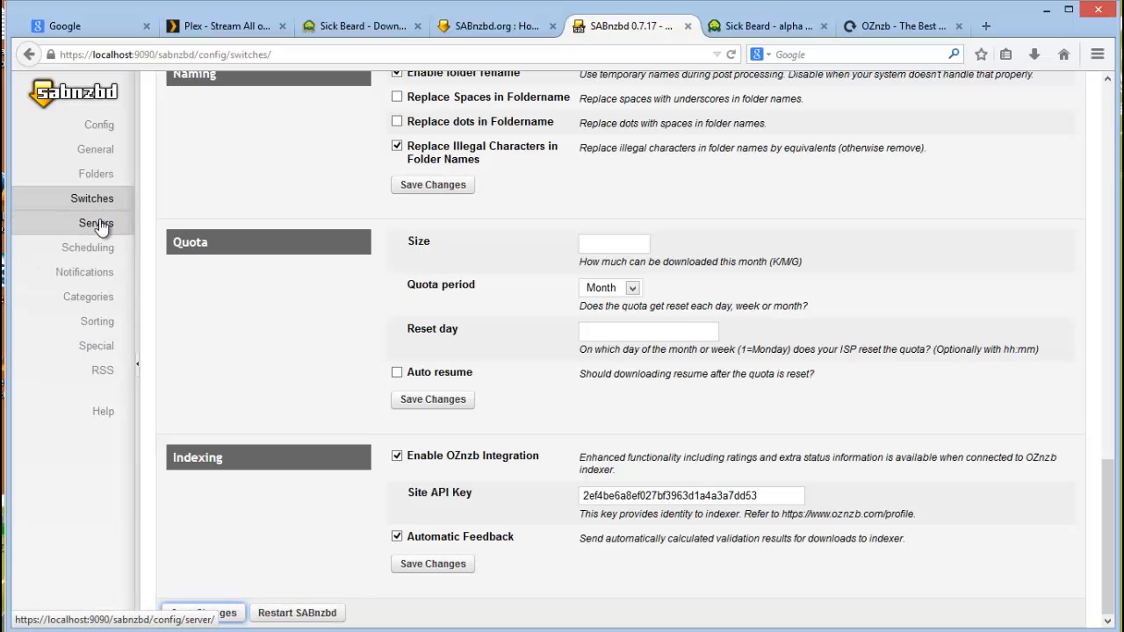
pyautogui.click(97, 223)
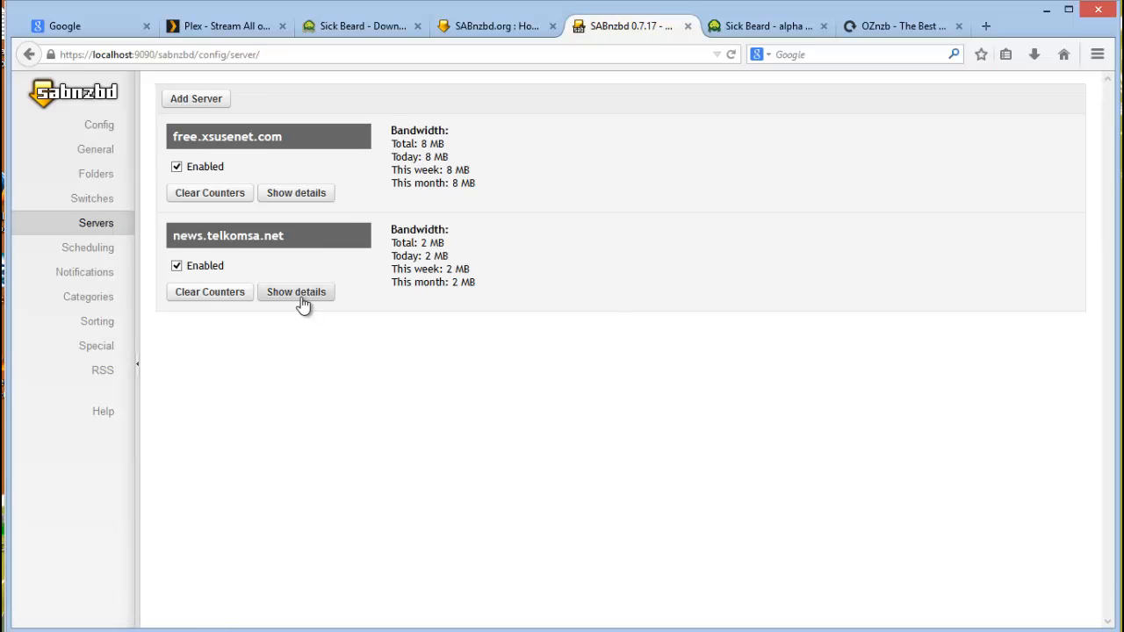
pyautogui.click(295, 292)
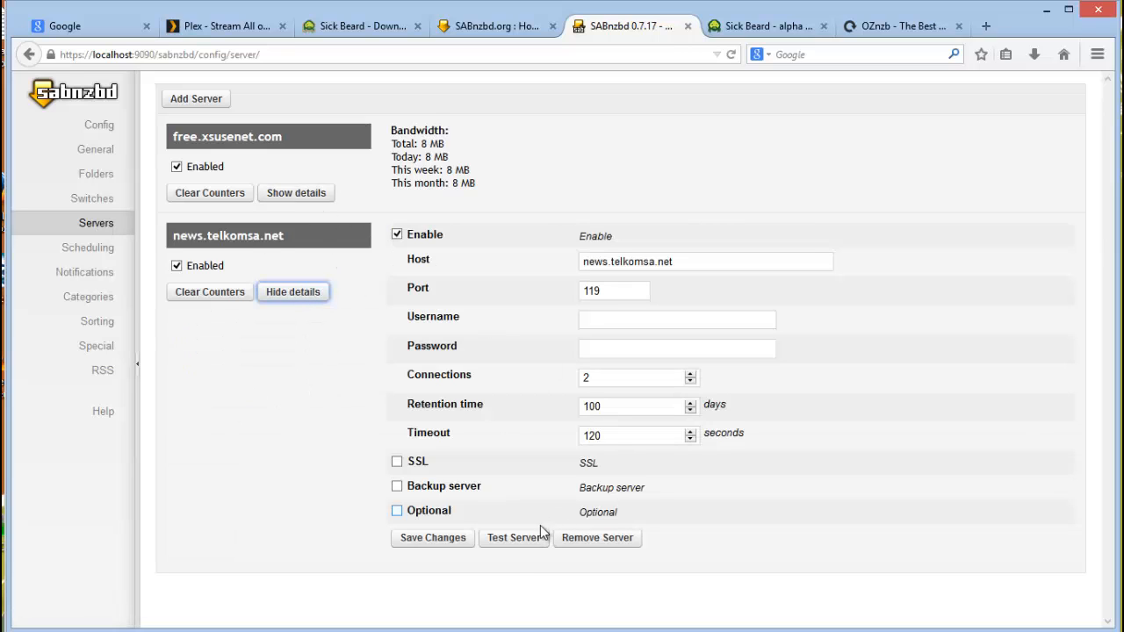
pyautogui.click(295, 192)
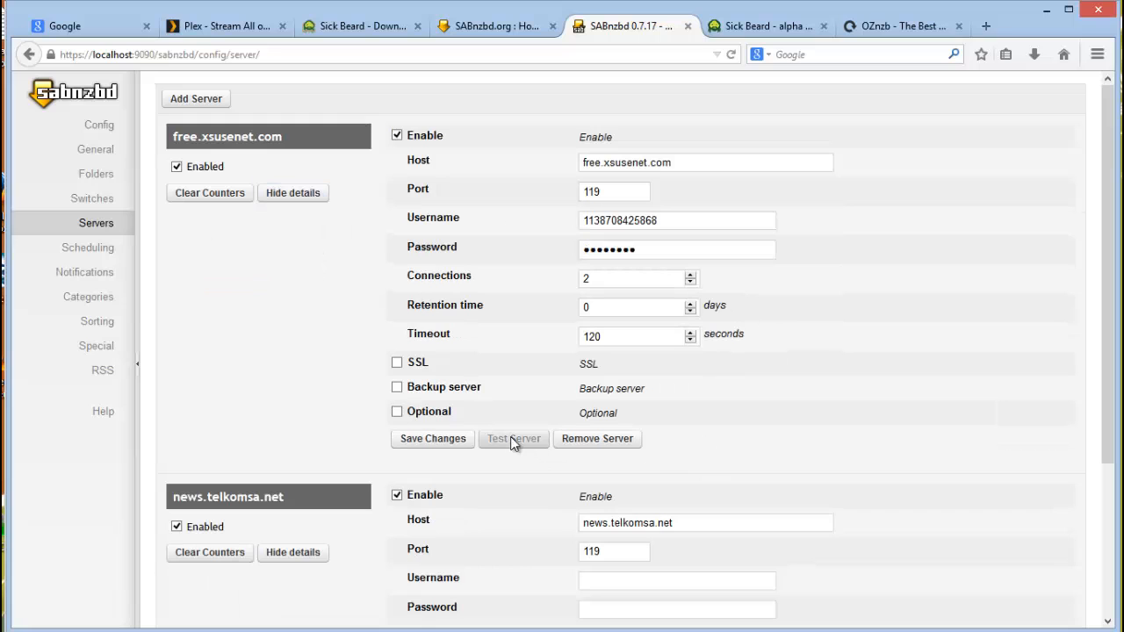
pyautogui.click(513, 439)
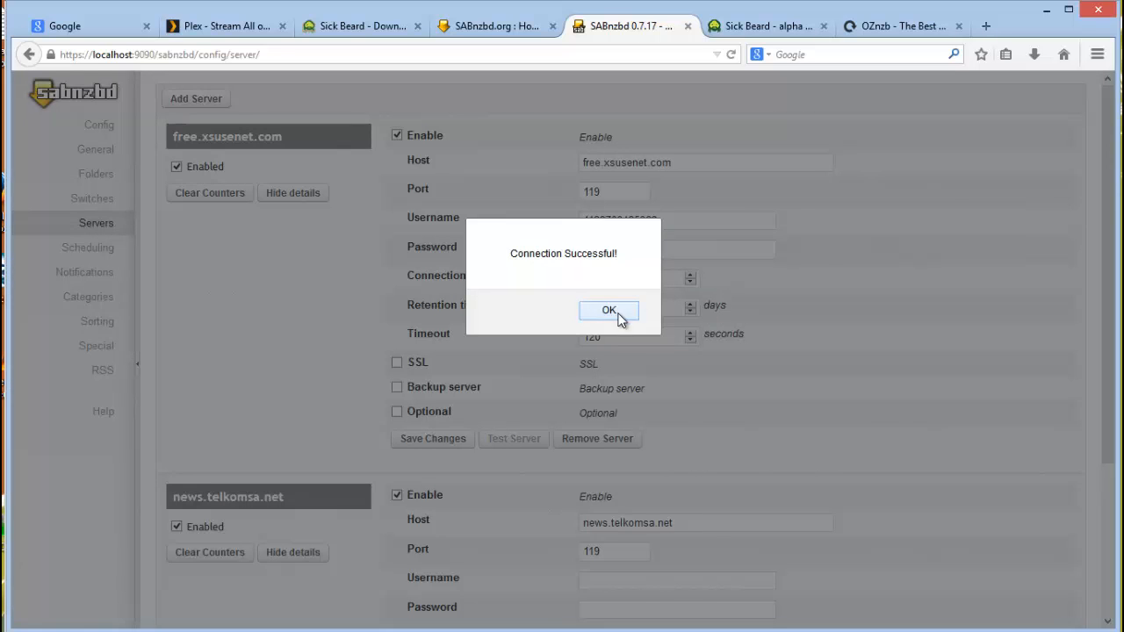
pyautogui.click(608, 309)
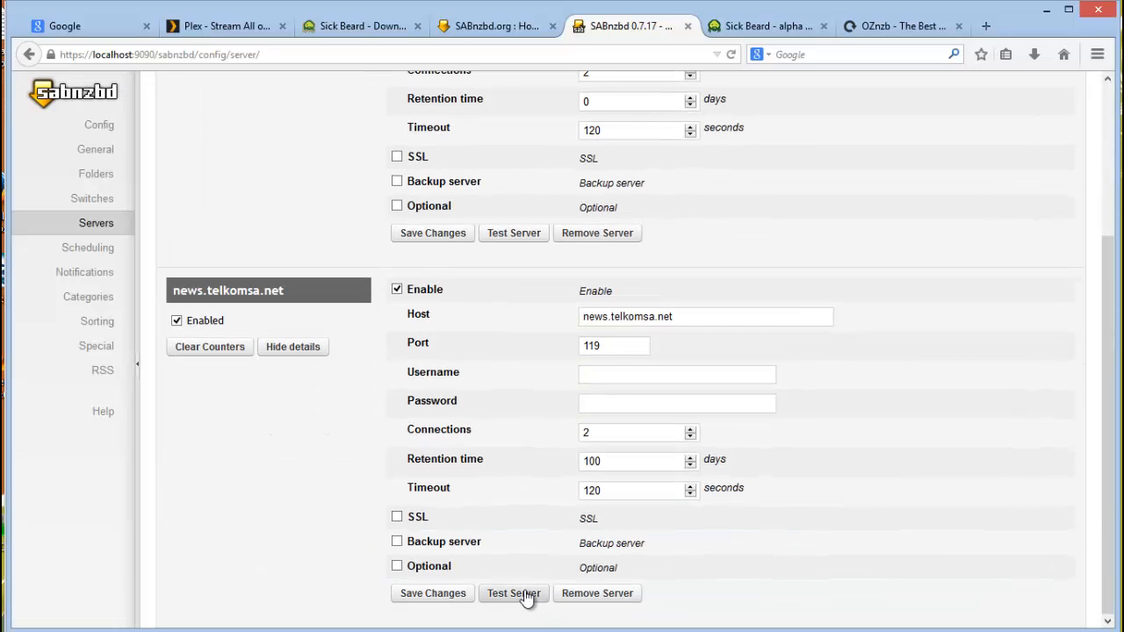
pyautogui.scroll(-3)
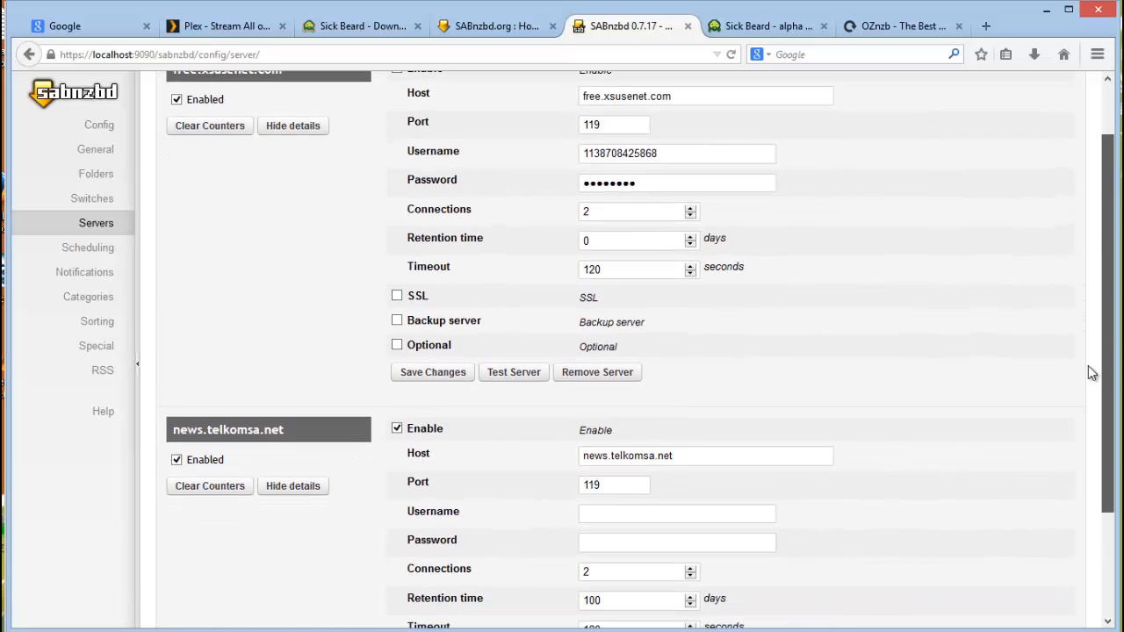
pyautogui.scroll(-3)
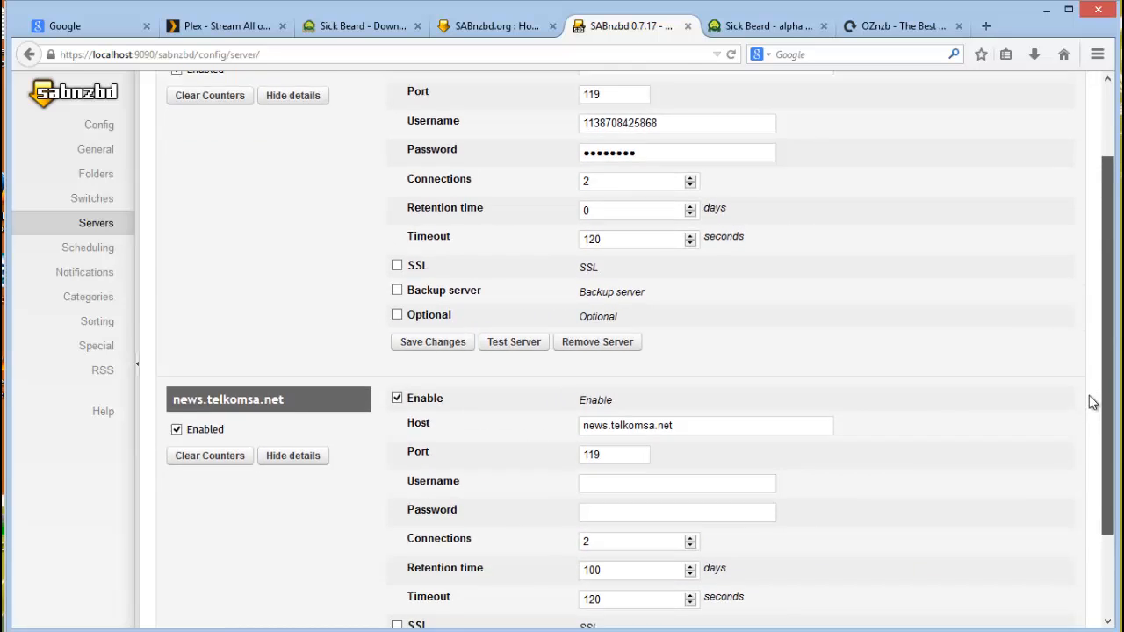
pyautogui.scroll(-3)
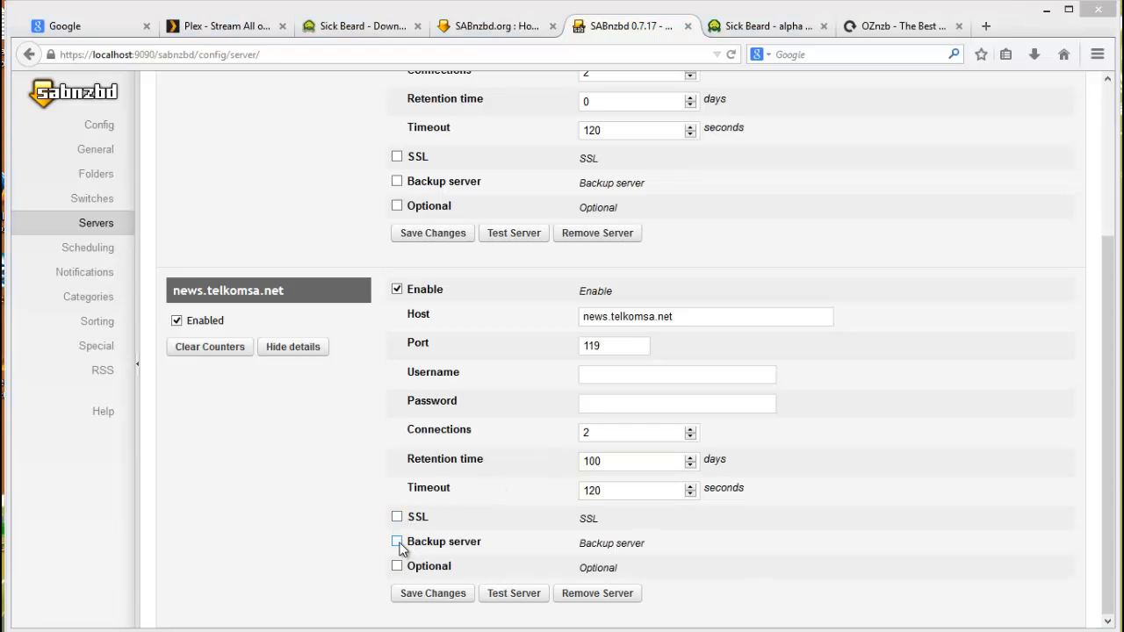
pyautogui.click(397, 541)
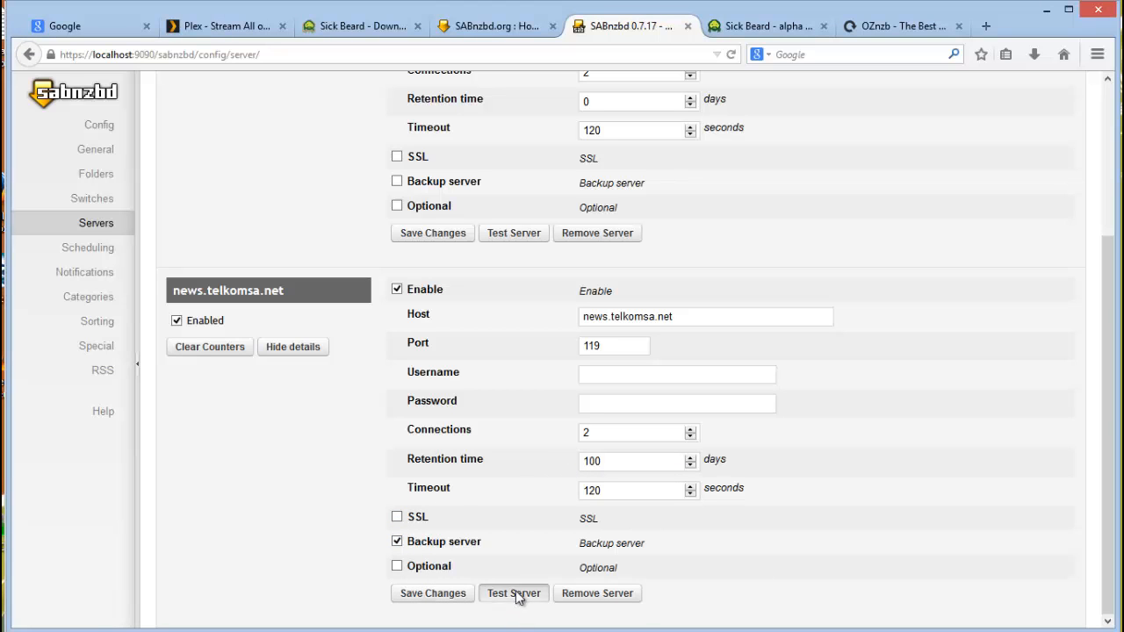
pyautogui.click(513, 594)
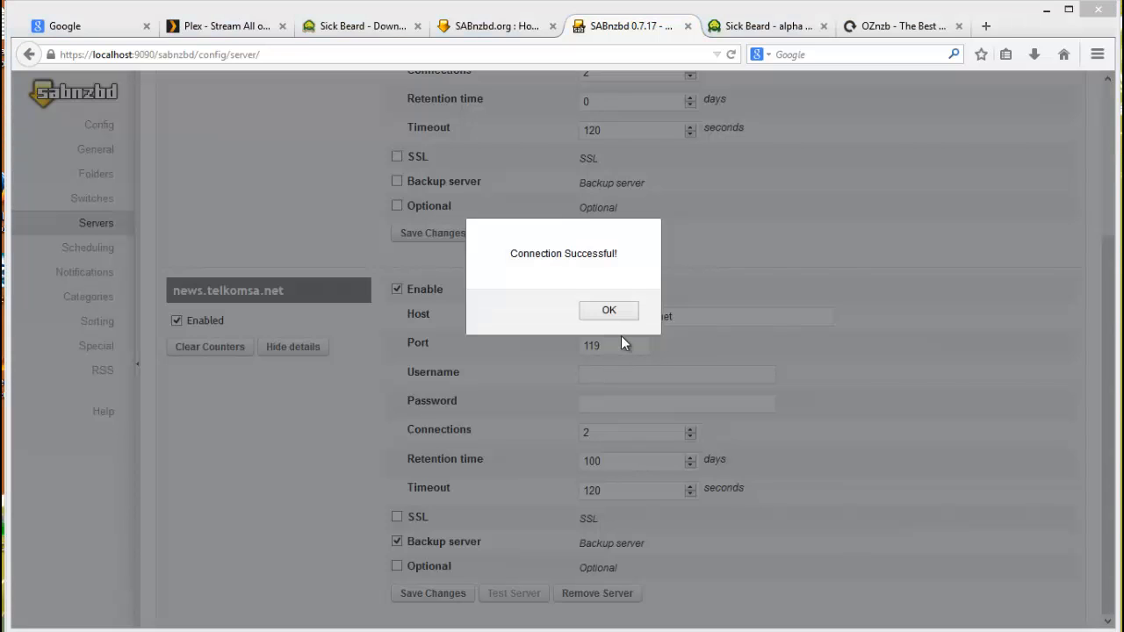
pyautogui.click(608, 309)
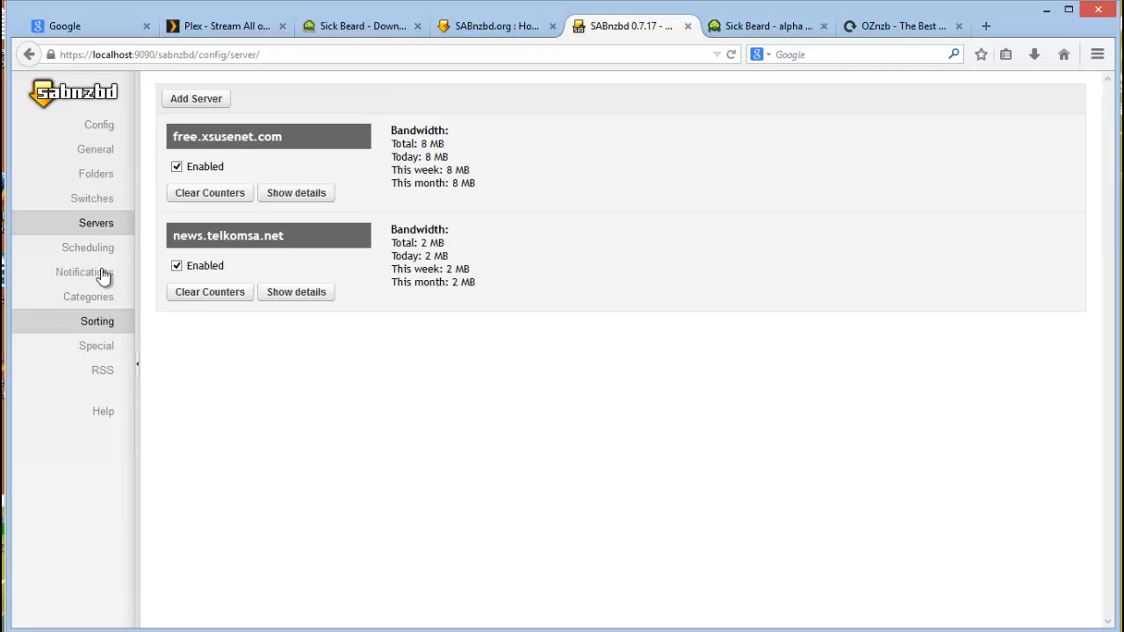
# - In Scheduling, add a 23:00 Monday–Saturday Resume schedule
pyautogui.click(88, 246)
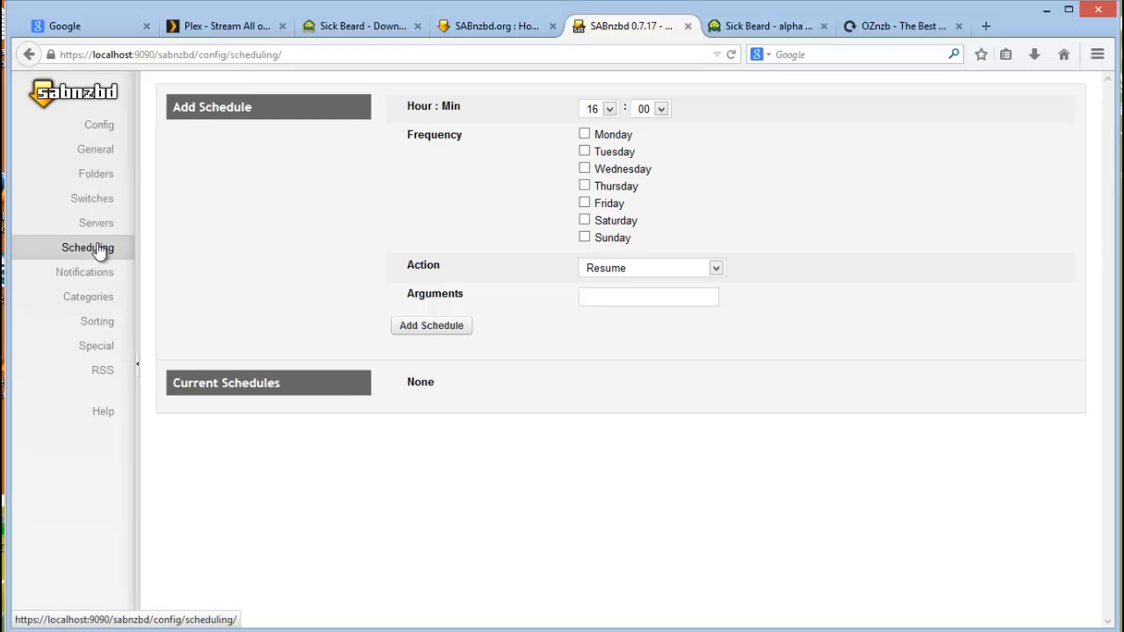
pyautogui.moveTo(625, 130)
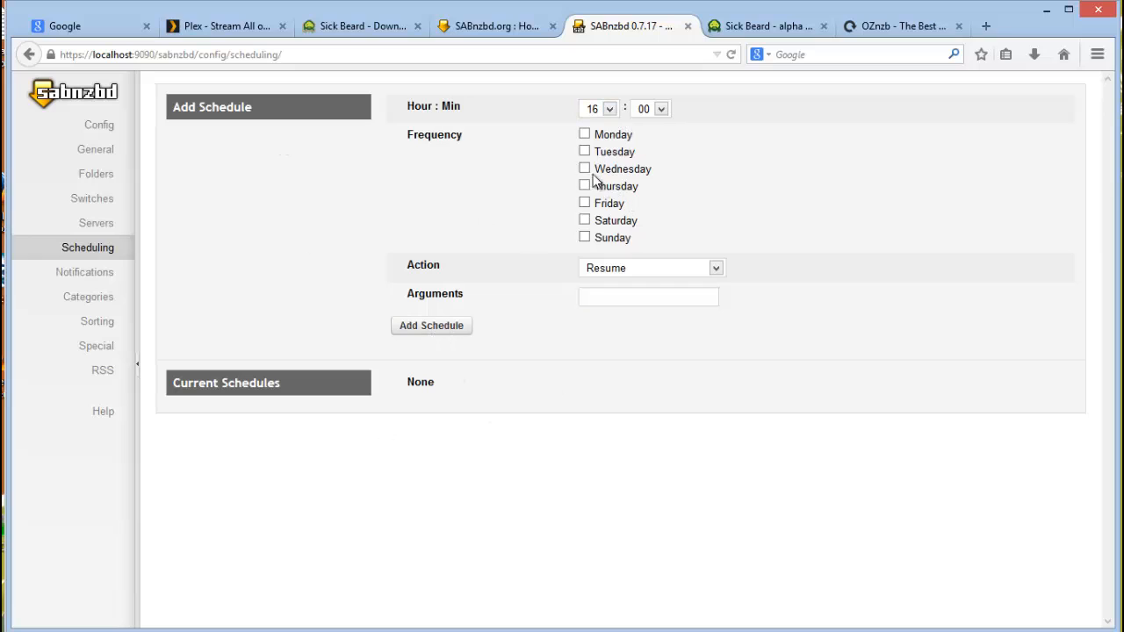
pyautogui.moveTo(589, 144)
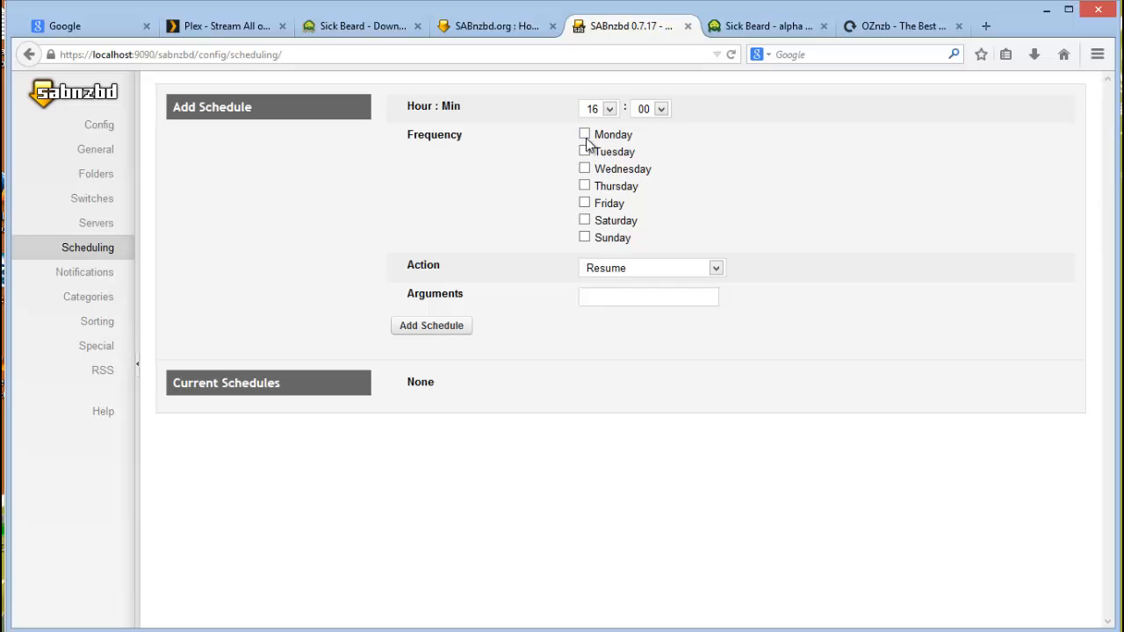
pyautogui.click(585, 151)
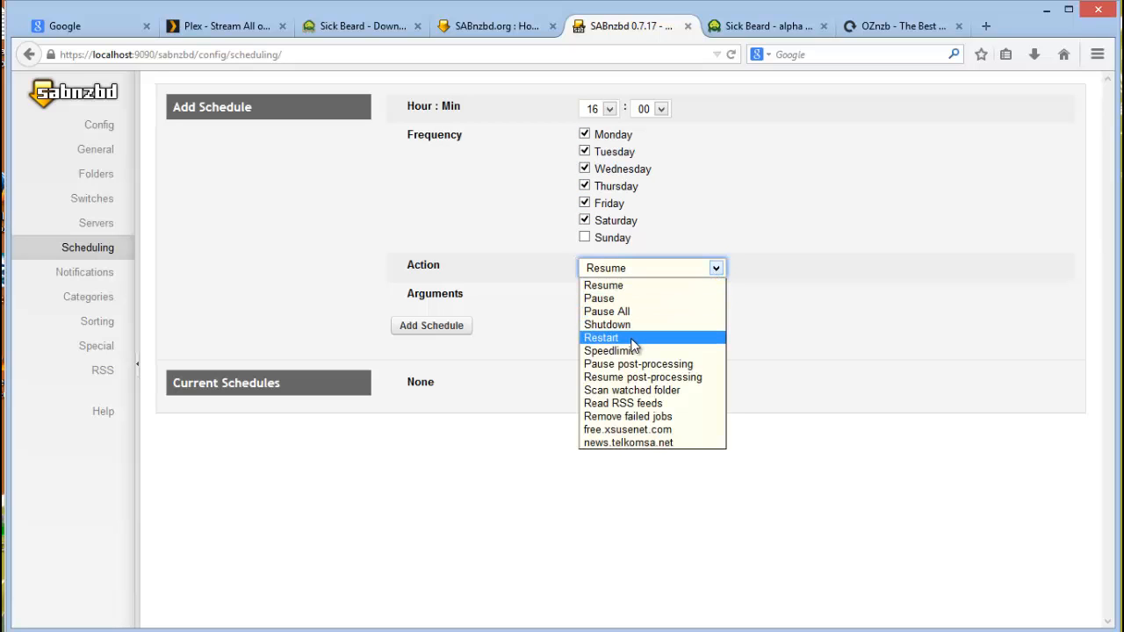
pyautogui.click(604, 284)
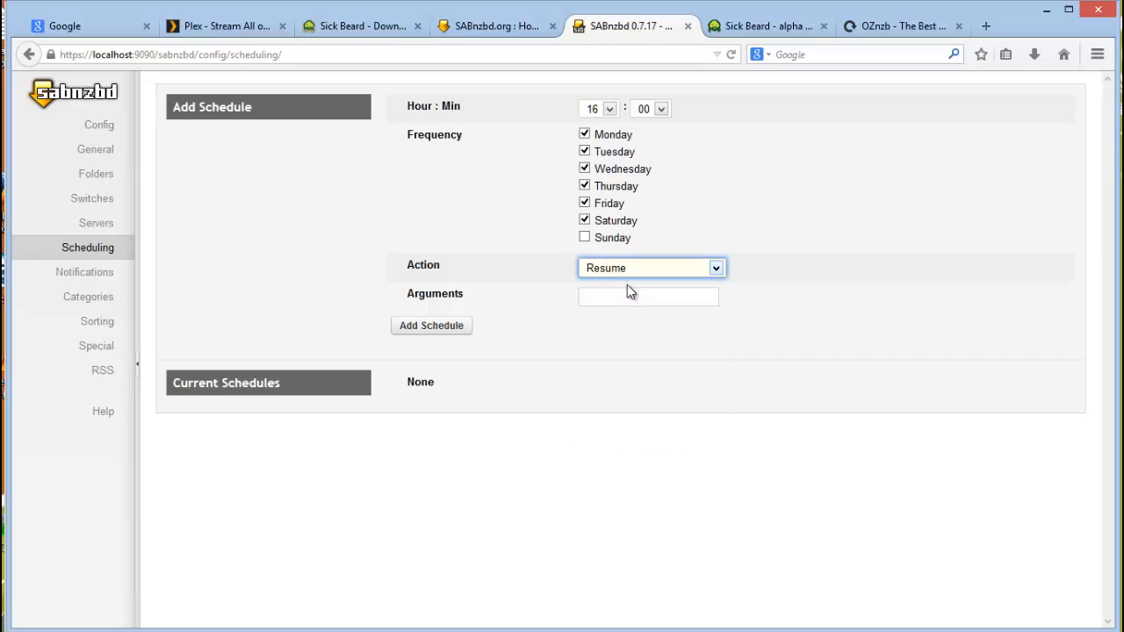
pyautogui.click(598, 109)
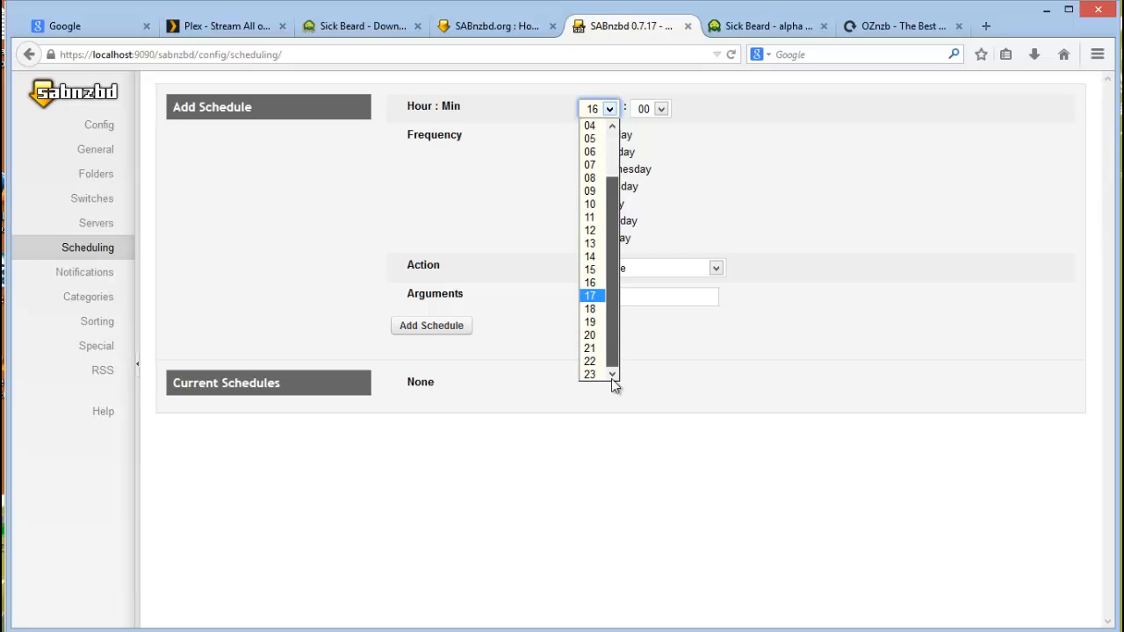
pyautogui.click(590, 374)
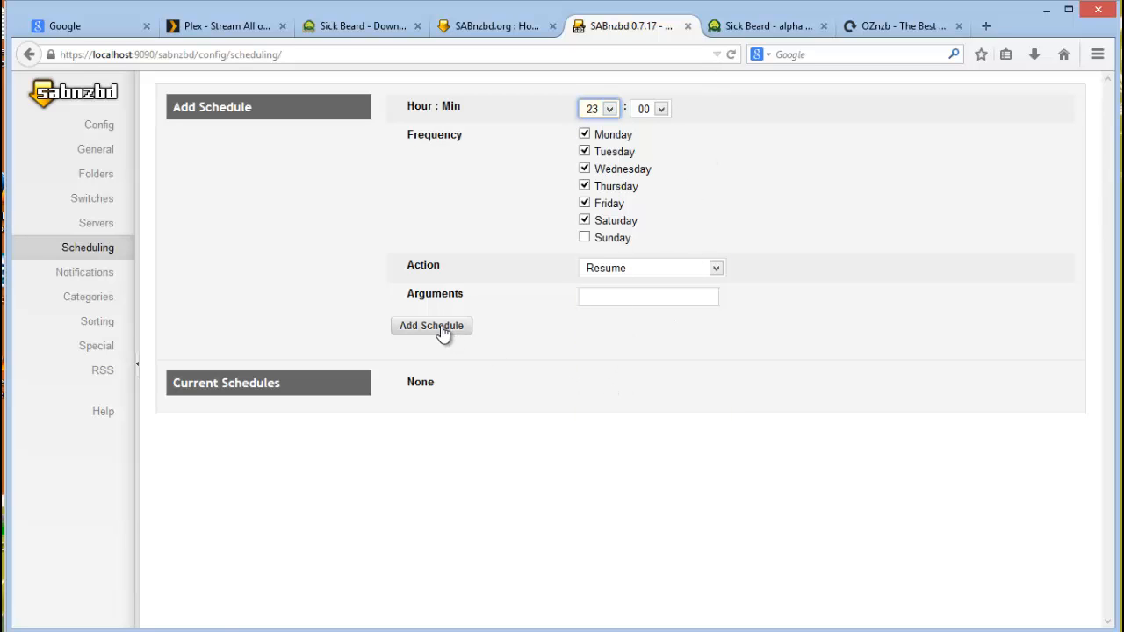
pyautogui.click(432, 325)
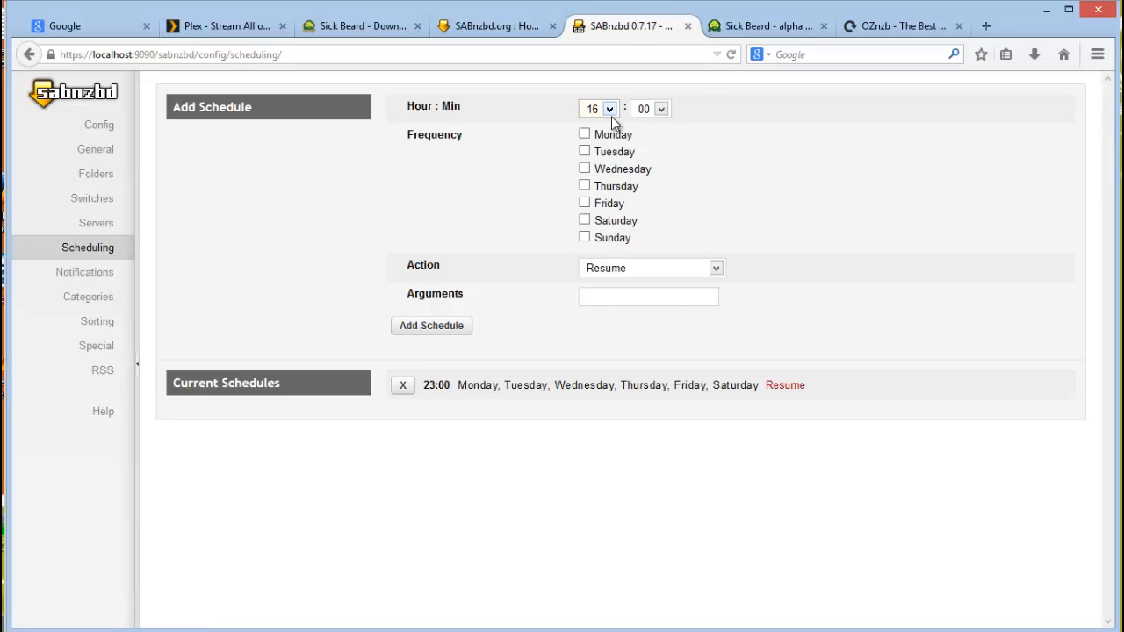
# - Add a 05:00 daily Pause All schedule, then remove both schedules
pyautogui.click(597, 109)
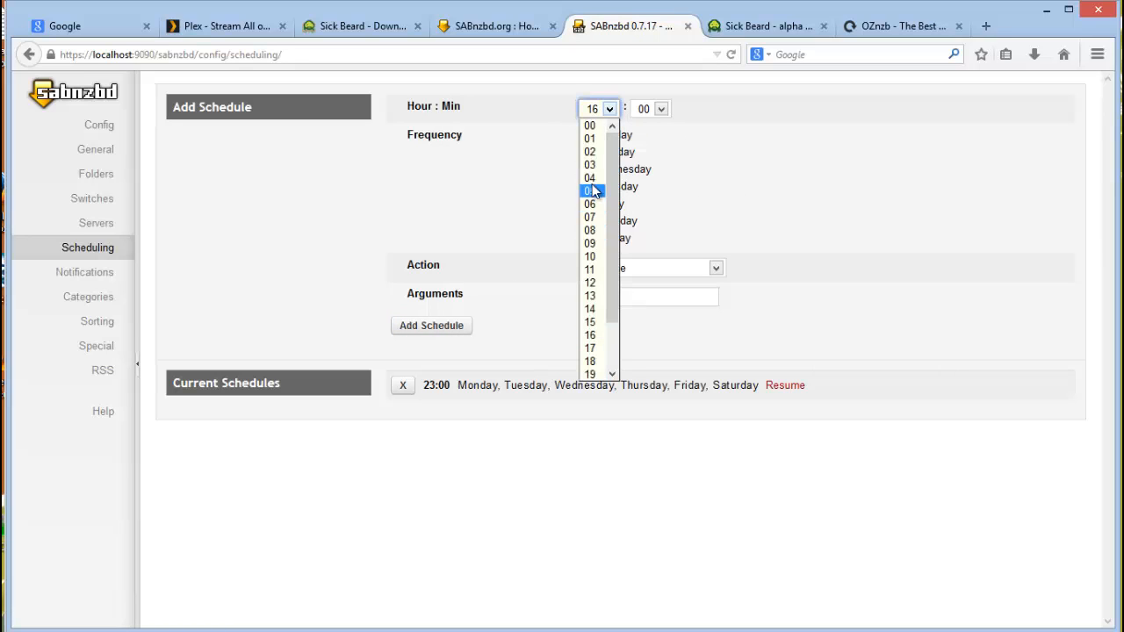
pyautogui.click(590, 189)
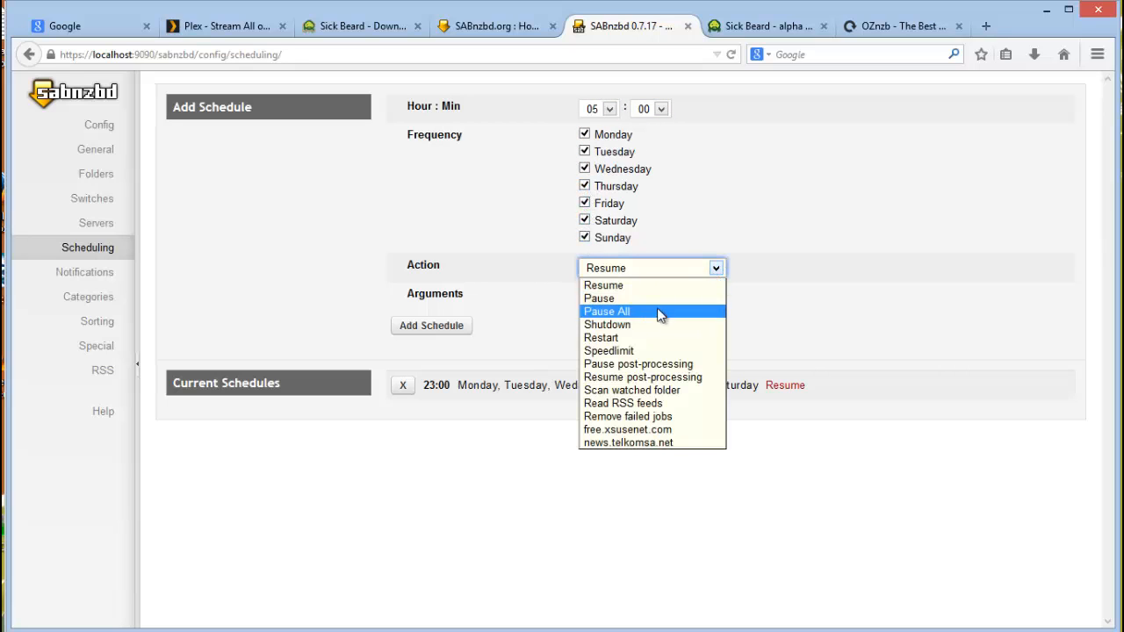
pyautogui.click(432, 325)
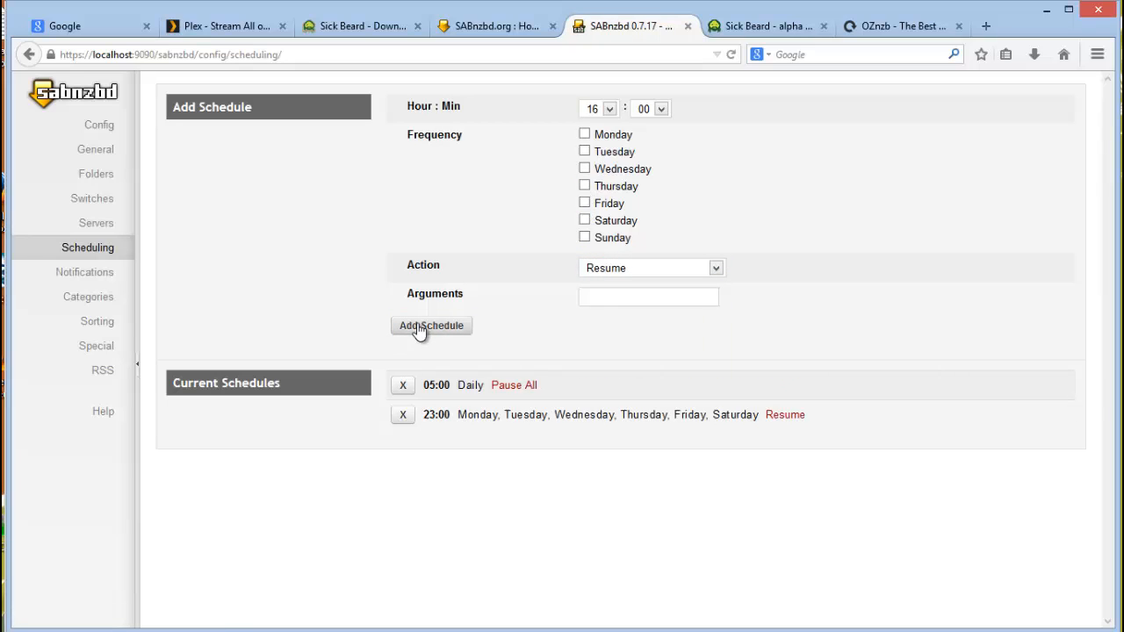
pyautogui.click(404, 385)
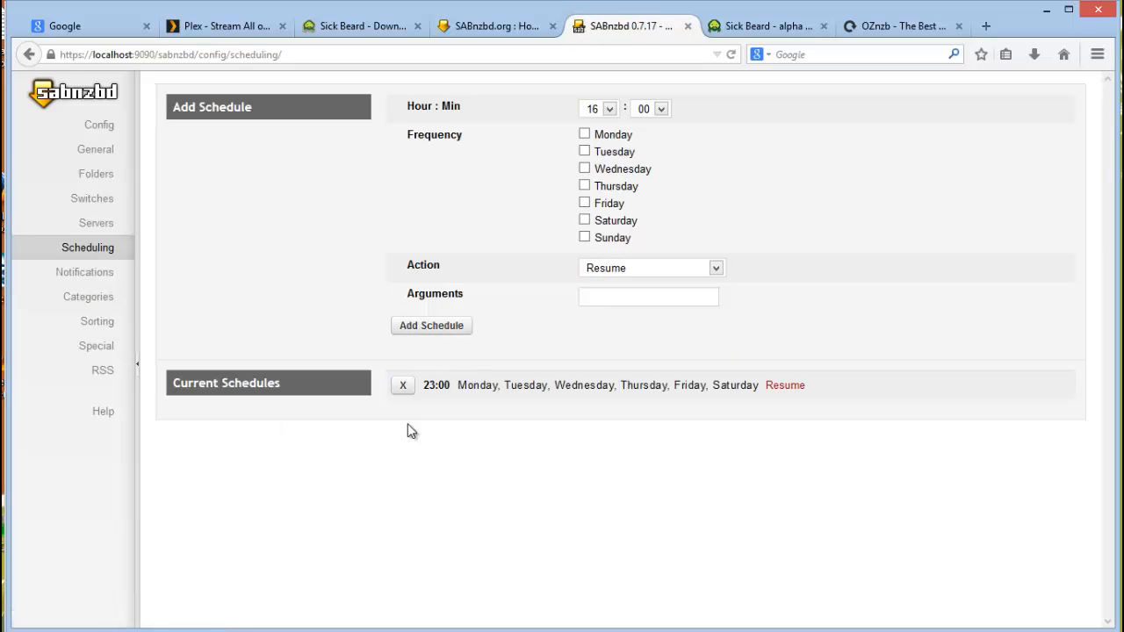
pyautogui.click(402, 385)
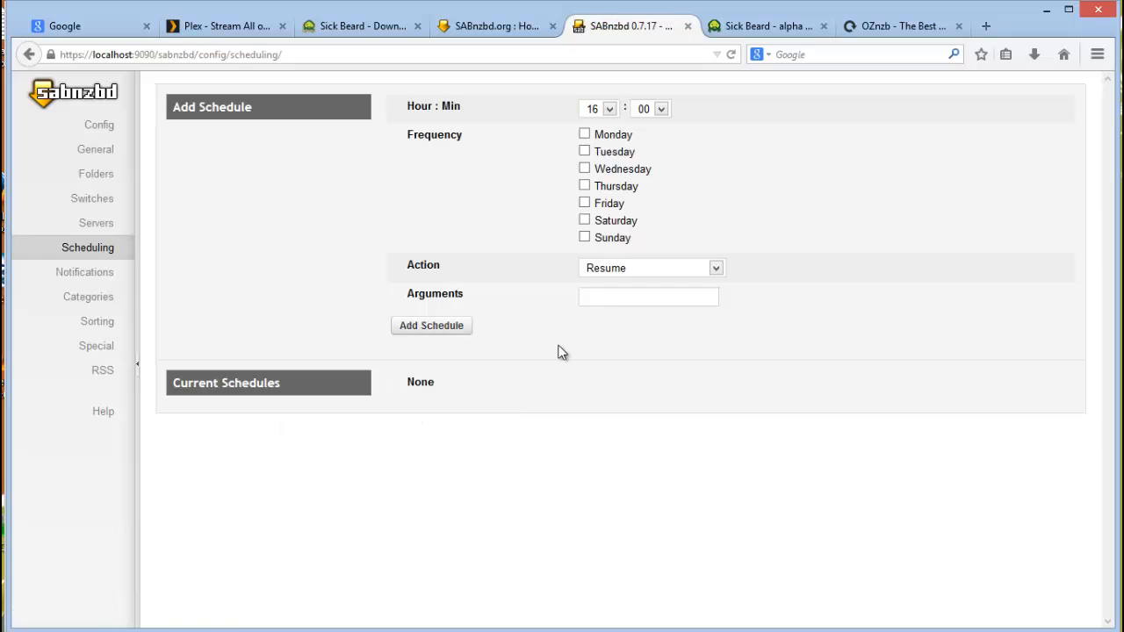
# - View the Notifications settings, then move on to the Categories page
pyautogui.click(84, 272)
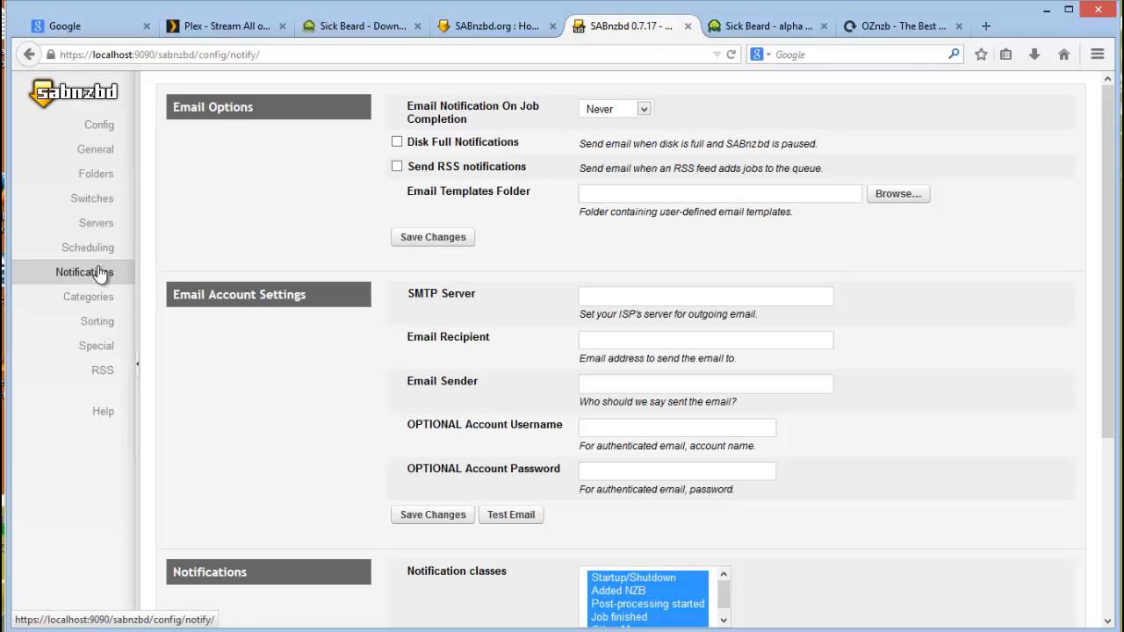
pyautogui.click(88, 297)
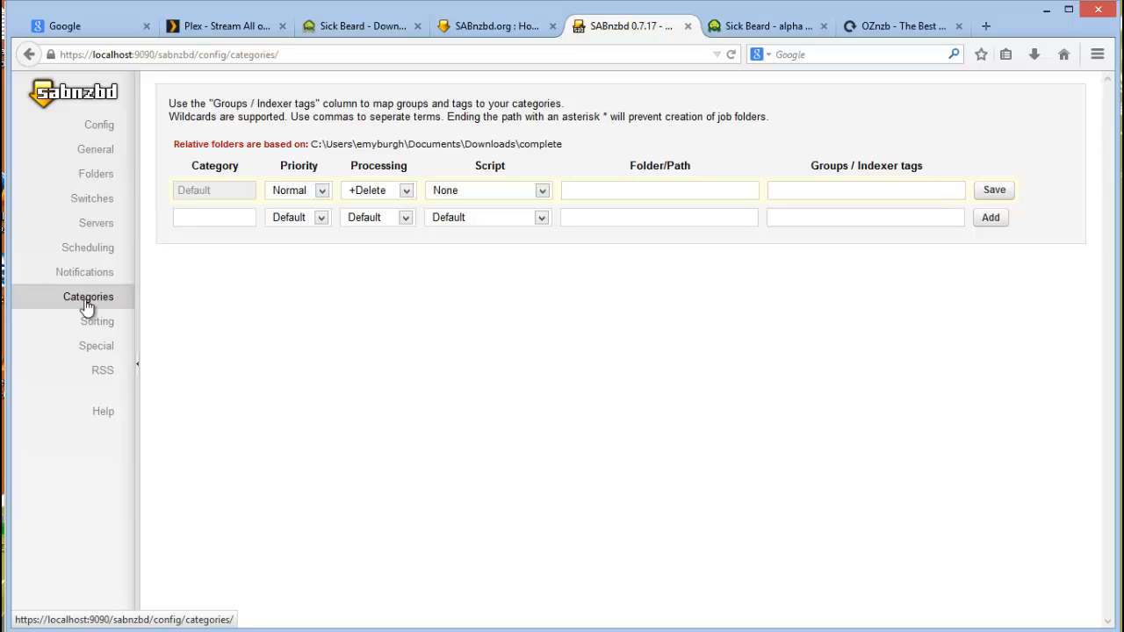
pyautogui.moveTo(754, 606)
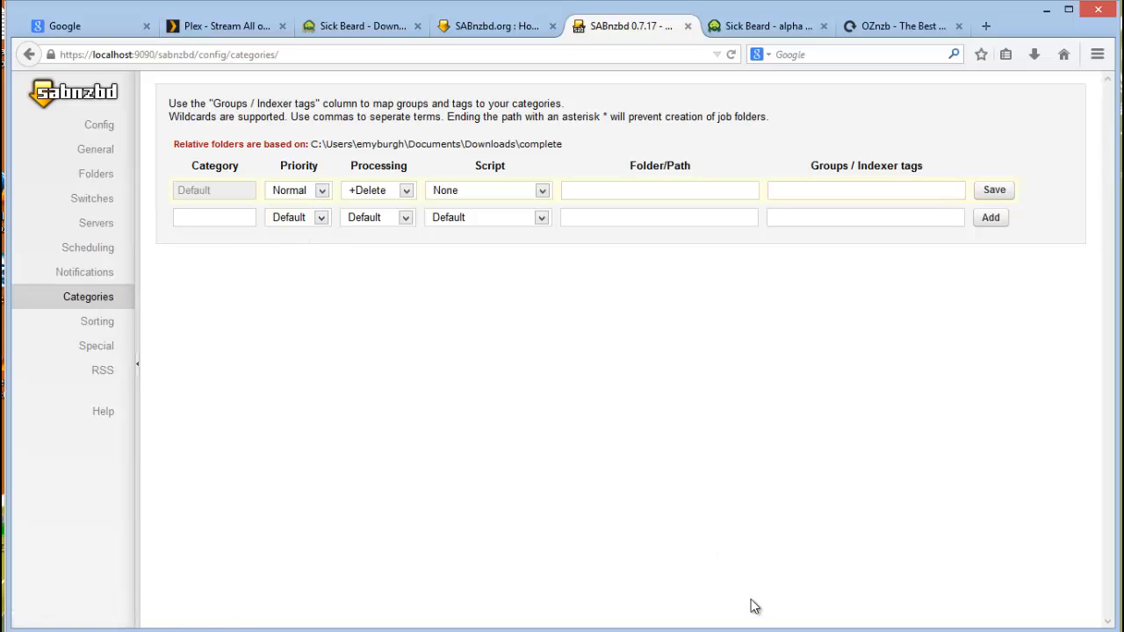
pyautogui.moveTo(236, 242)
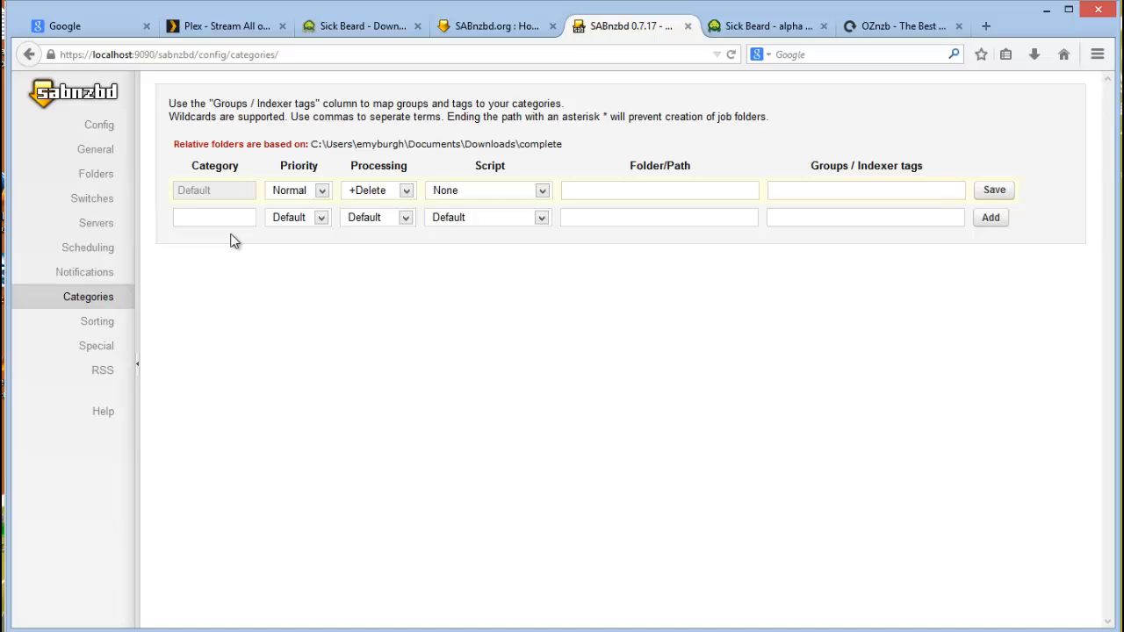
pyautogui.moveTo(267, 236)
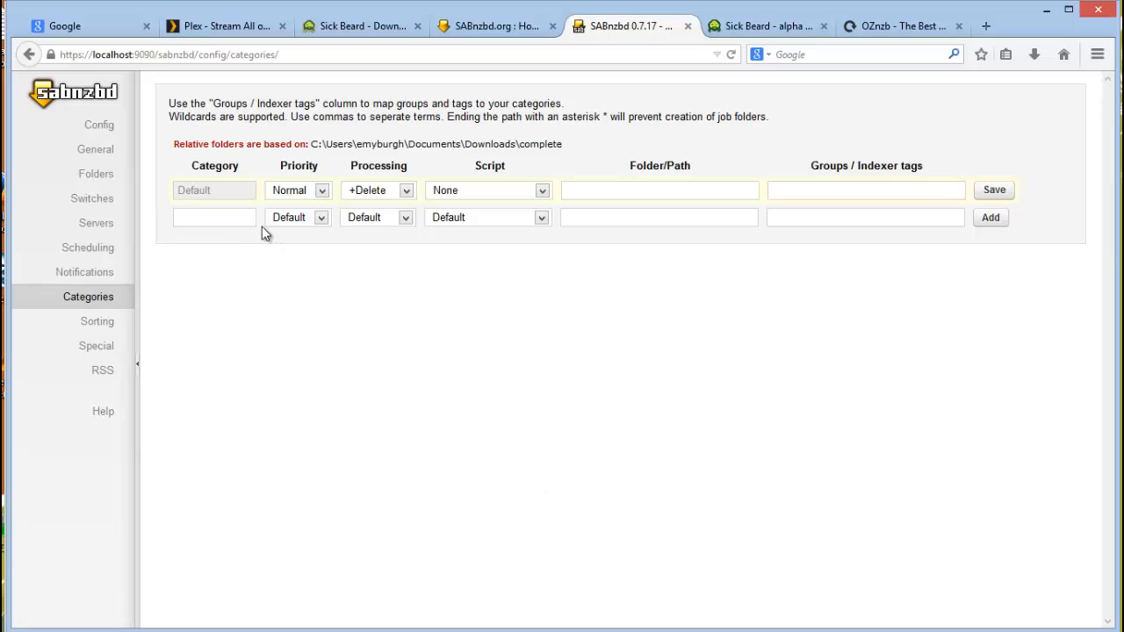
# - Select the empty new-category row on the Categories page
pyautogui.click(215, 218)
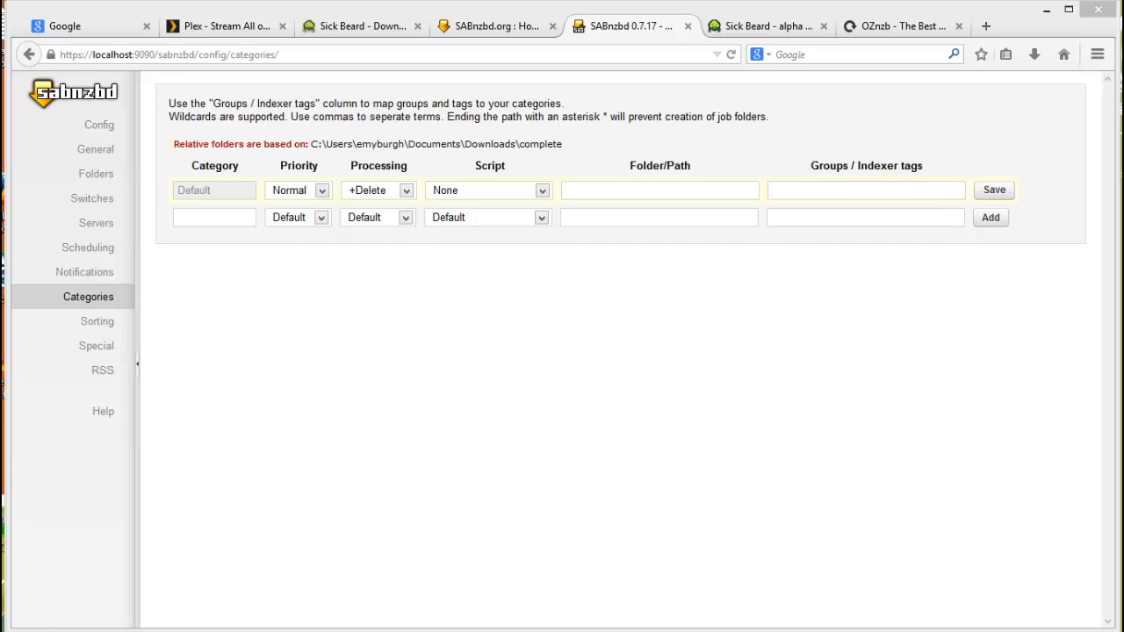
# - Name the new category tv with High priority and +Delete processing
pyautogui.click(215, 218)
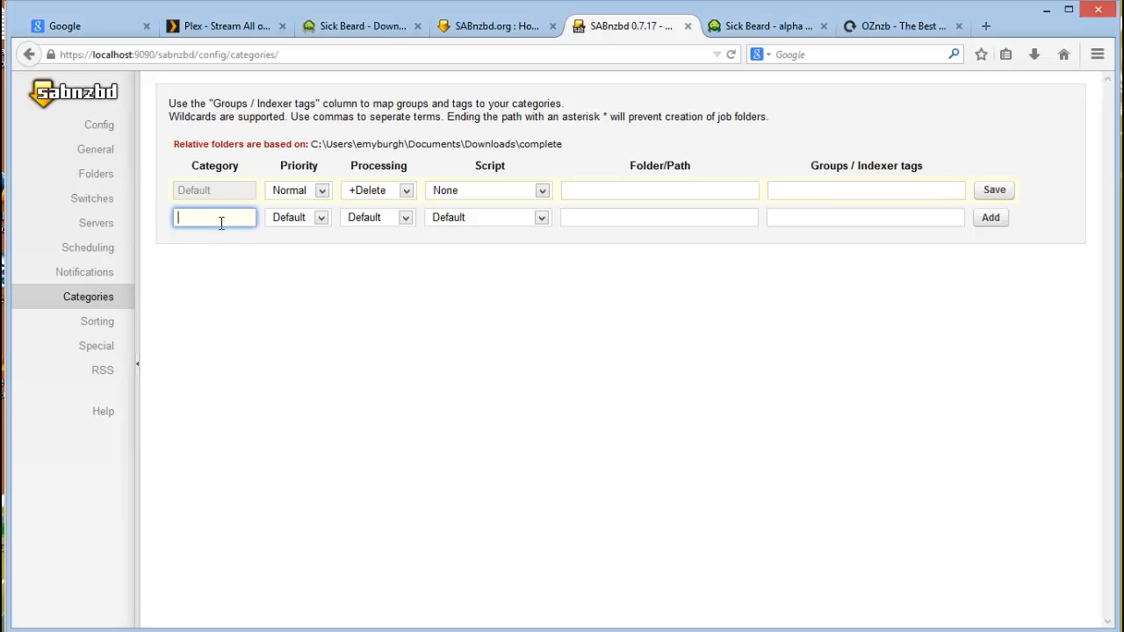
pyautogui.write('t')
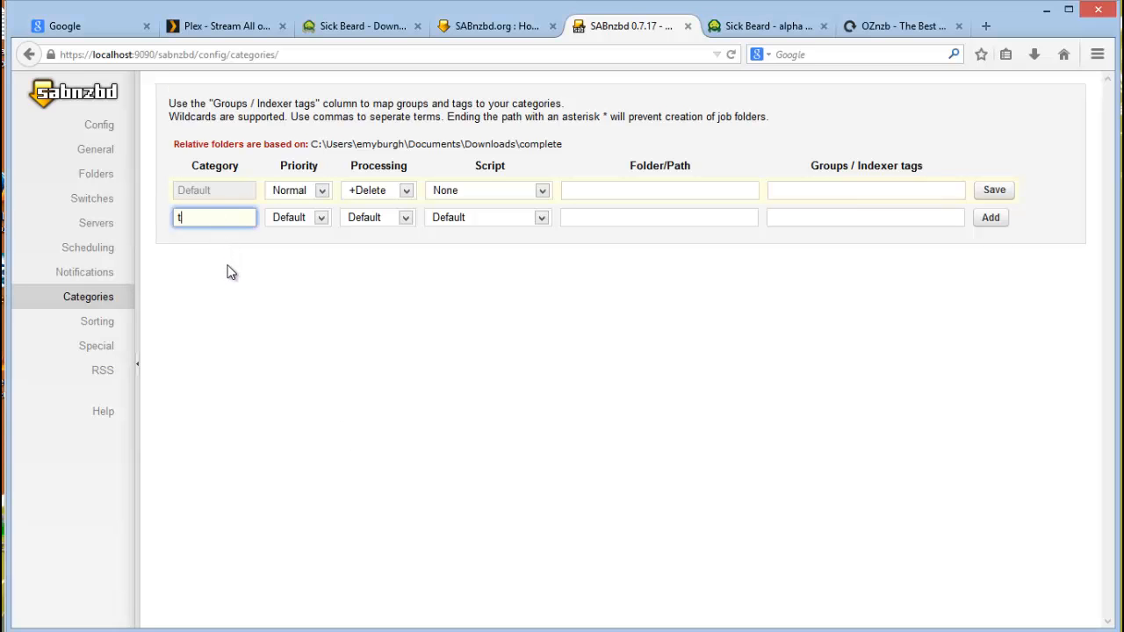
pyautogui.write('v')
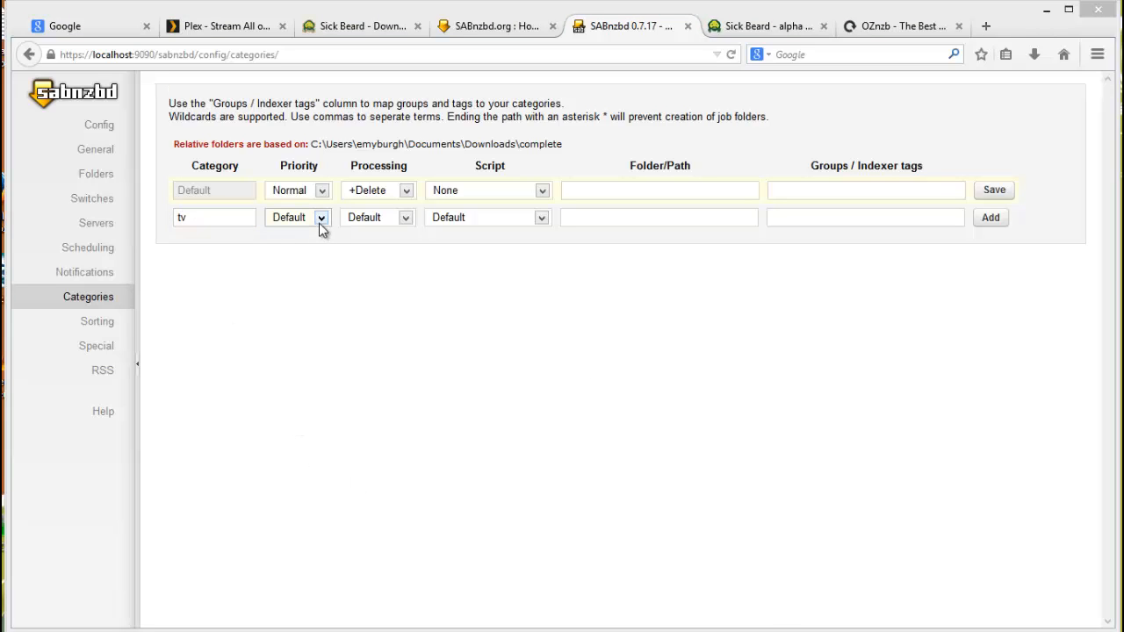
pyautogui.click(322, 218)
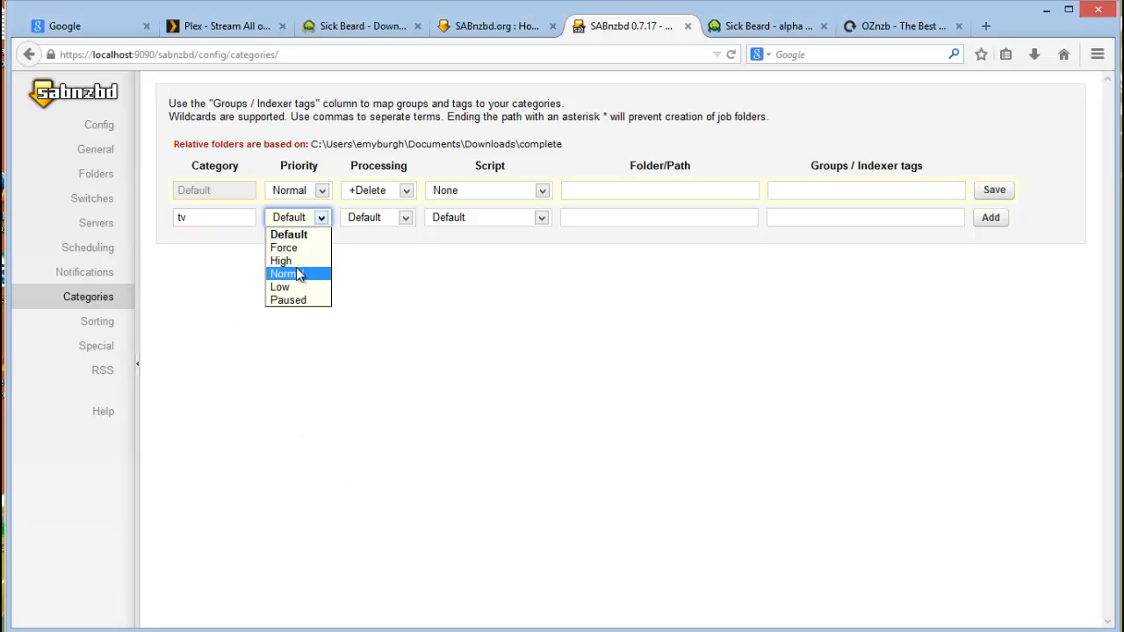
pyautogui.click(281, 260)
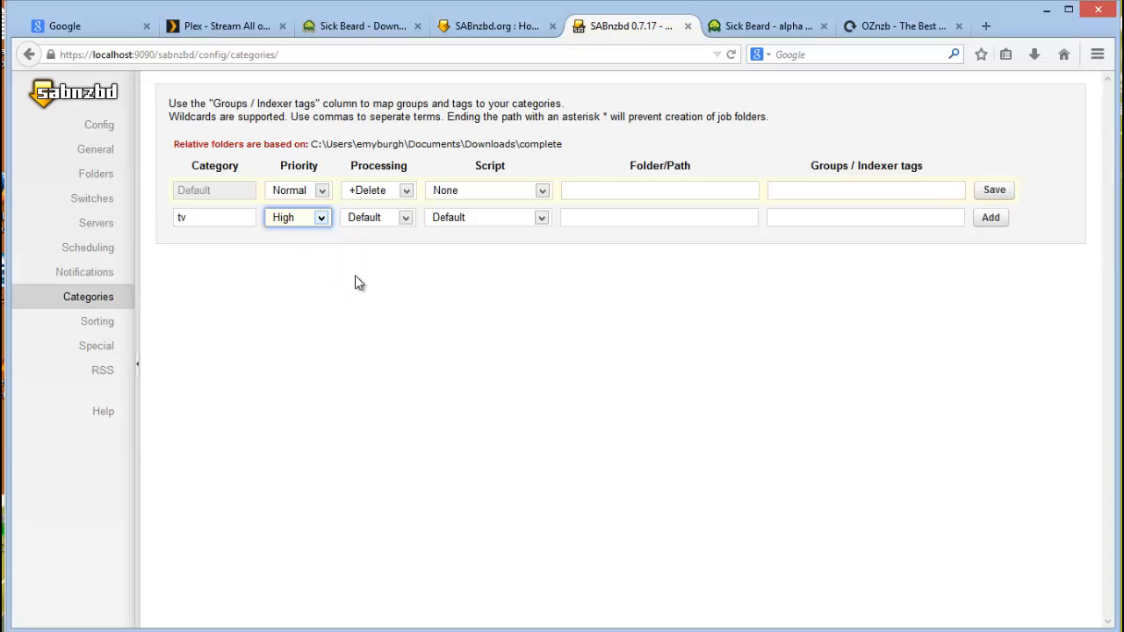
pyautogui.click(378, 218)
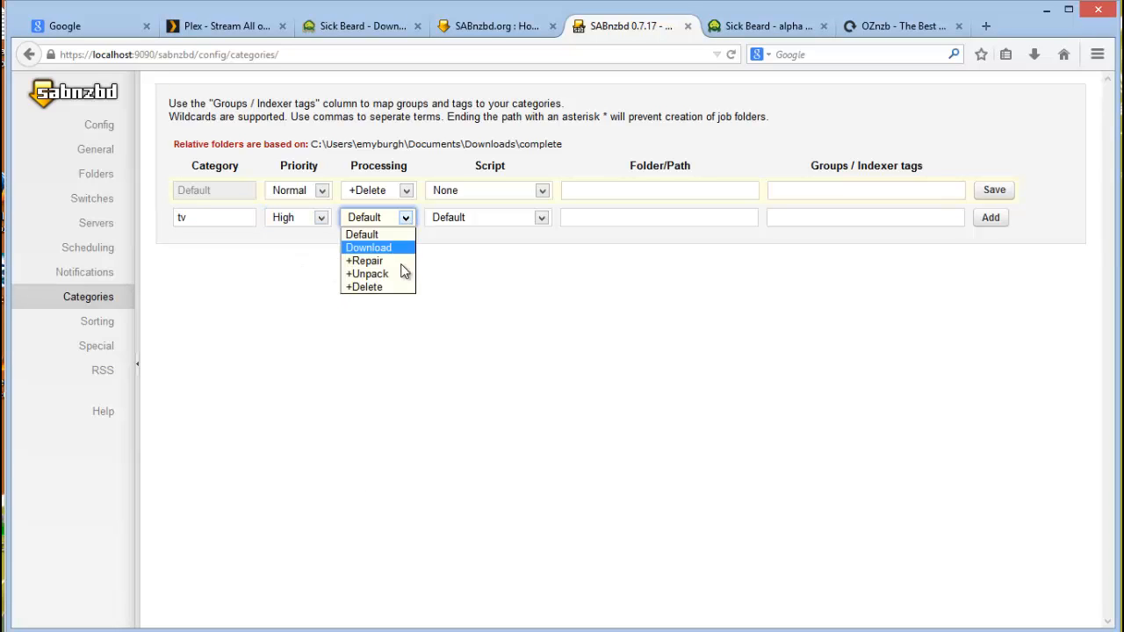
pyautogui.click(365, 288)
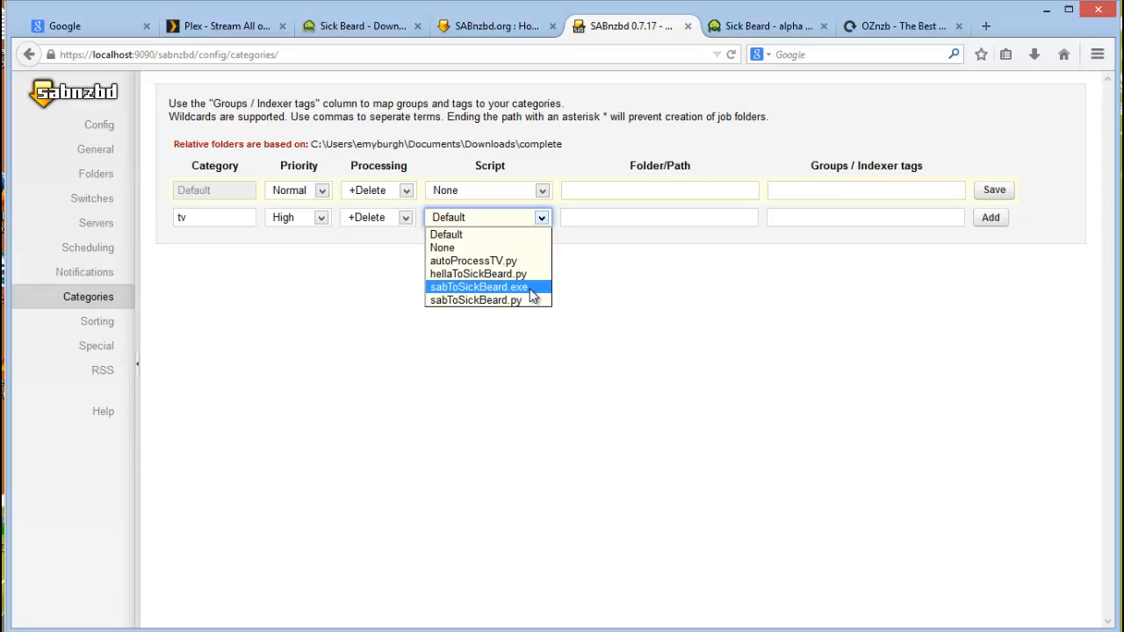
# - Assign the sabToSickBeard.exe script and add the tv category to the list
pyautogui.click(478, 289)
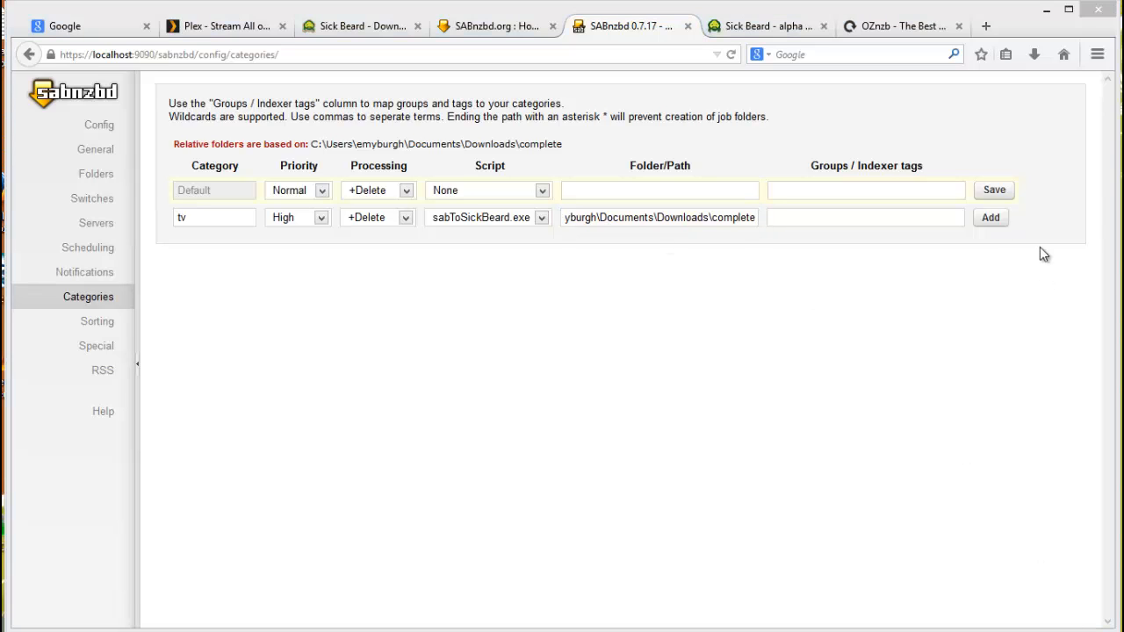
pyautogui.click(990, 217)
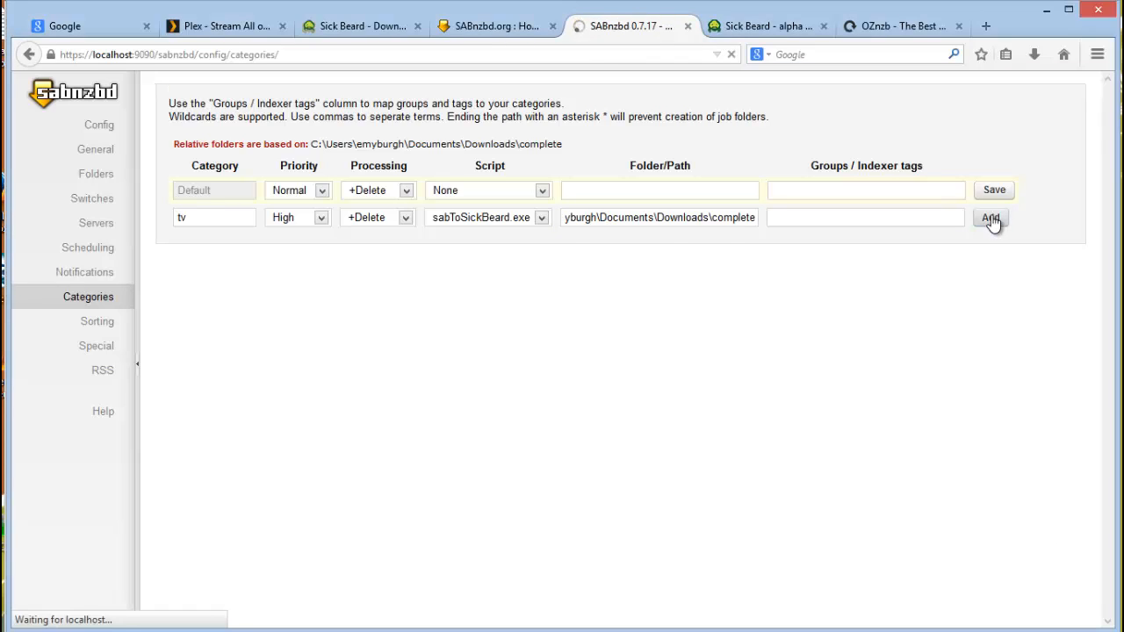
pyautogui.click(991, 218)
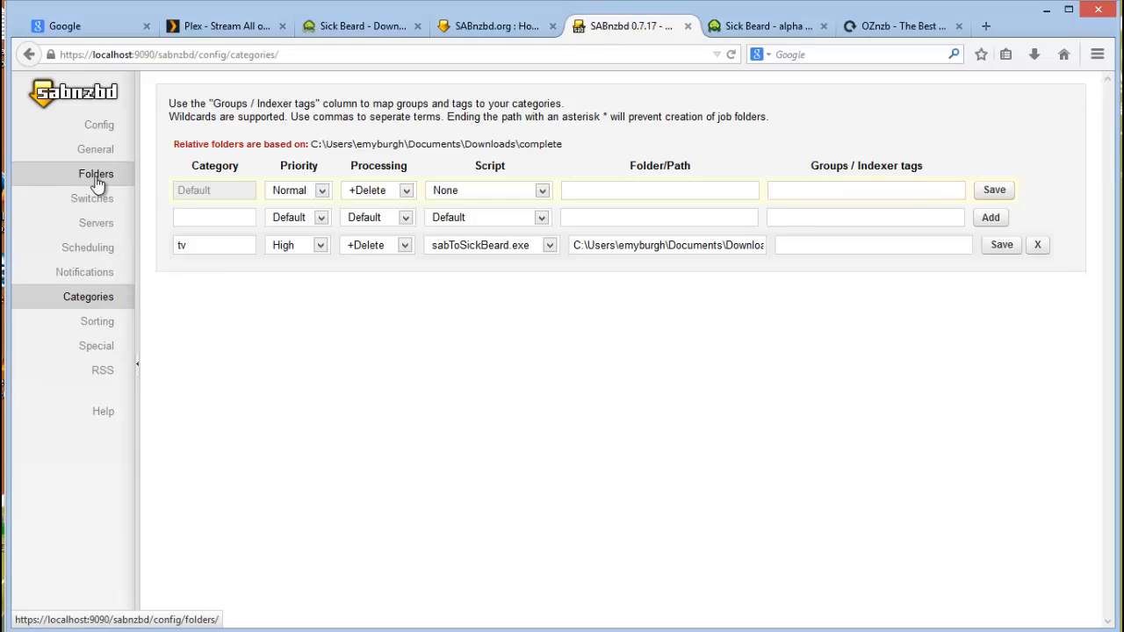
# - Check the Folders settings for the scripts folder path, then return to Categories
pyautogui.click(95, 174)
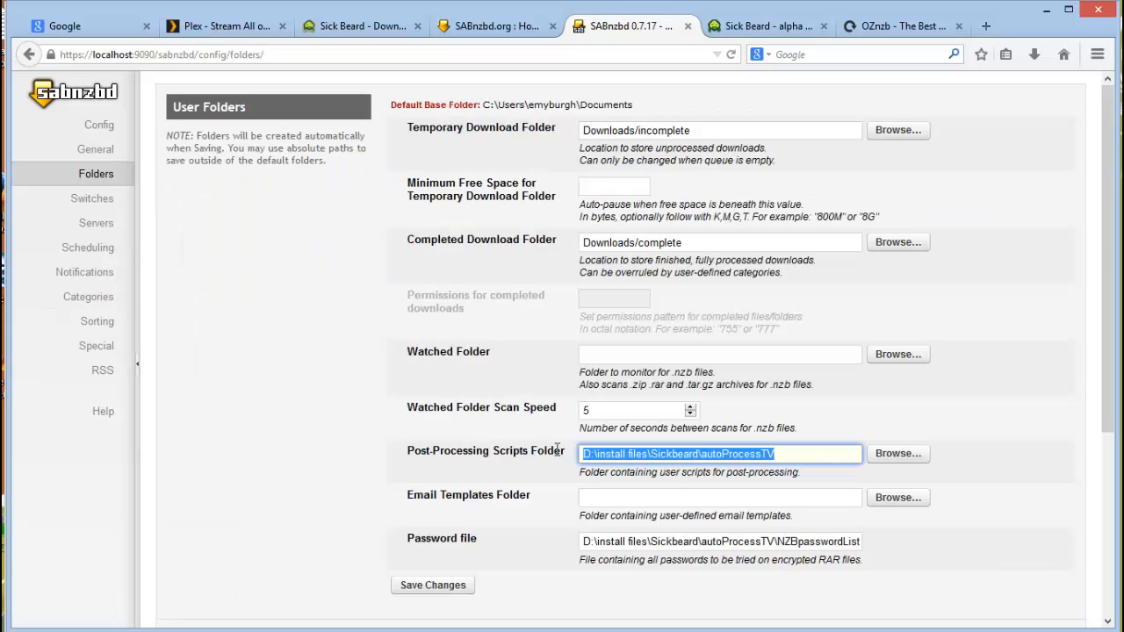
pyautogui.moveTo(524, 464)
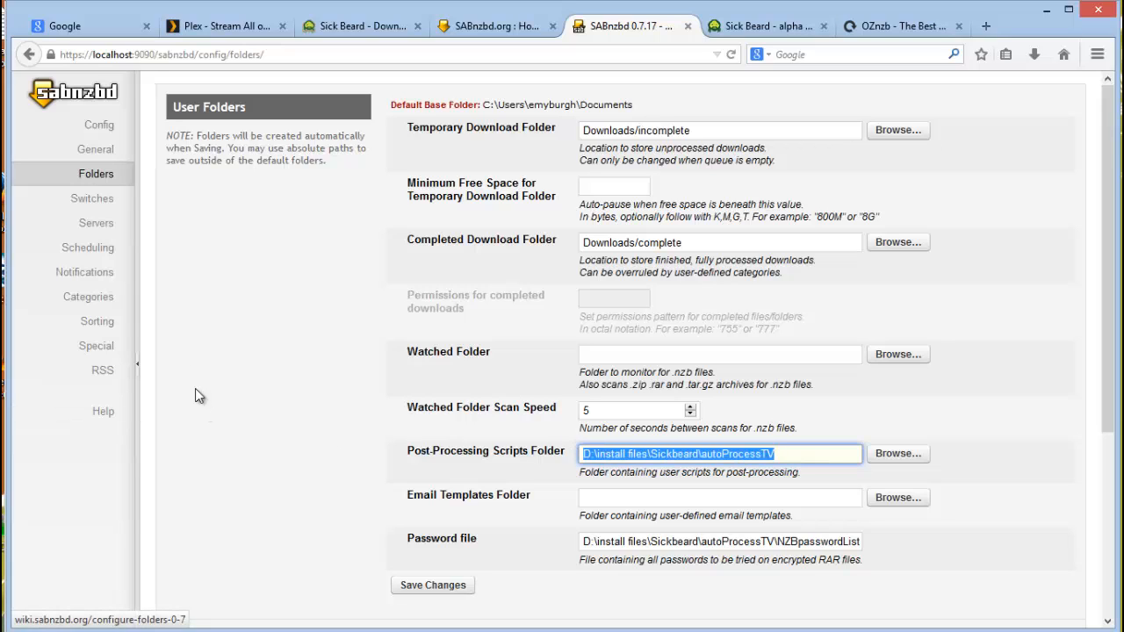
pyautogui.moveTo(179, 362)
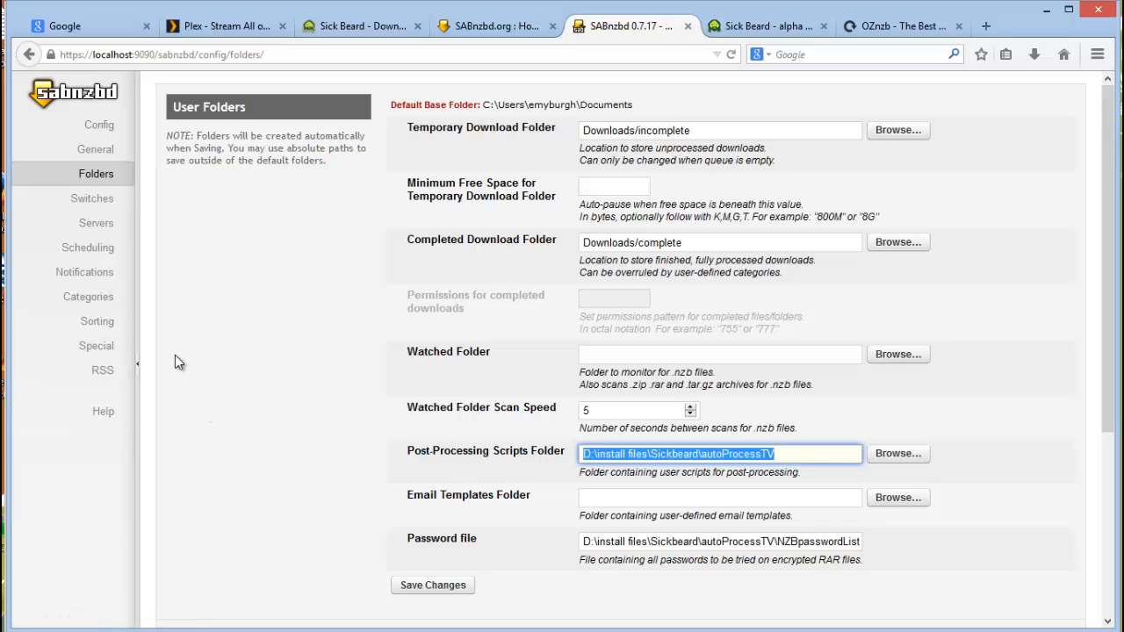
pyautogui.click(88, 297)
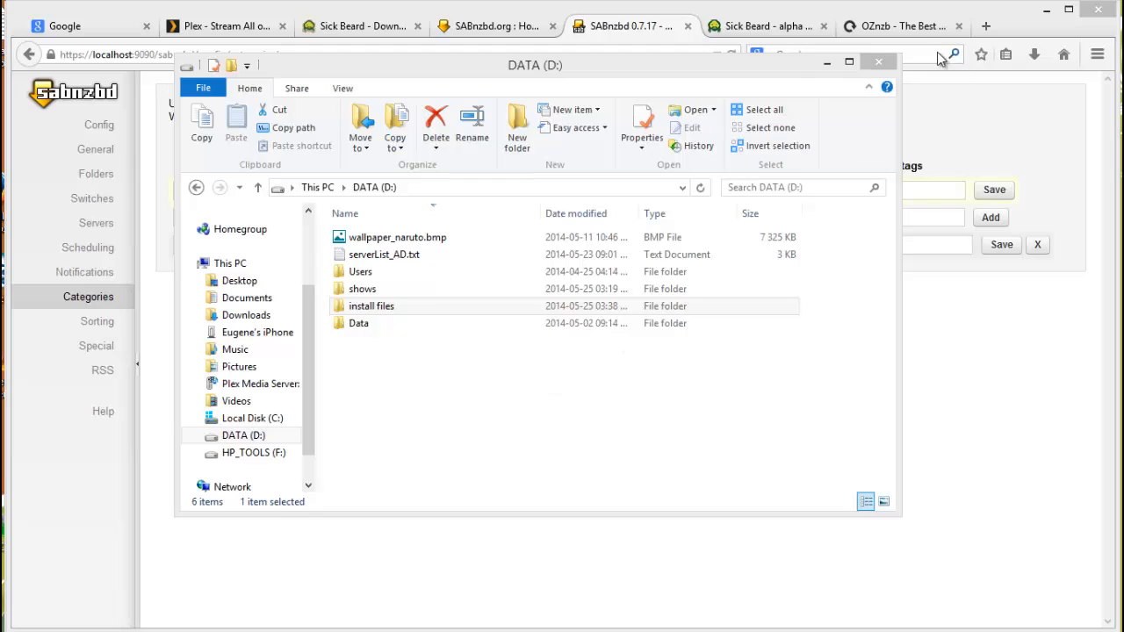
pyautogui.moveTo(387, 348)
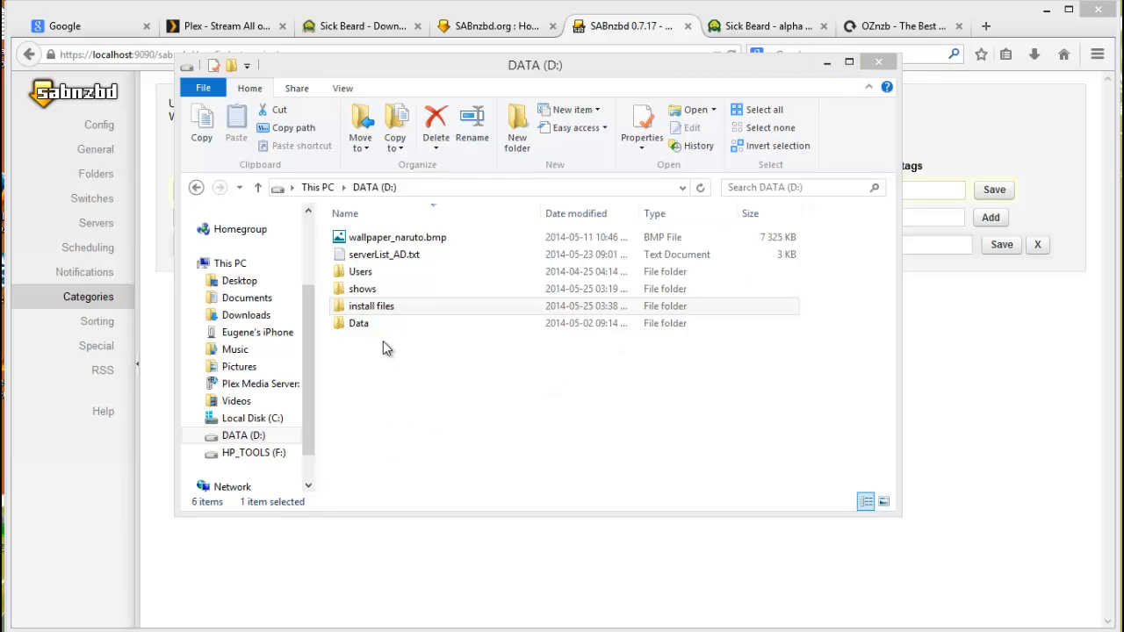
pyautogui.moveTo(380, 359)
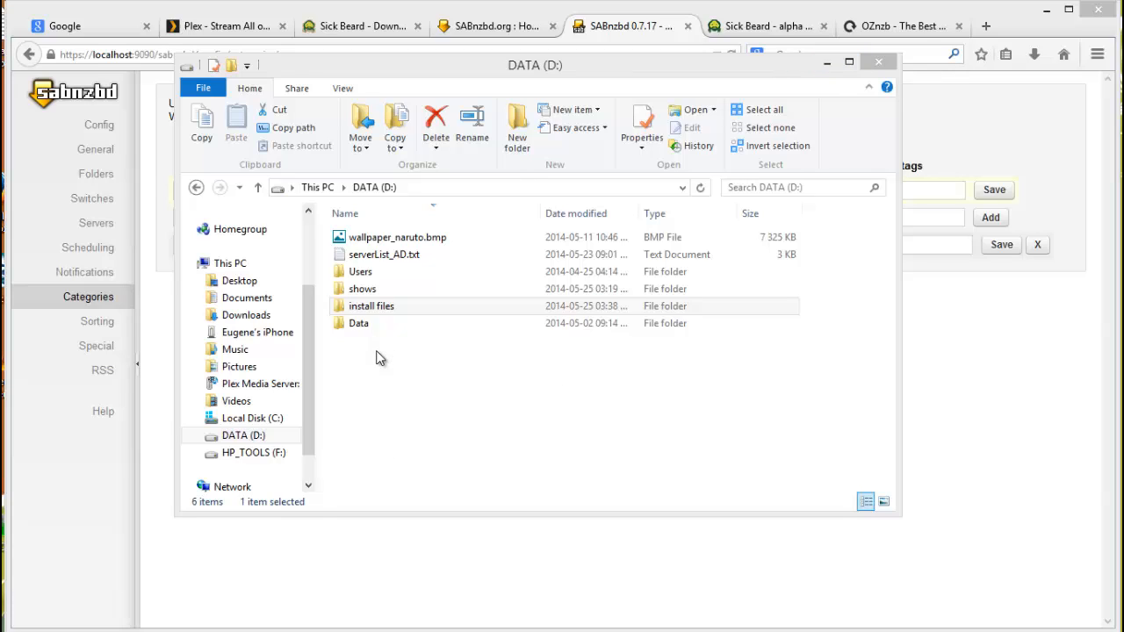
# - Browse D:\install files\Sickbeard\autoProcessTV and select autoProcessTV.cfg.sample
pyautogui.click(373, 305)
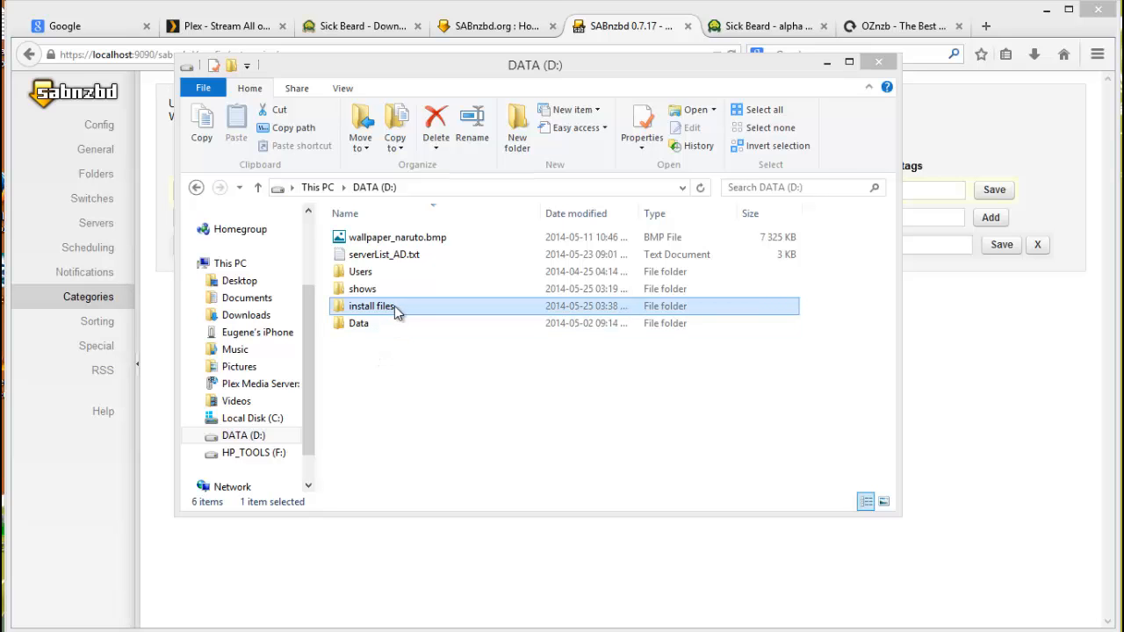
pyautogui.doubleClick(372, 306)
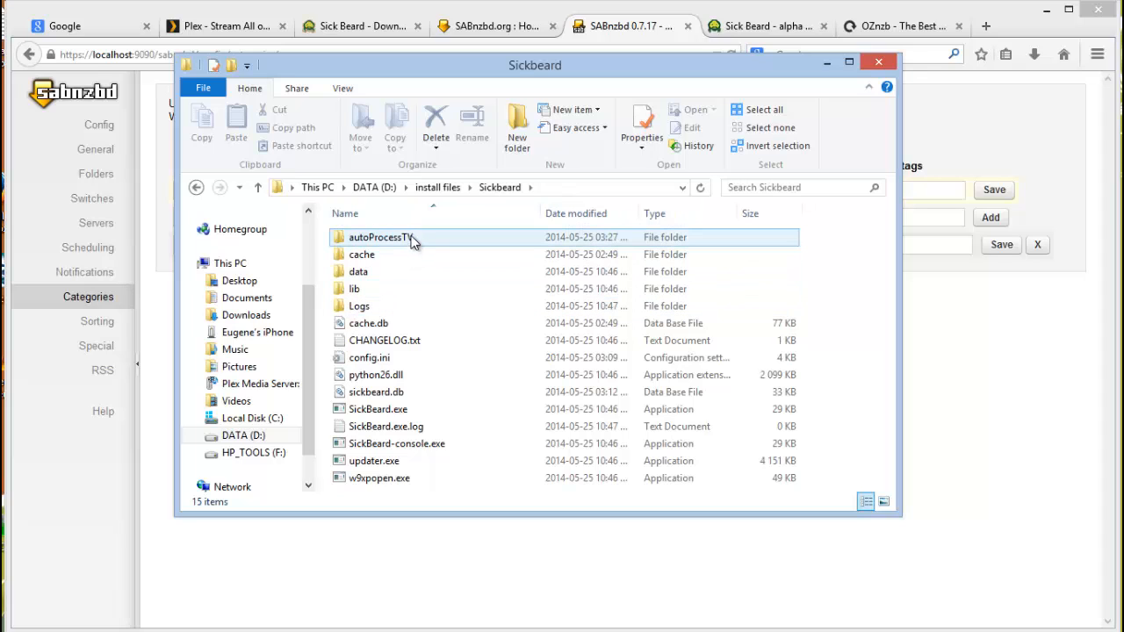
pyautogui.doubleClick(380, 237)
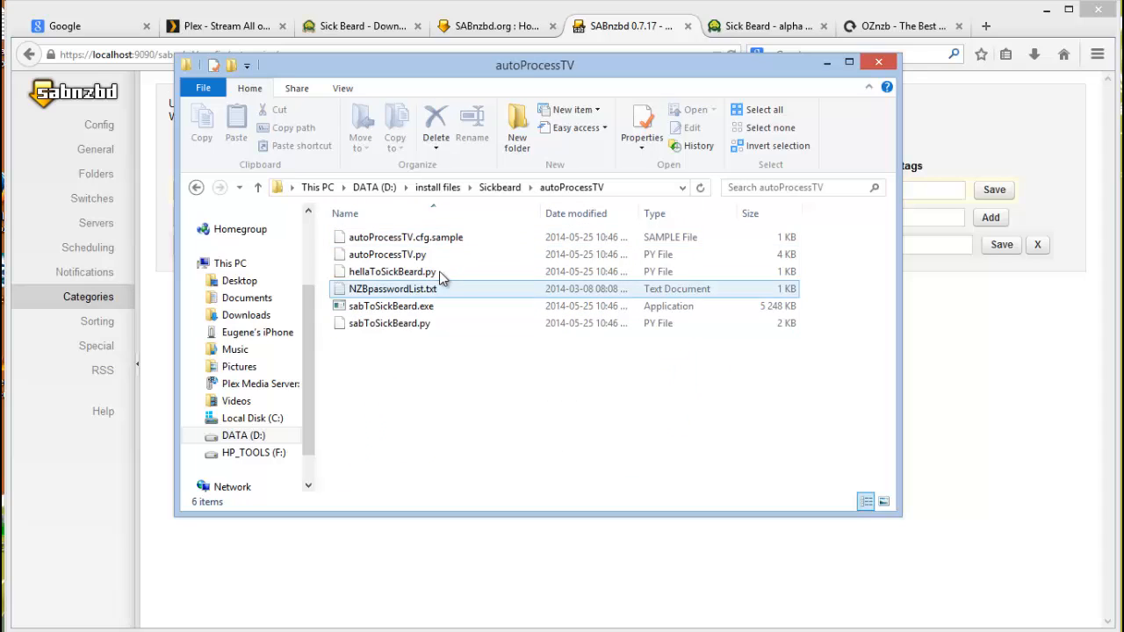
pyautogui.click(387, 253)
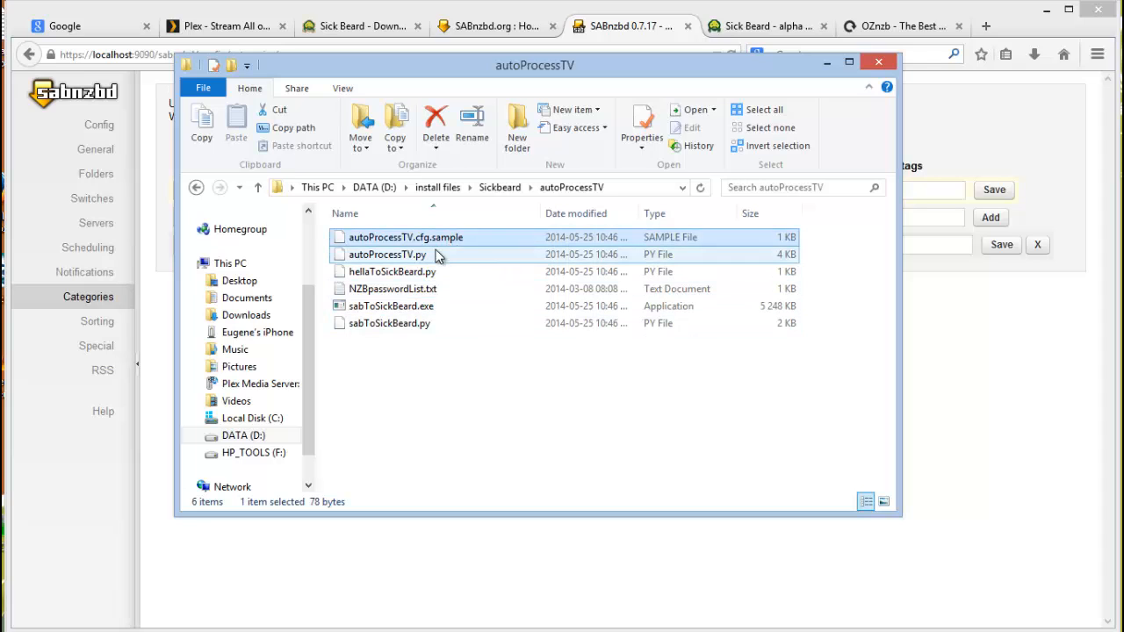
pyautogui.moveTo(446, 257)
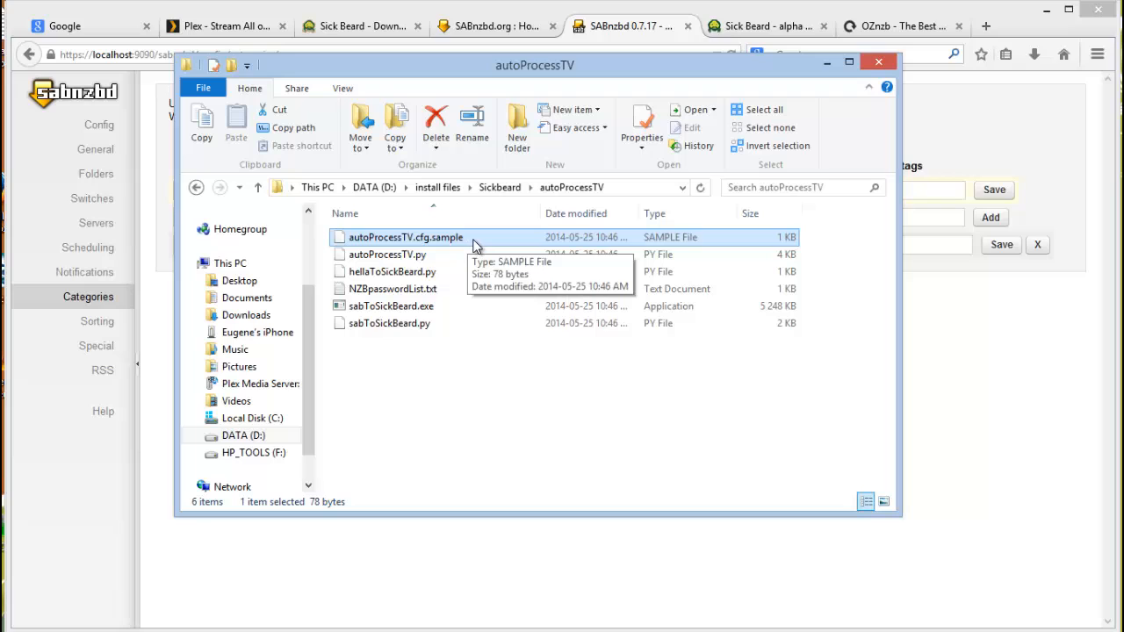
# - Rename autoProcessTV.cfg.sample to autoProcessTV.cfg, accepting the extension change
pyautogui.click(404, 237)
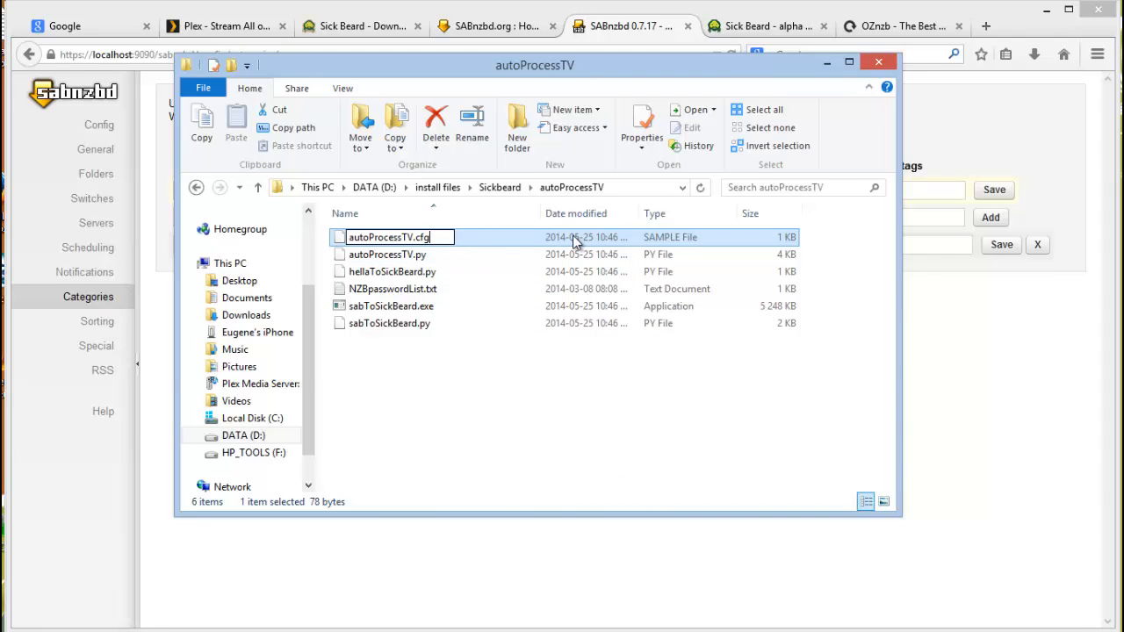
pyautogui.press('enter')
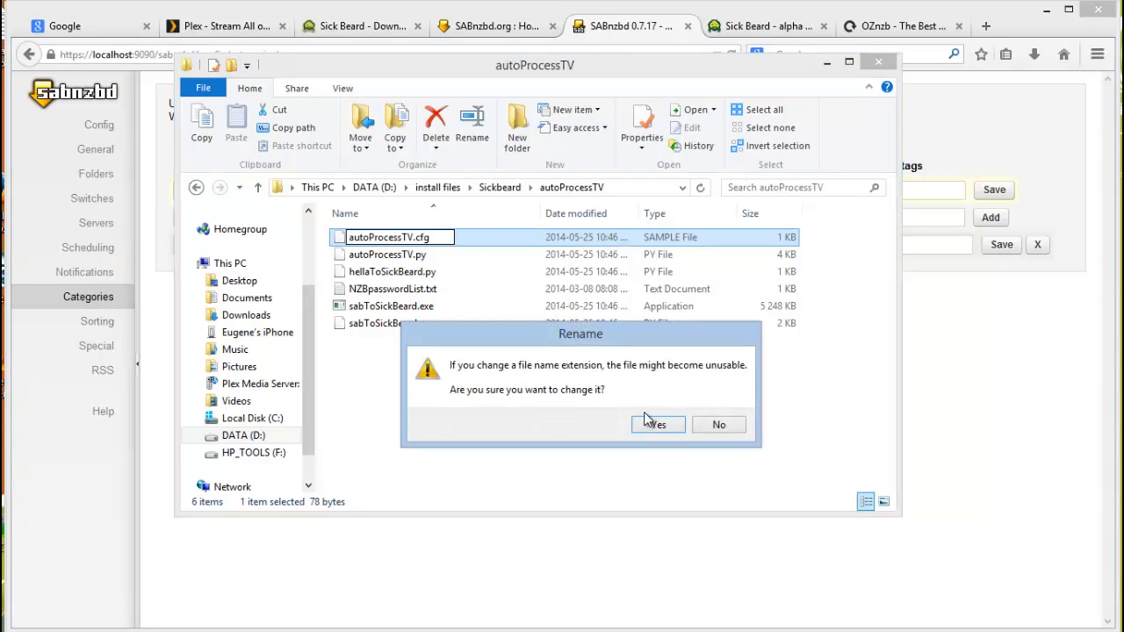
pyautogui.click(657, 423)
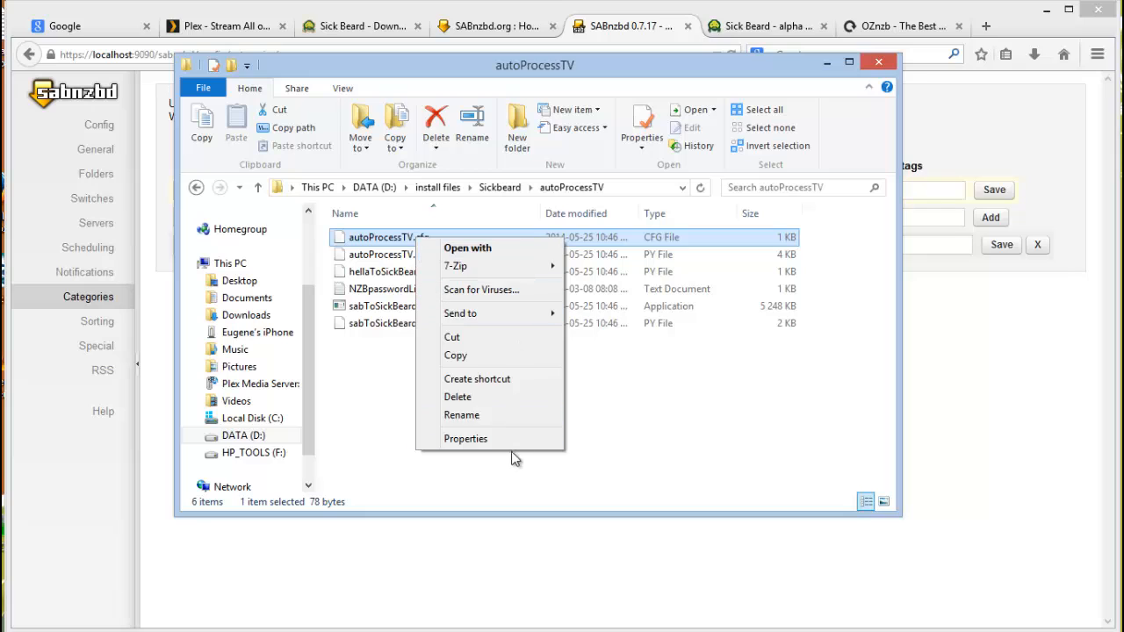
# - Unblock the downloaded autoProcessTV.cfg file from its Properties dialog
pyautogui.click(466, 440)
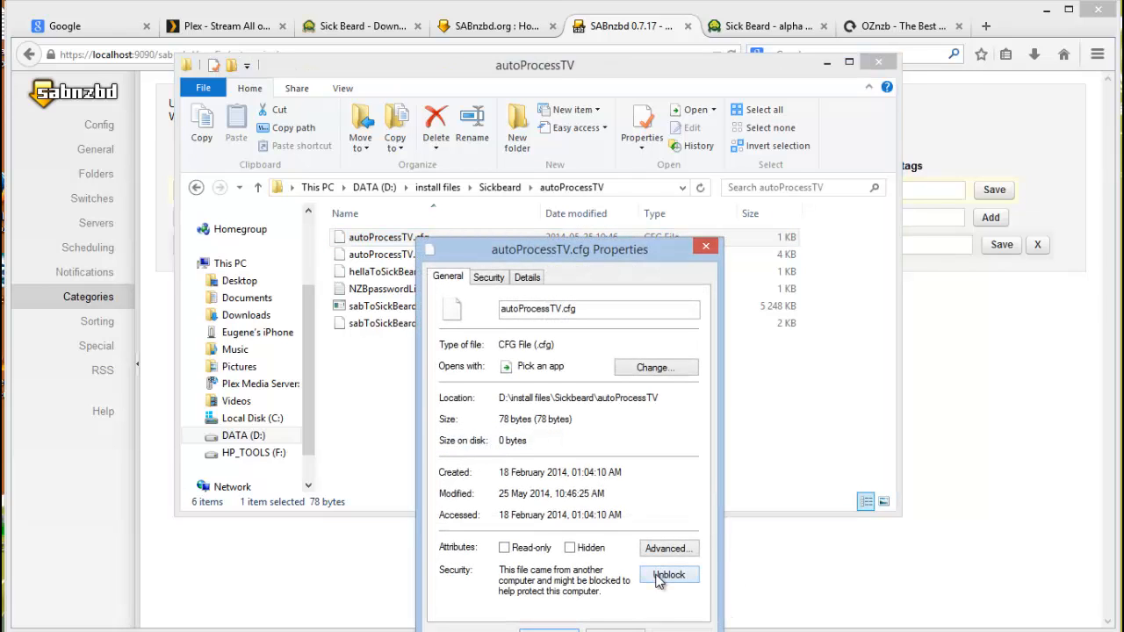
pyautogui.click(670, 575)
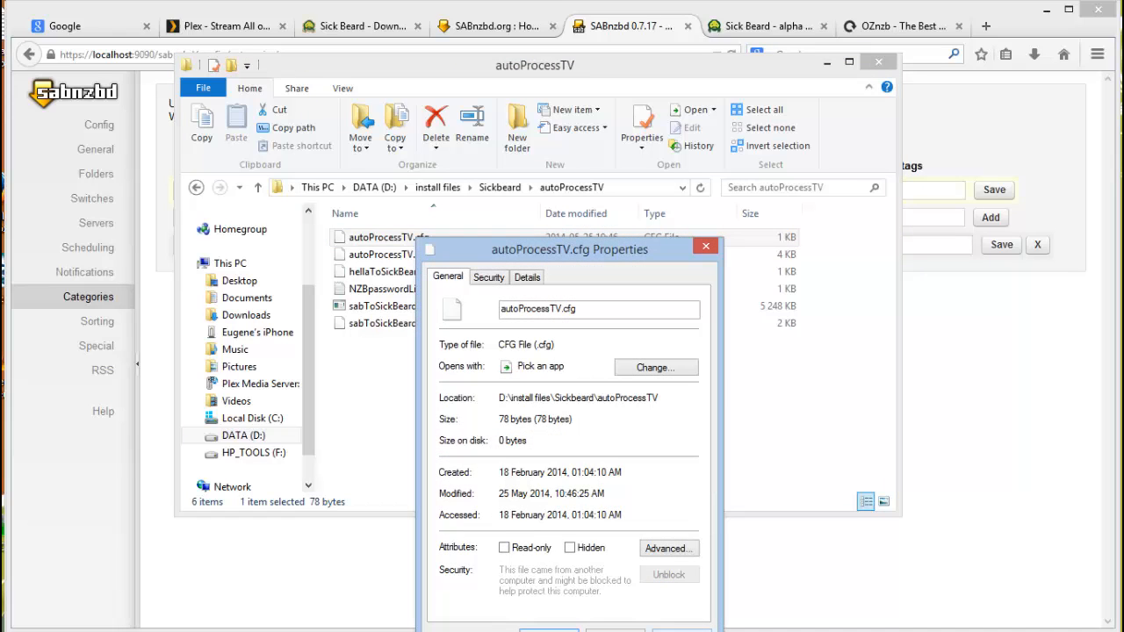
pyautogui.click(706, 246)
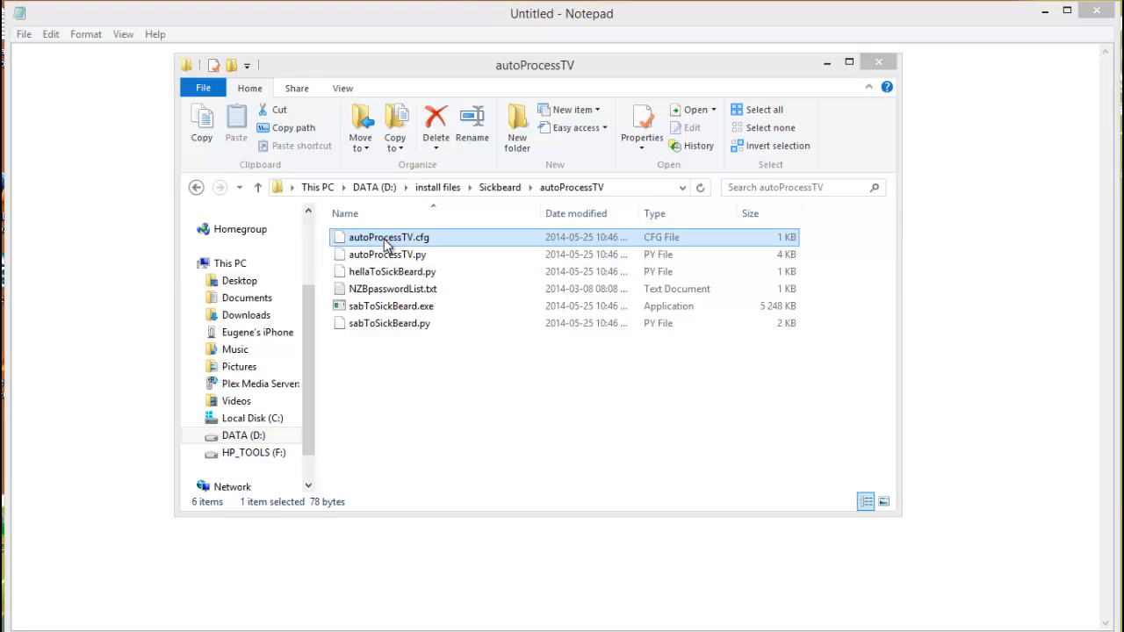
# - Edit autoProcessTV.cfg in Notepad, setting username= to sabadmin
pyautogui.doubleClick(388, 237)
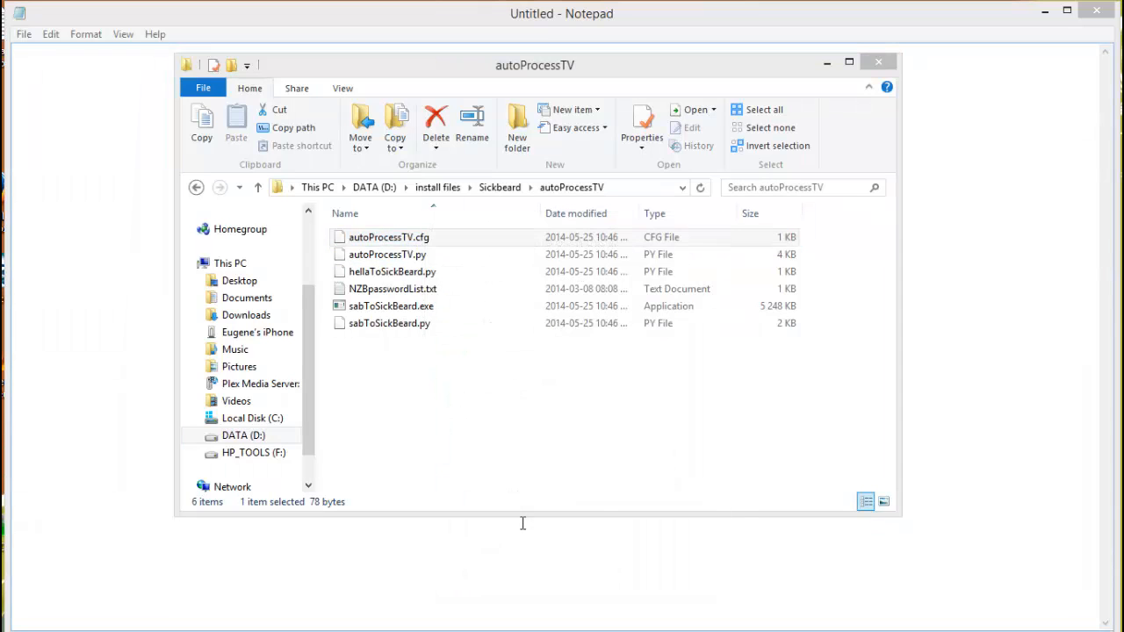
pyautogui.doubleClick(389, 238)
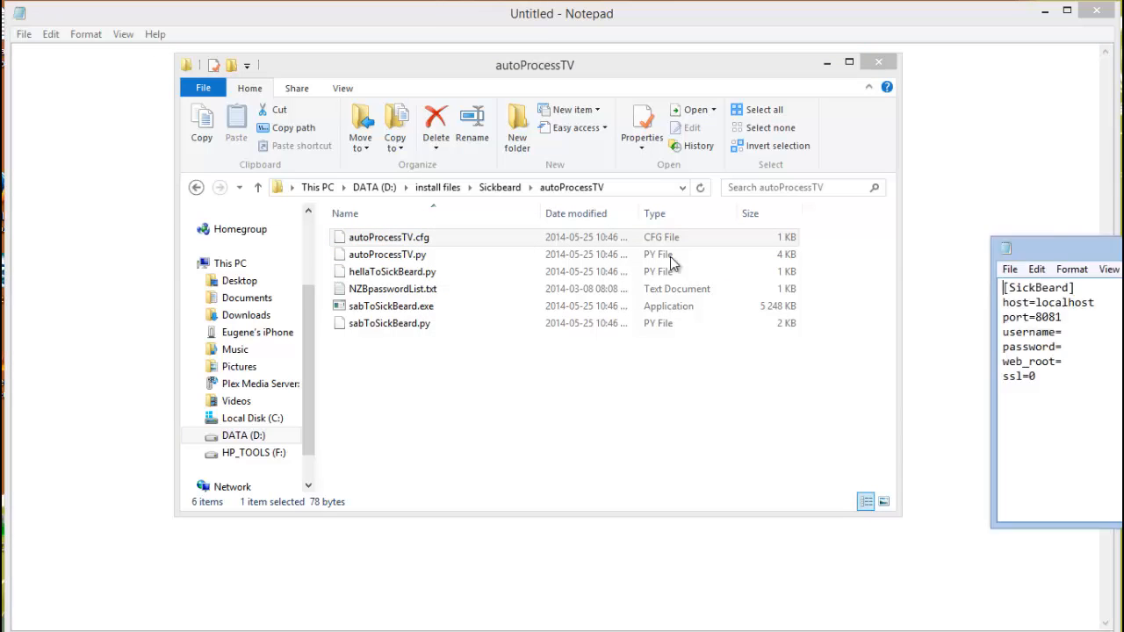
pyautogui.doubleClick(387, 237)
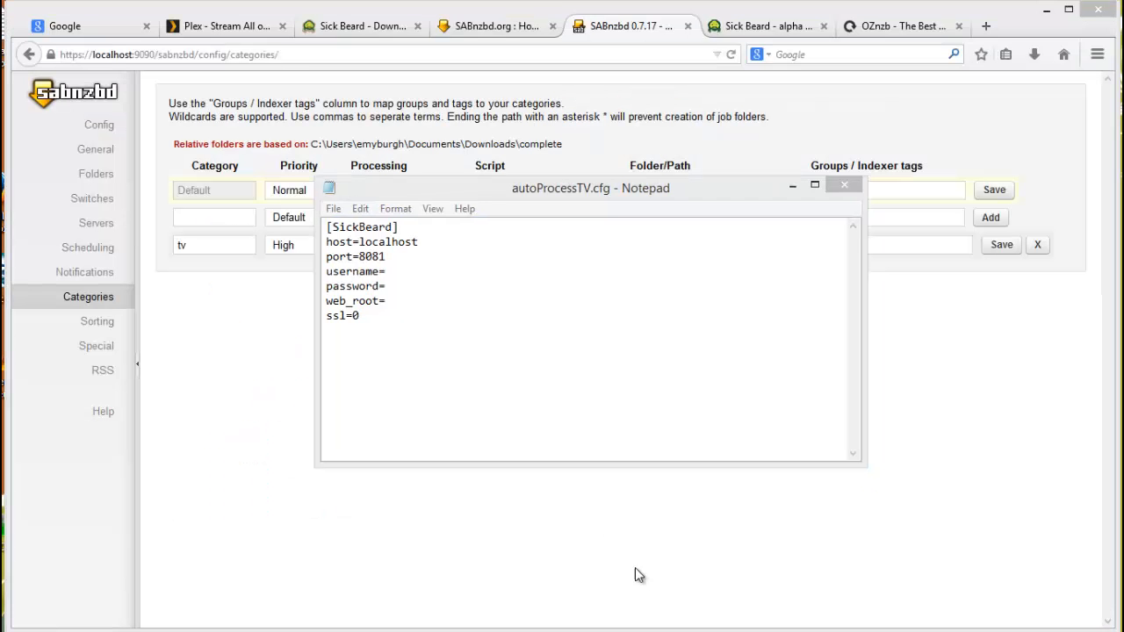
pyautogui.click(584, 316)
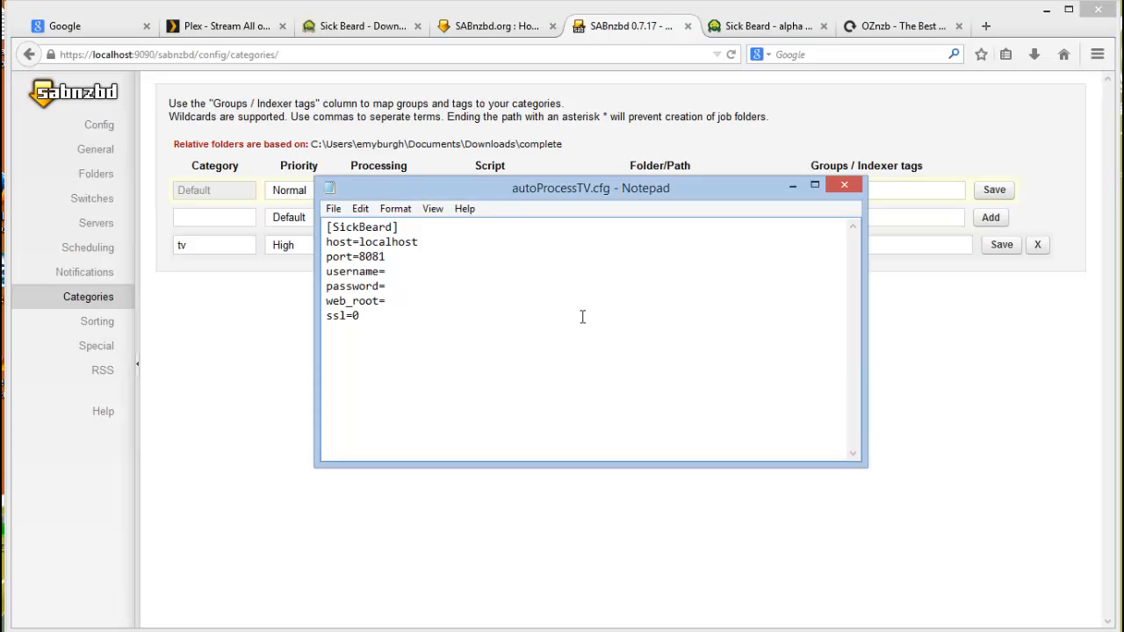
pyautogui.click(420, 242)
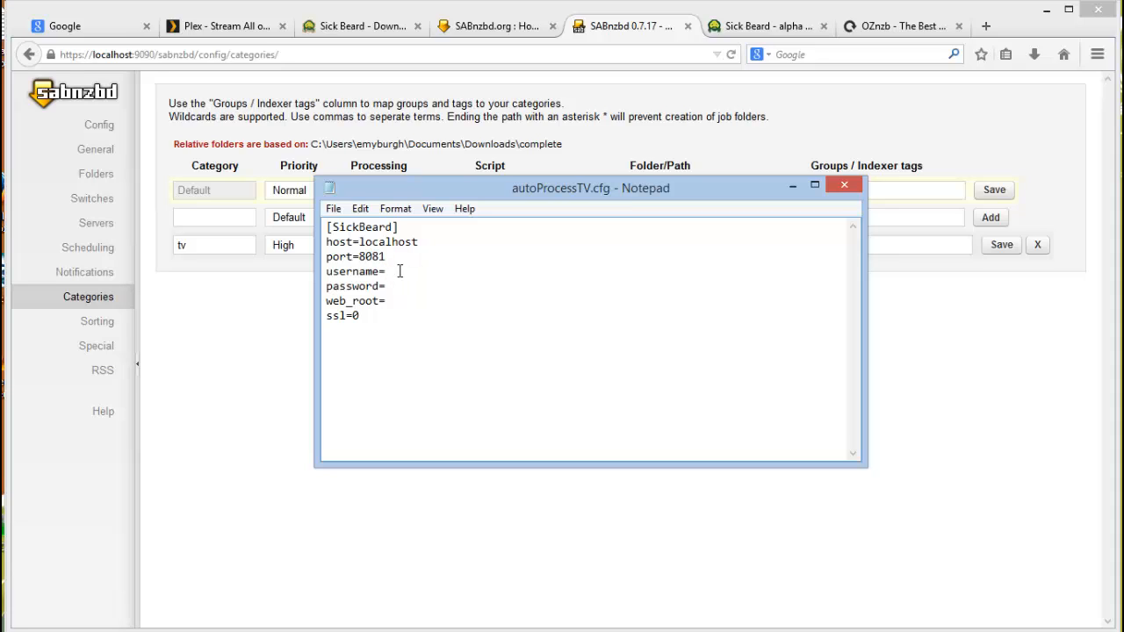
pyautogui.moveTo(399, 270)
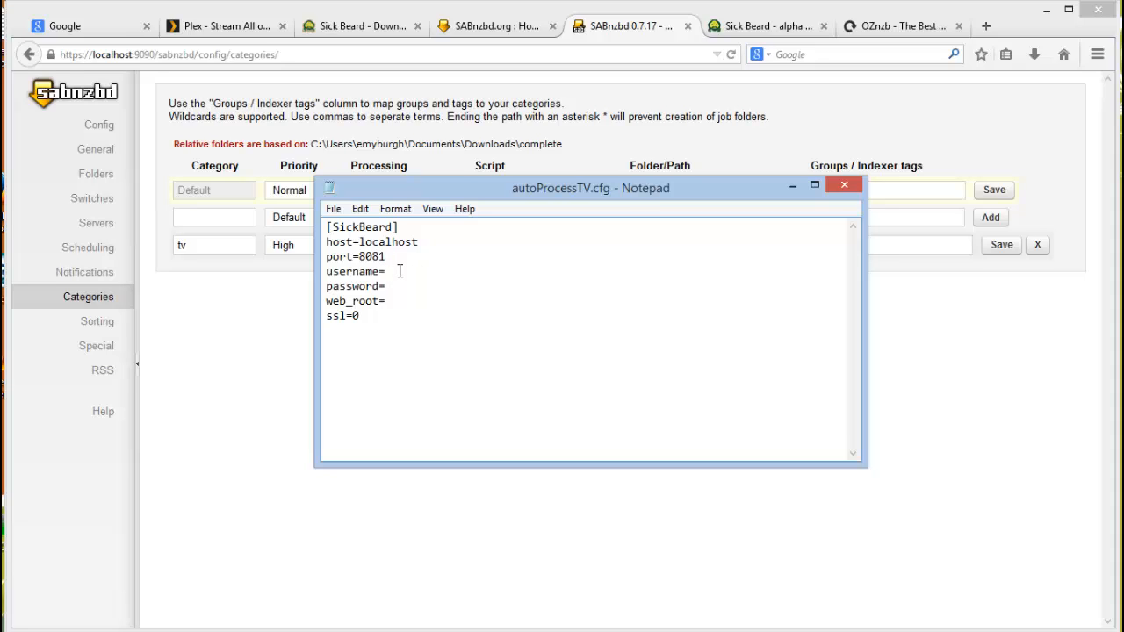
pyautogui.write('sa')
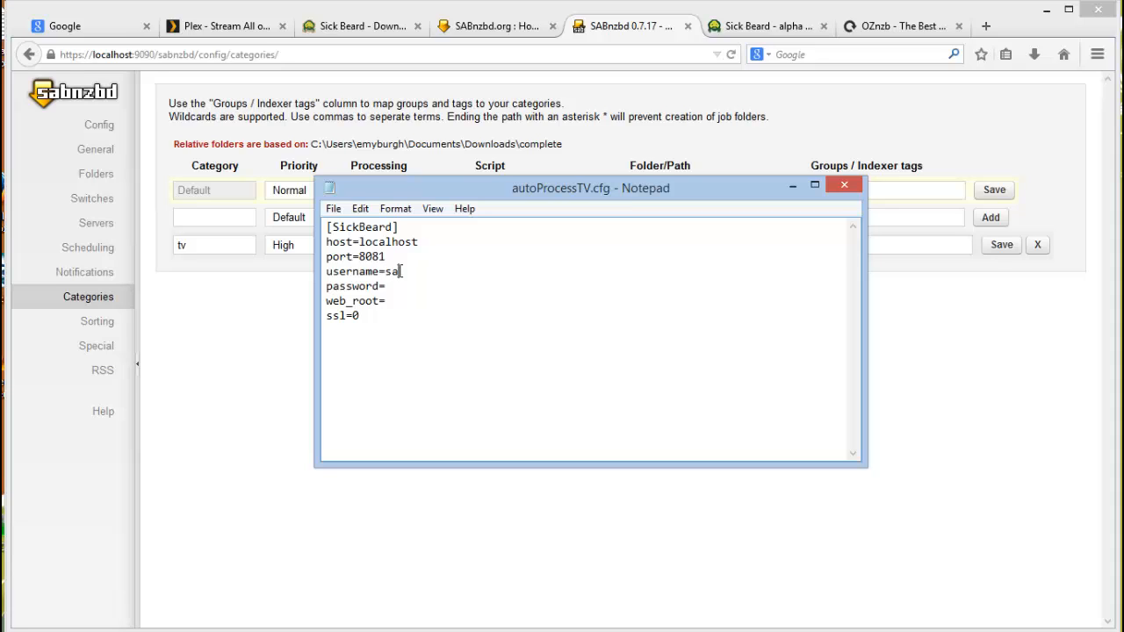
pyautogui.write('badmin')
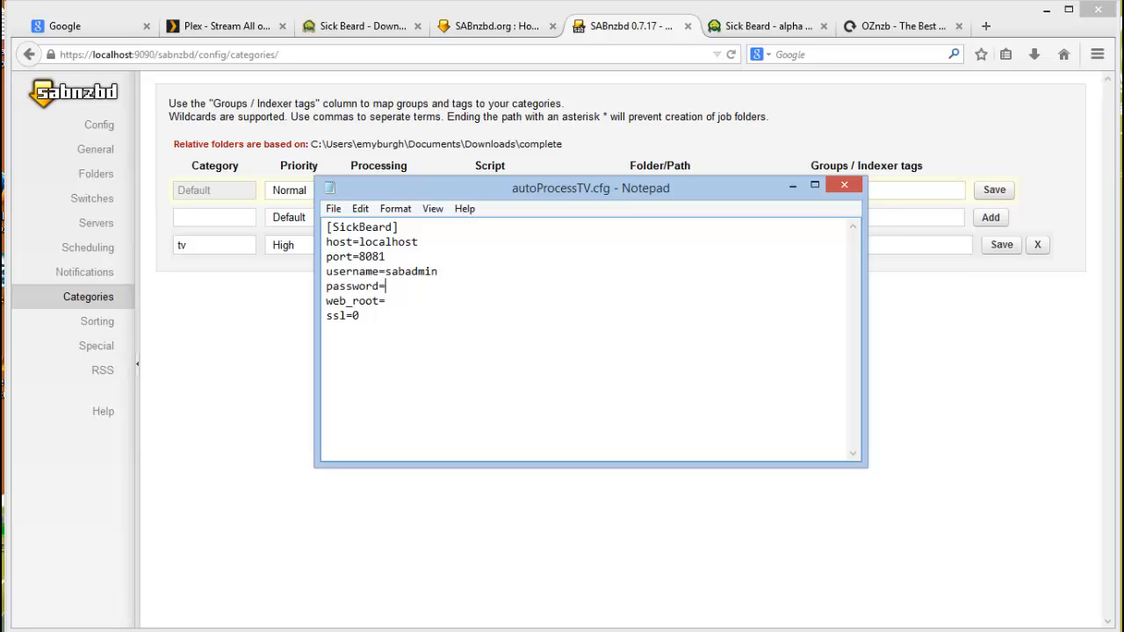
# - Close Notepad, saving the username change to autoProcessTV.cfg
pyautogui.click(843, 185)
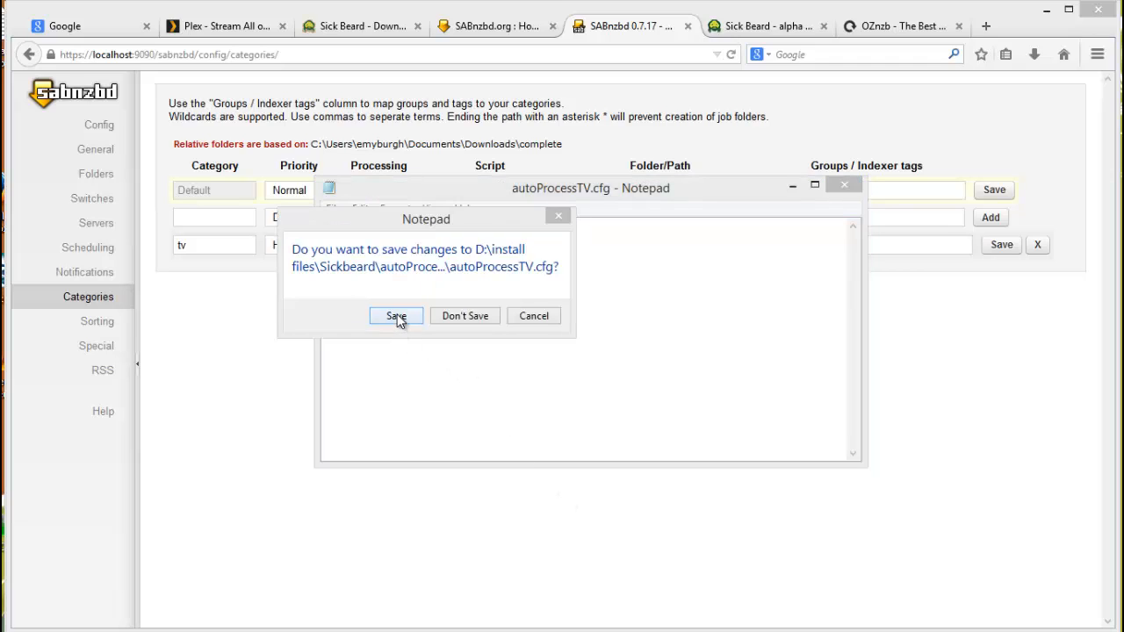
pyautogui.click(395, 316)
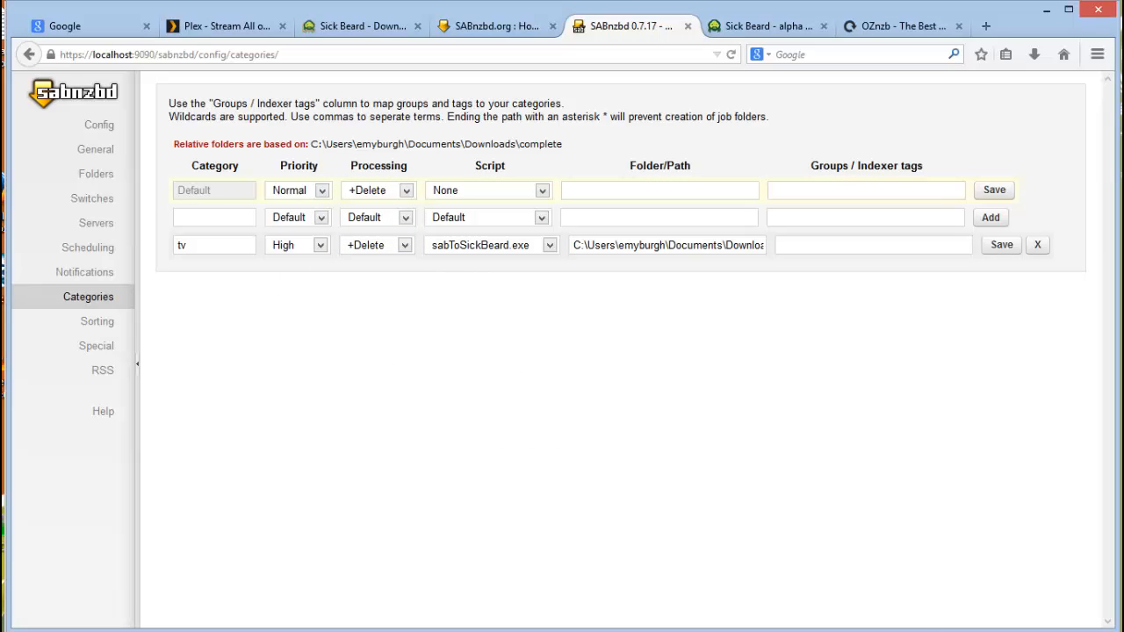
pyautogui.moveTo(814, 569)
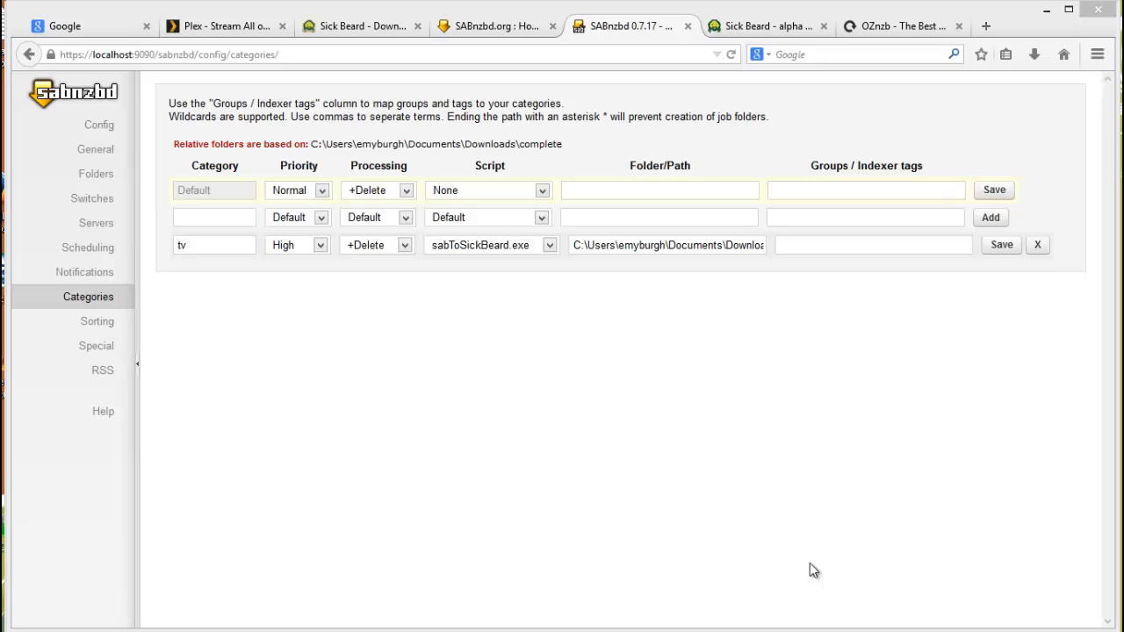
pyautogui.moveTo(991, 462)
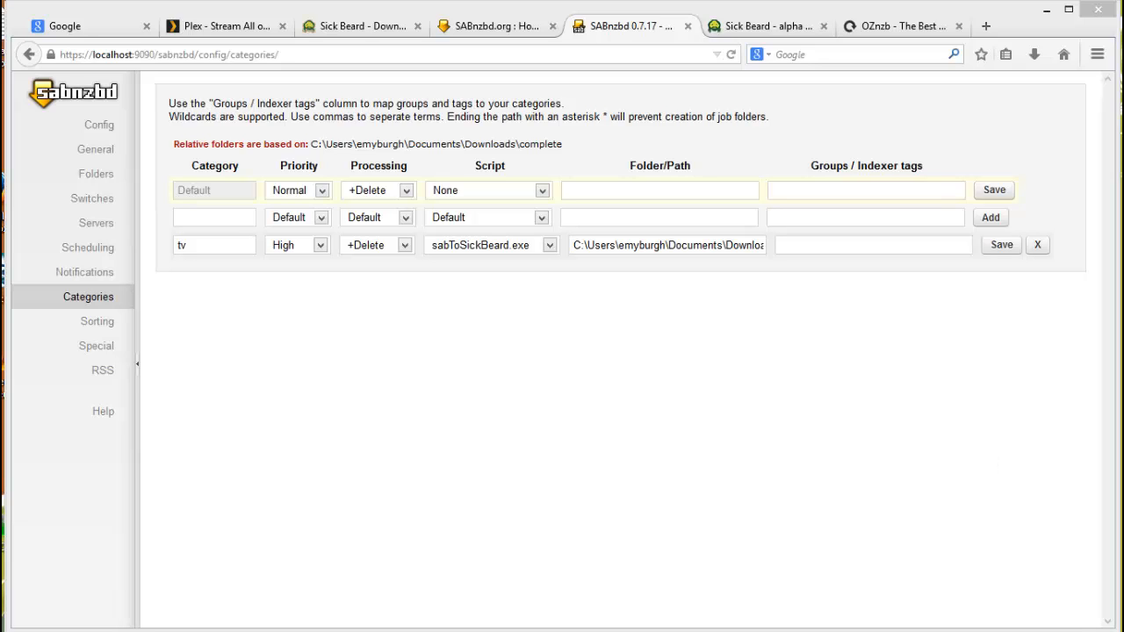
pyautogui.moveTo(729, 55)
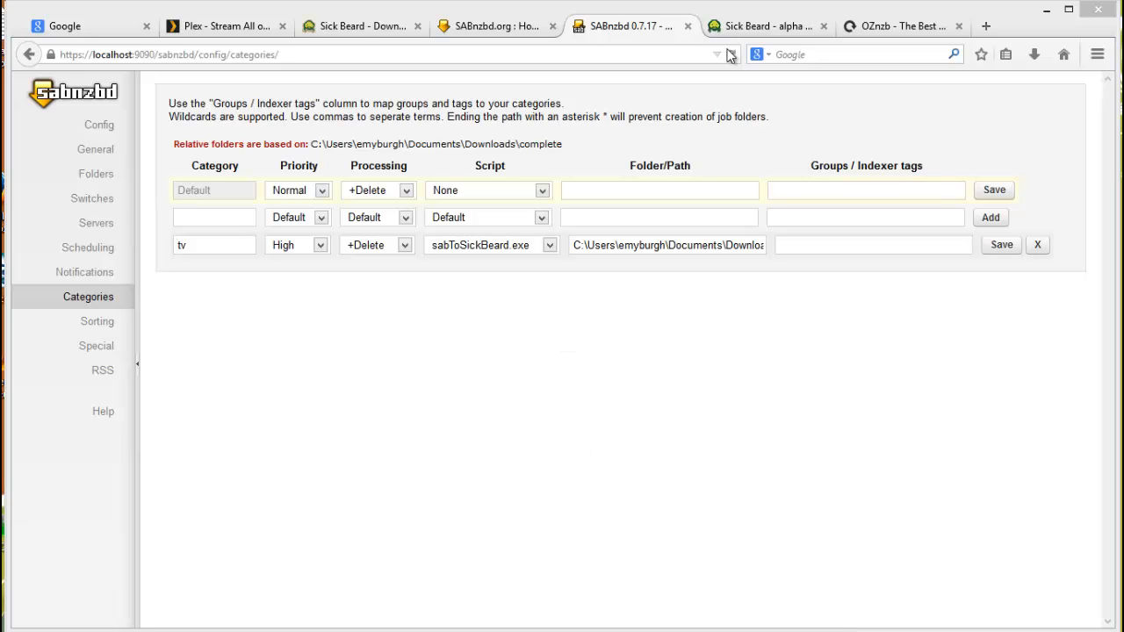
# - Switch the browser from SABnzbd to the Sick Beard home page
pyautogui.click(770, 26)
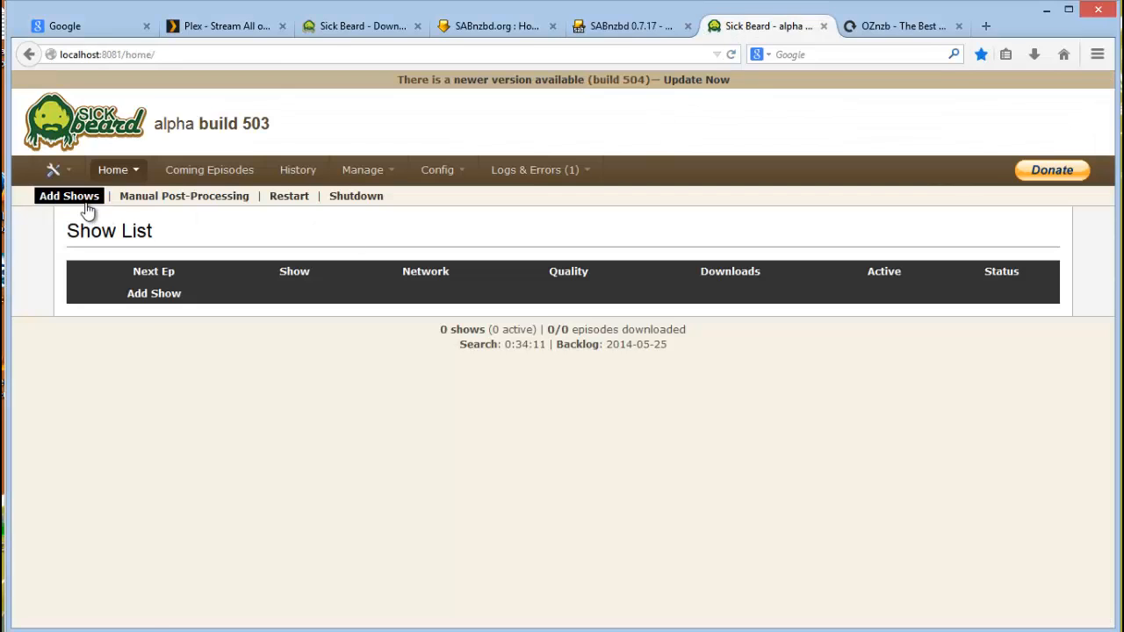
# - Go to Add Shows and choose Add Existing Shows in Sick Beard
pyautogui.click(68, 197)
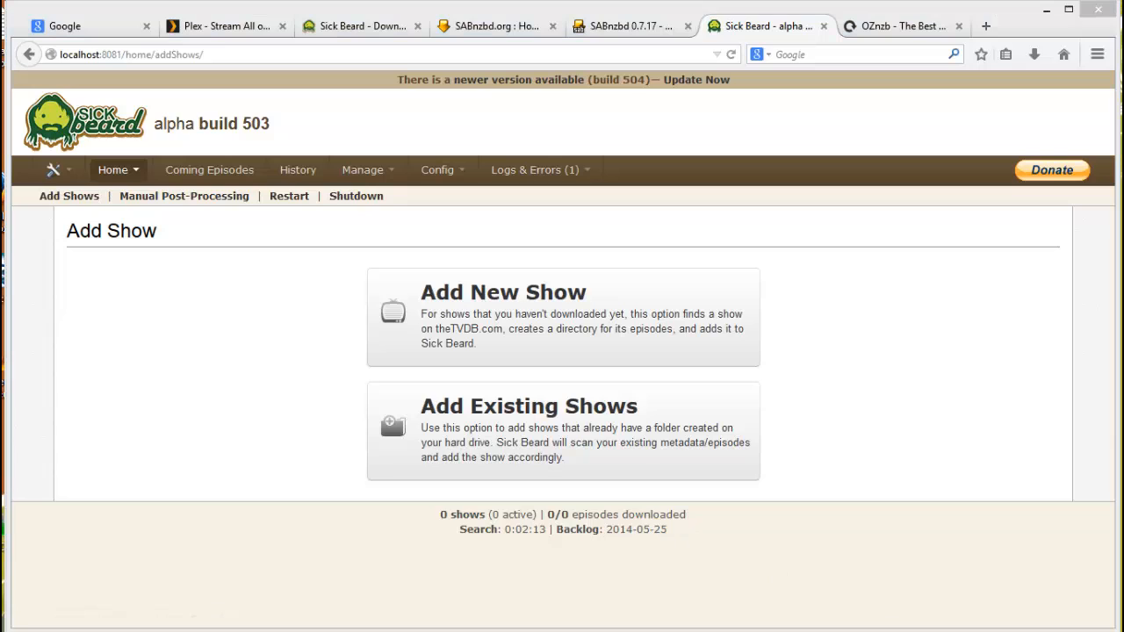
pyautogui.moveTo(464, 471)
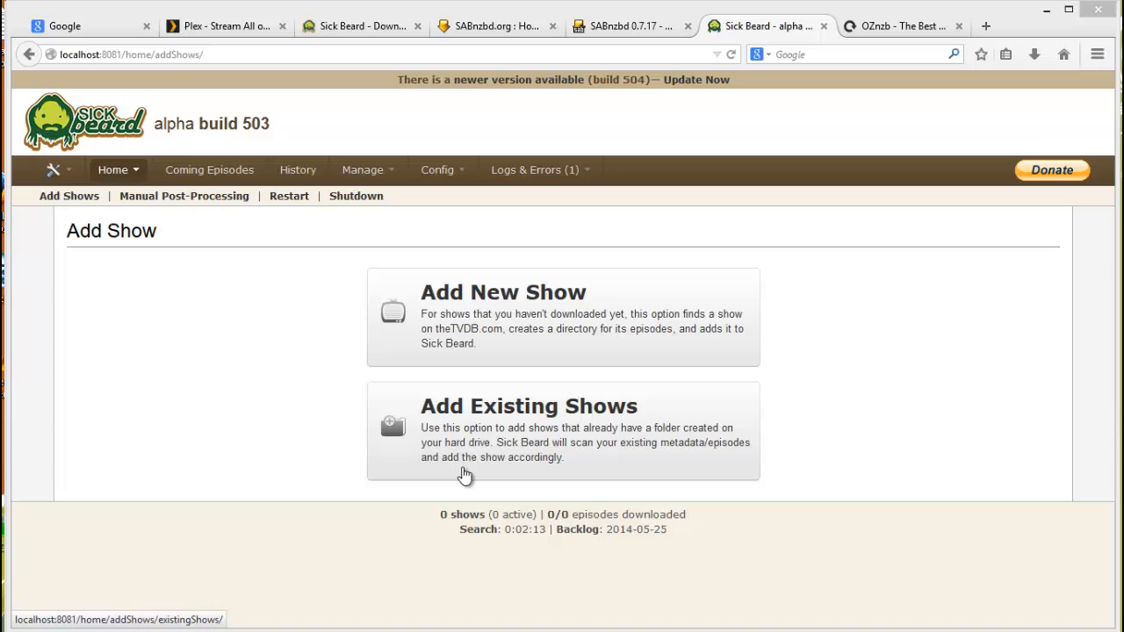
pyautogui.moveTo(524, 442)
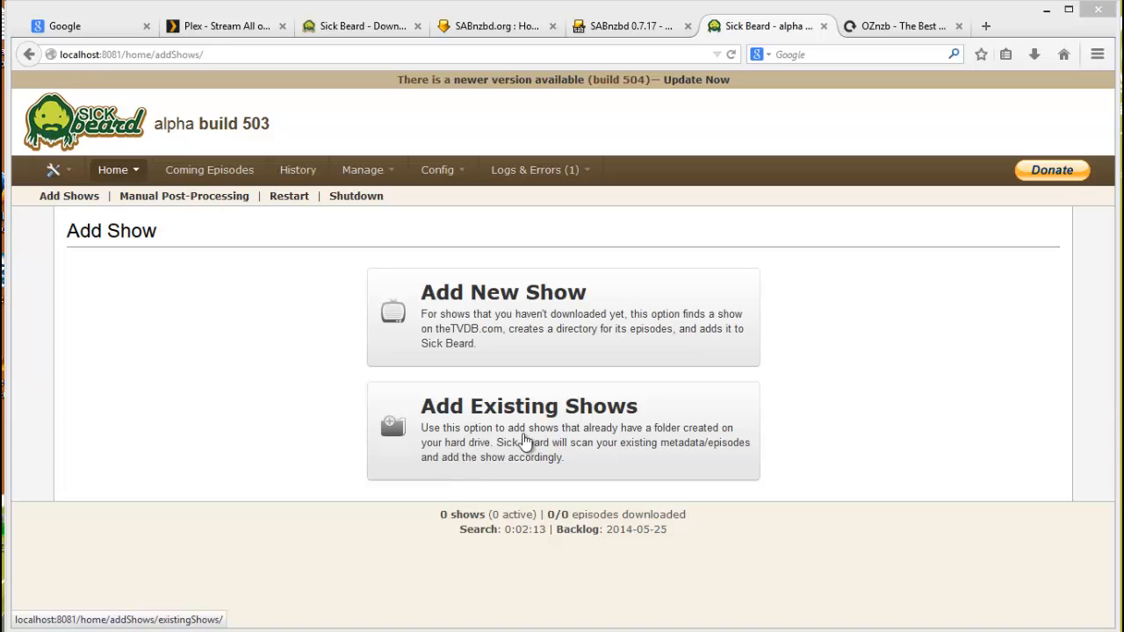
pyautogui.moveTo(536, 436)
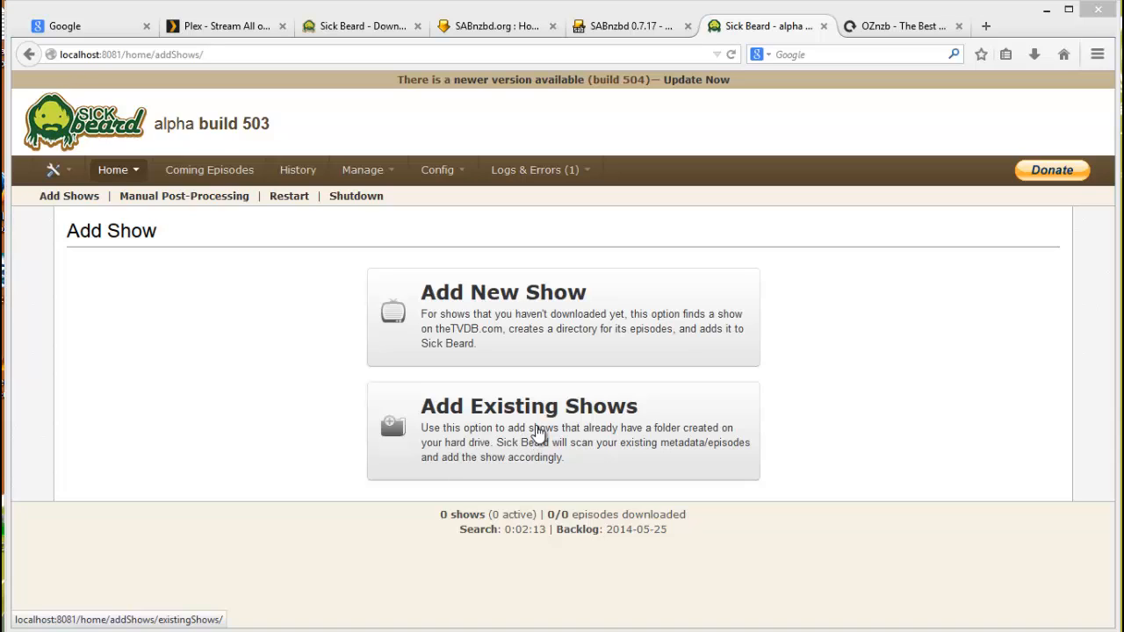
pyautogui.click(527, 406)
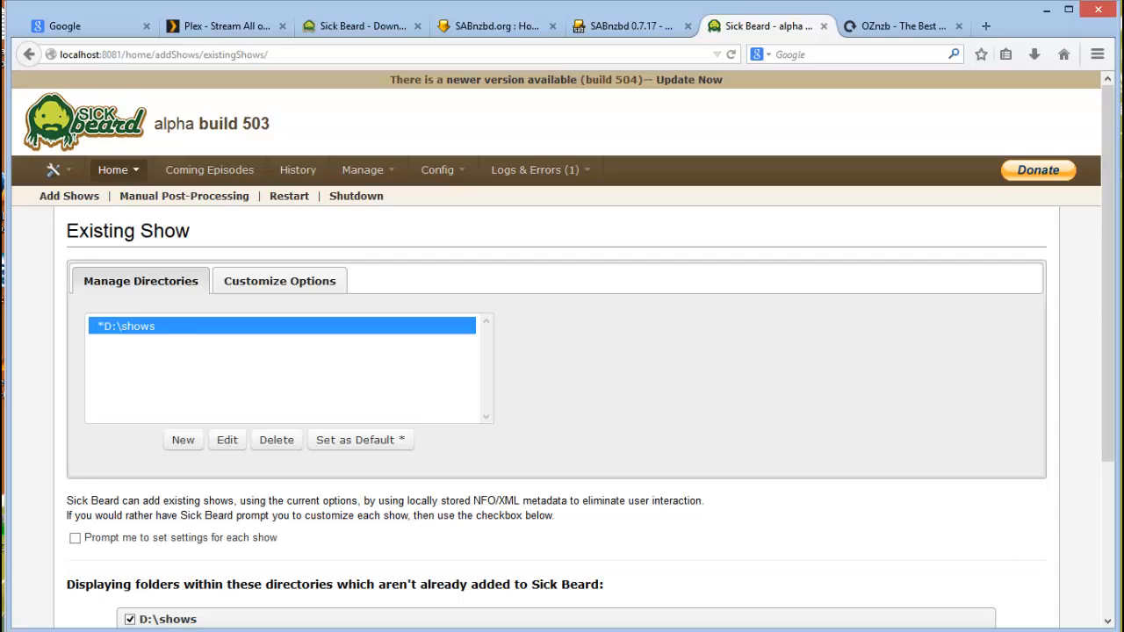
pyautogui.moveTo(140, 376)
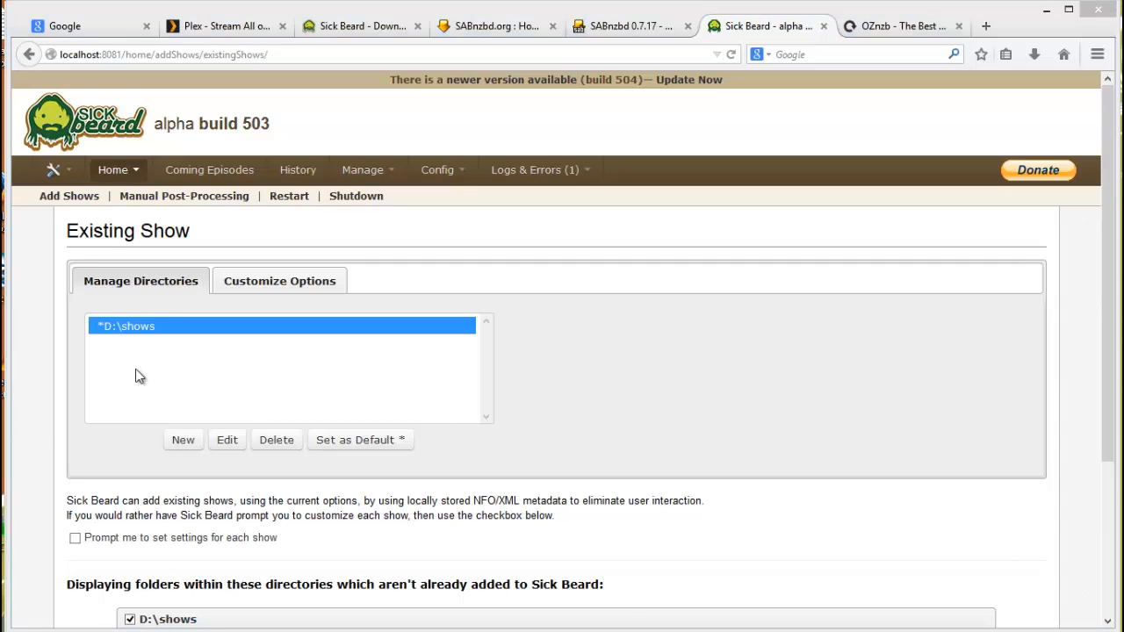
pyautogui.click(276, 439)
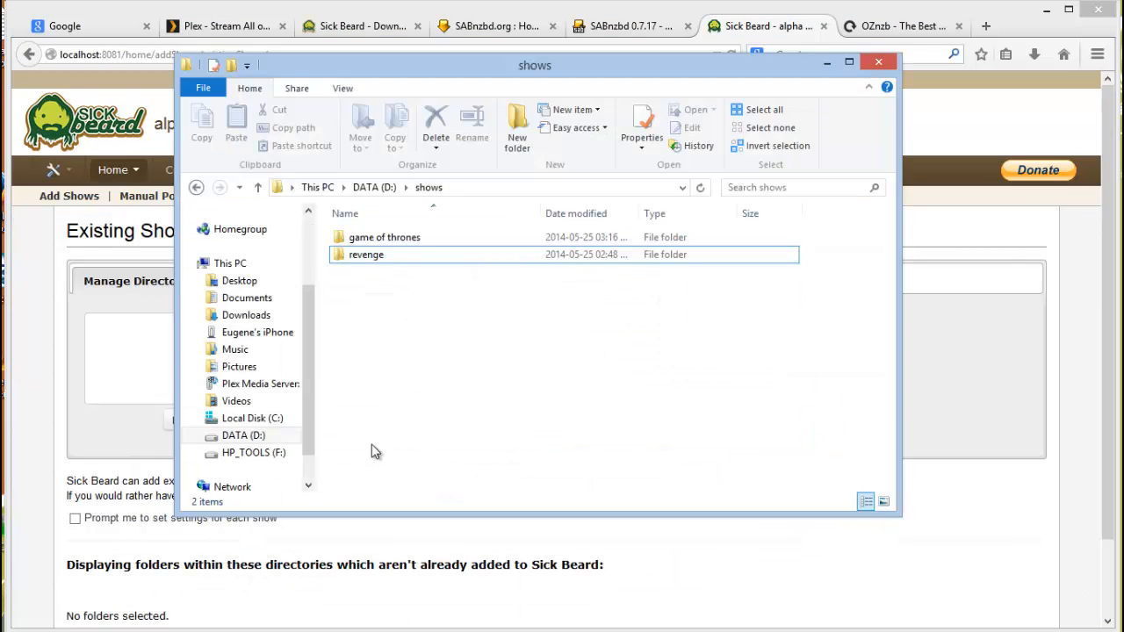
pyautogui.moveTo(485, 351)
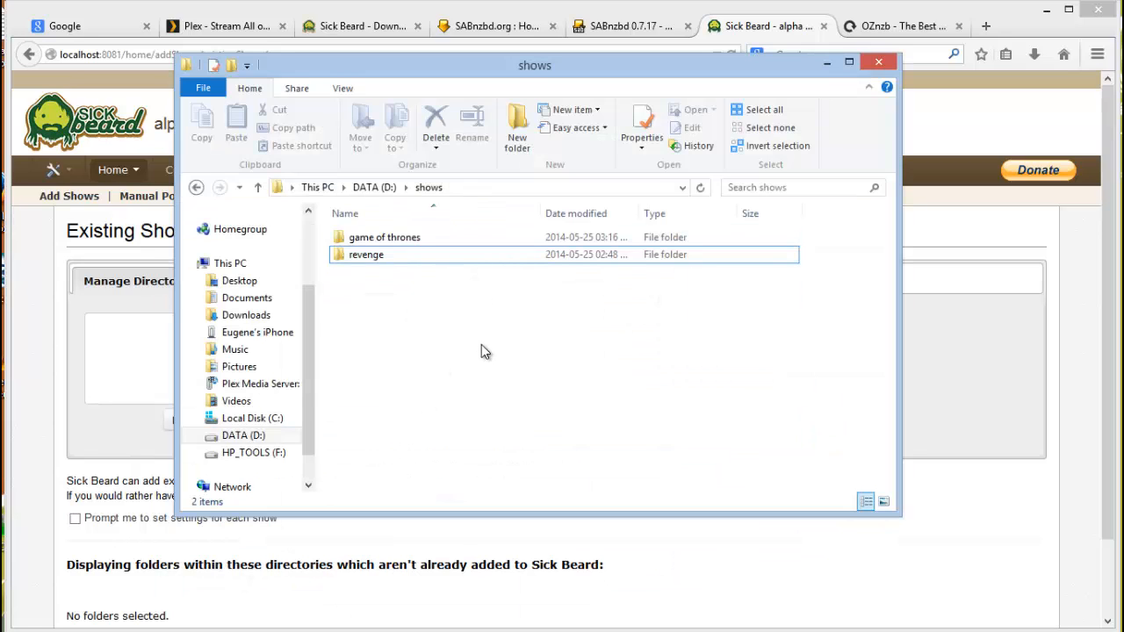
# - Check the Revenge episode files under D:\shows, then minimize File Explorer
pyautogui.click(383, 238)
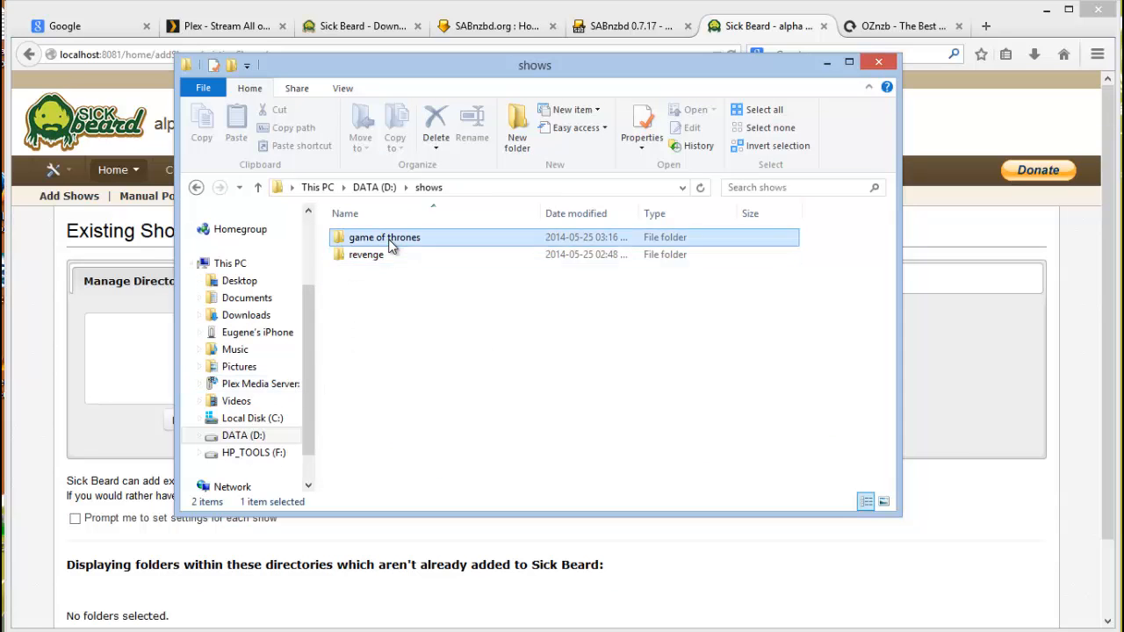
pyautogui.click(365, 253)
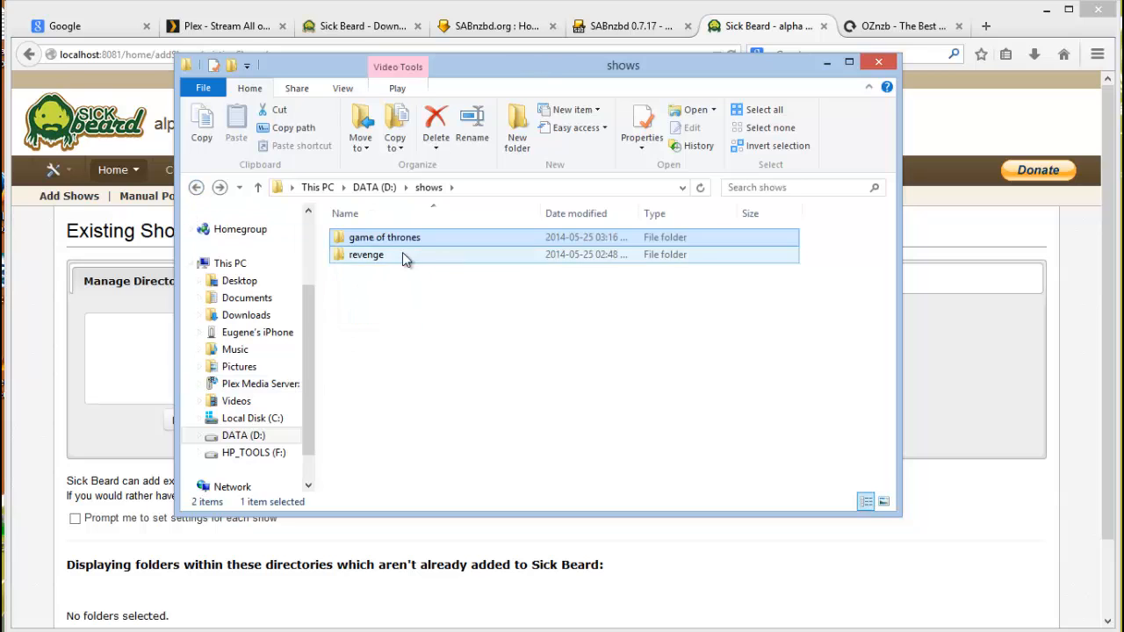
pyautogui.doubleClick(365, 253)
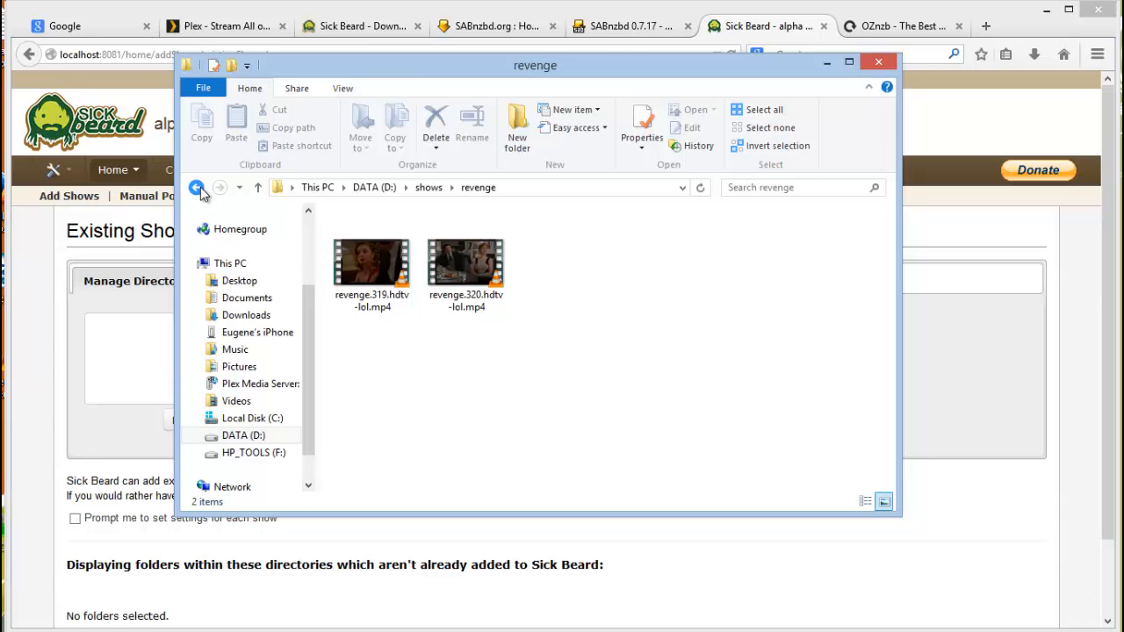
pyautogui.click(197, 187)
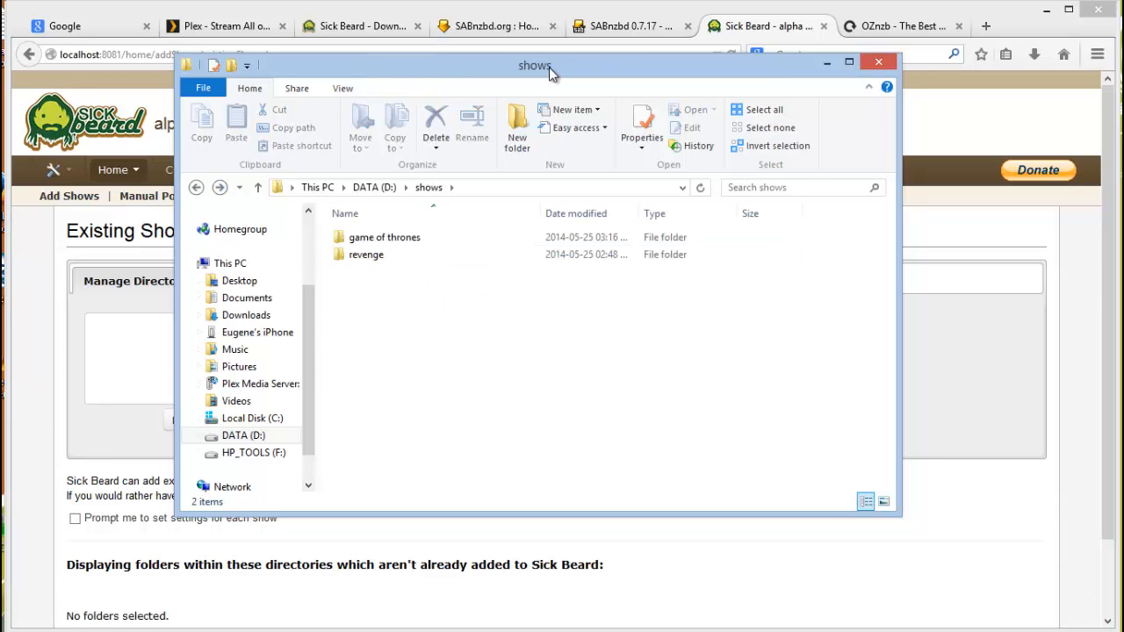
pyautogui.moveTo(826, 63)
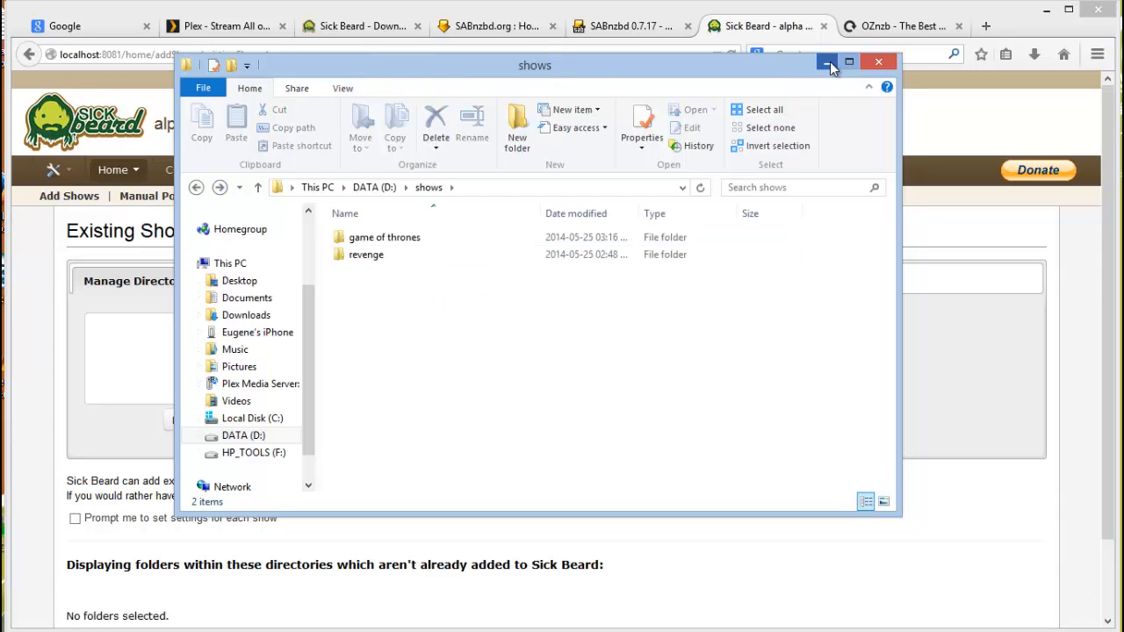
pyautogui.click(826, 61)
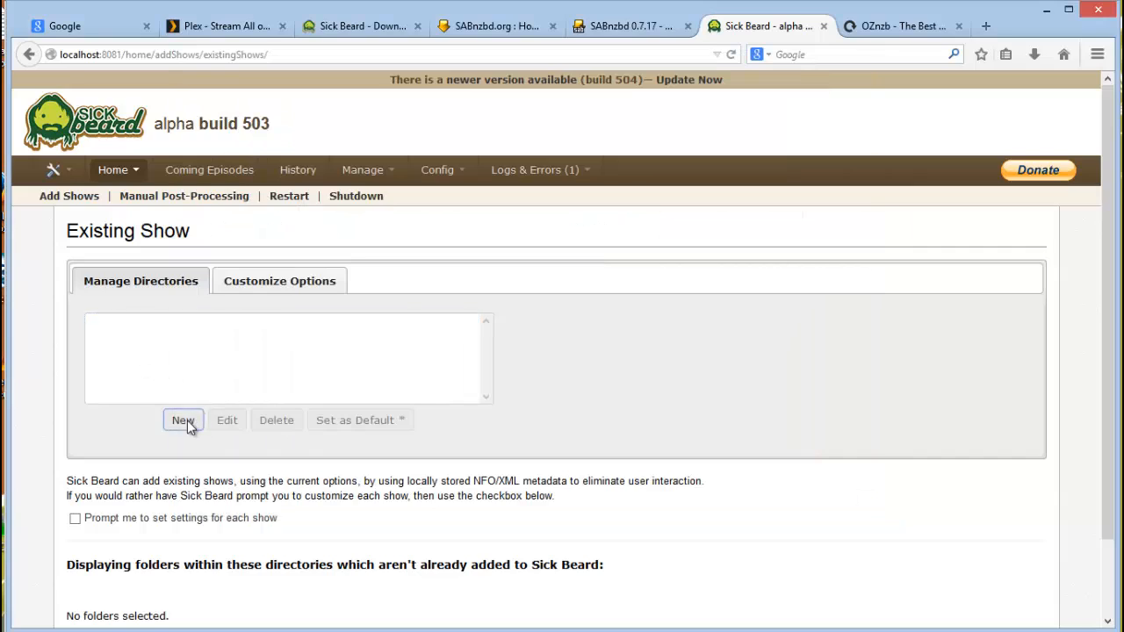
# - Add D:\shows as a new parent directory via the Choose Directory dialog
pyautogui.click(183, 420)
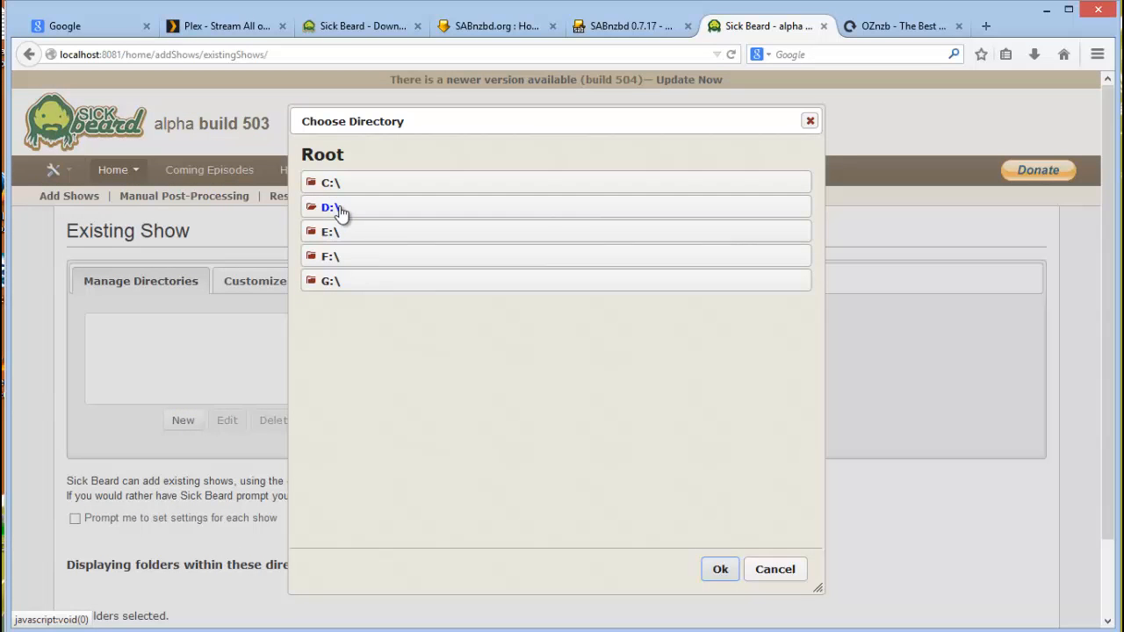
pyautogui.click(330, 207)
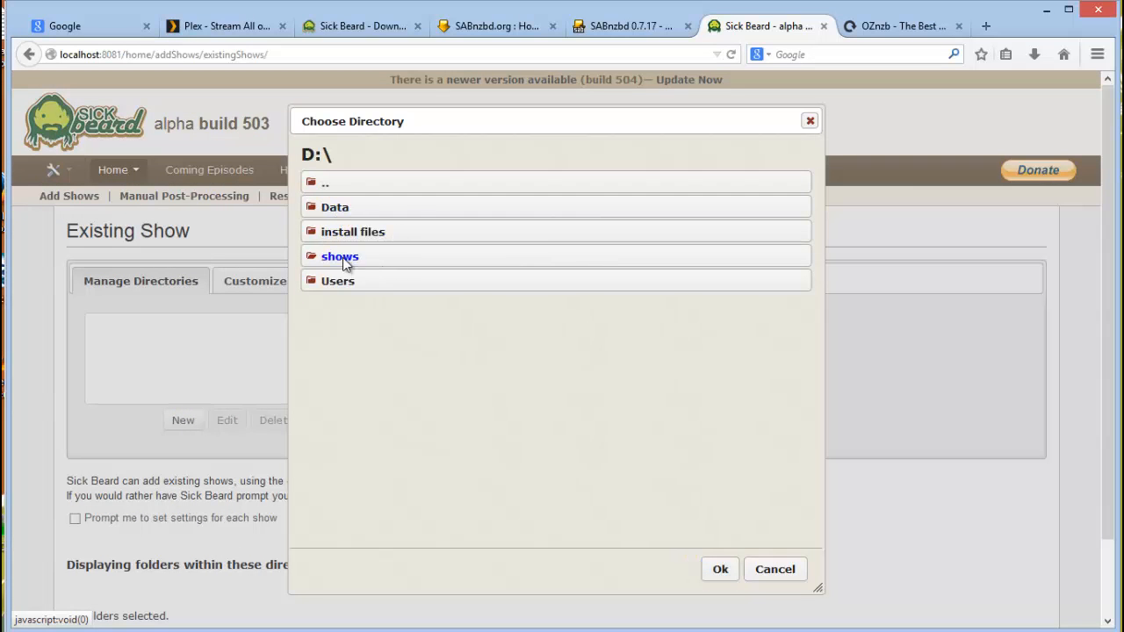
pyautogui.doubleClick(341, 257)
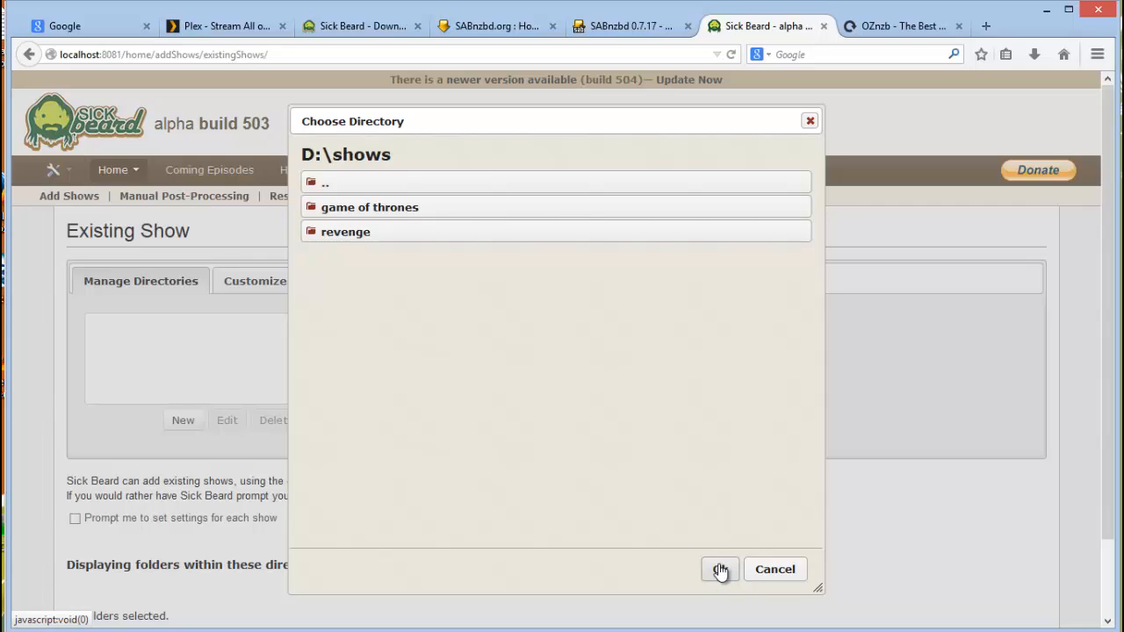
pyautogui.moveTo(517, 288)
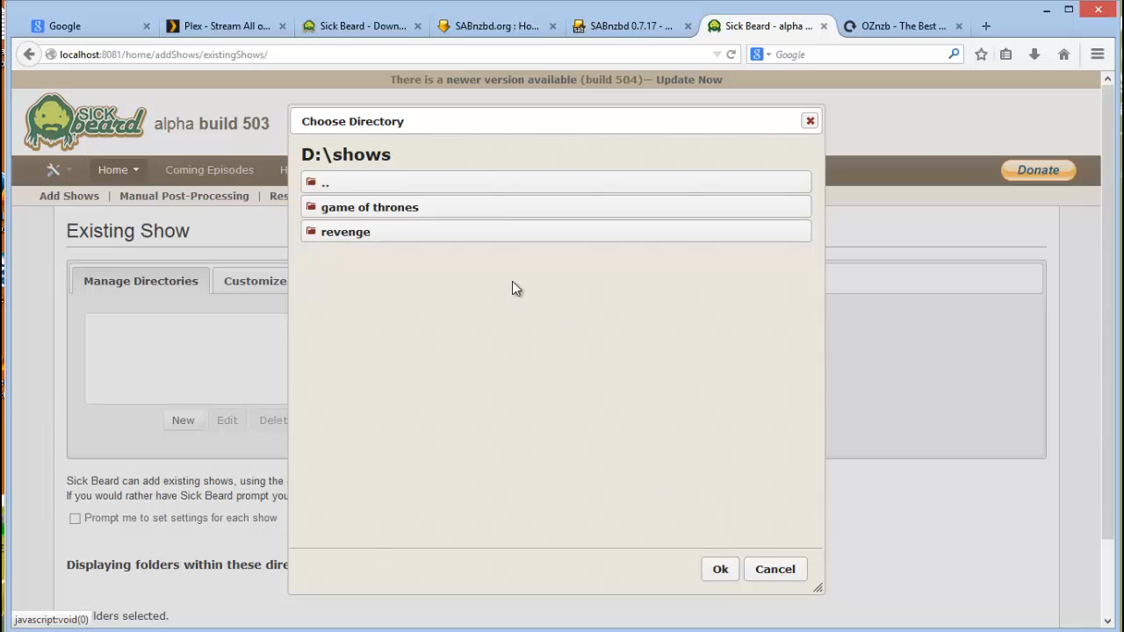
pyautogui.moveTo(720, 569)
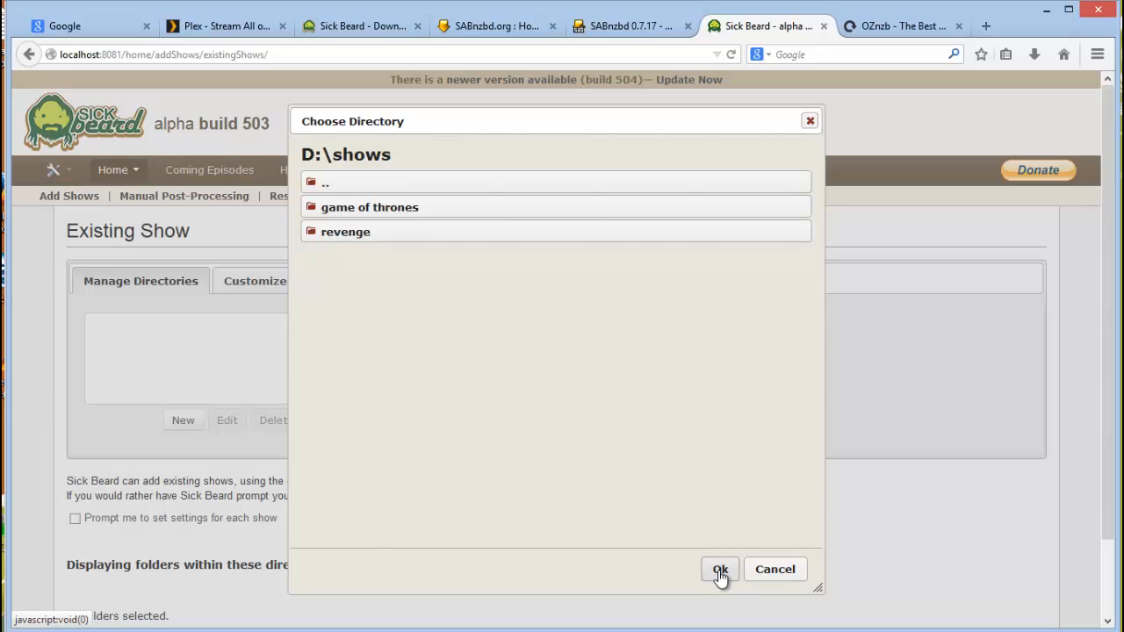
pyautogui.click(720, 569)
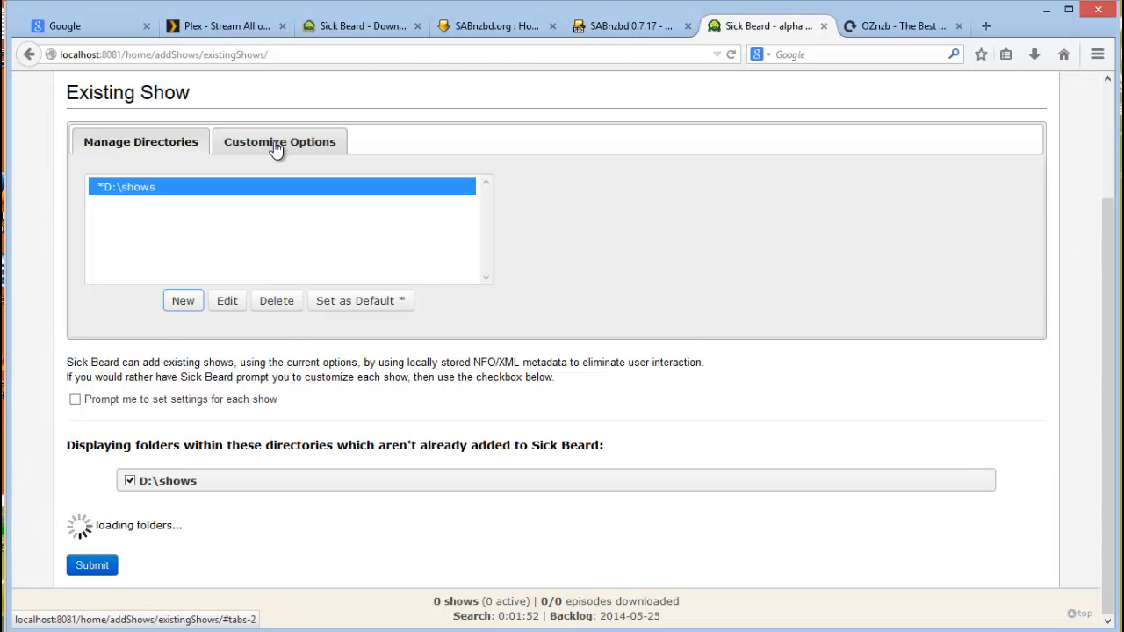
# - Review Customize Options, keeping missing episodes Skipped and preferred quality SD
pyautogui.click(280, 141)
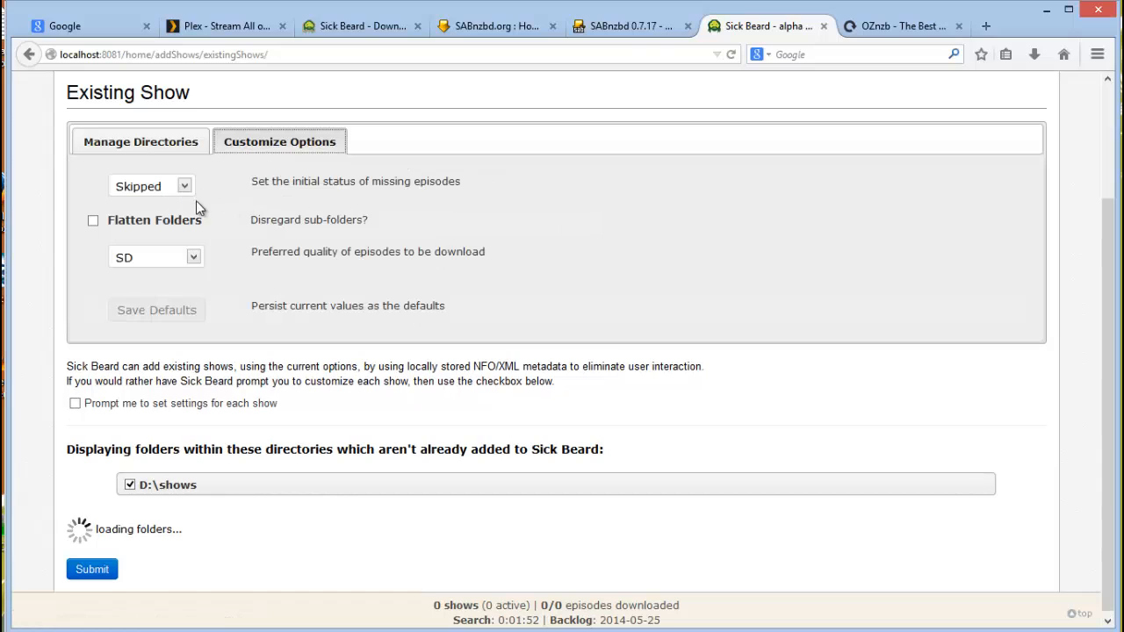
pyautogui.moveTo(401, 197)
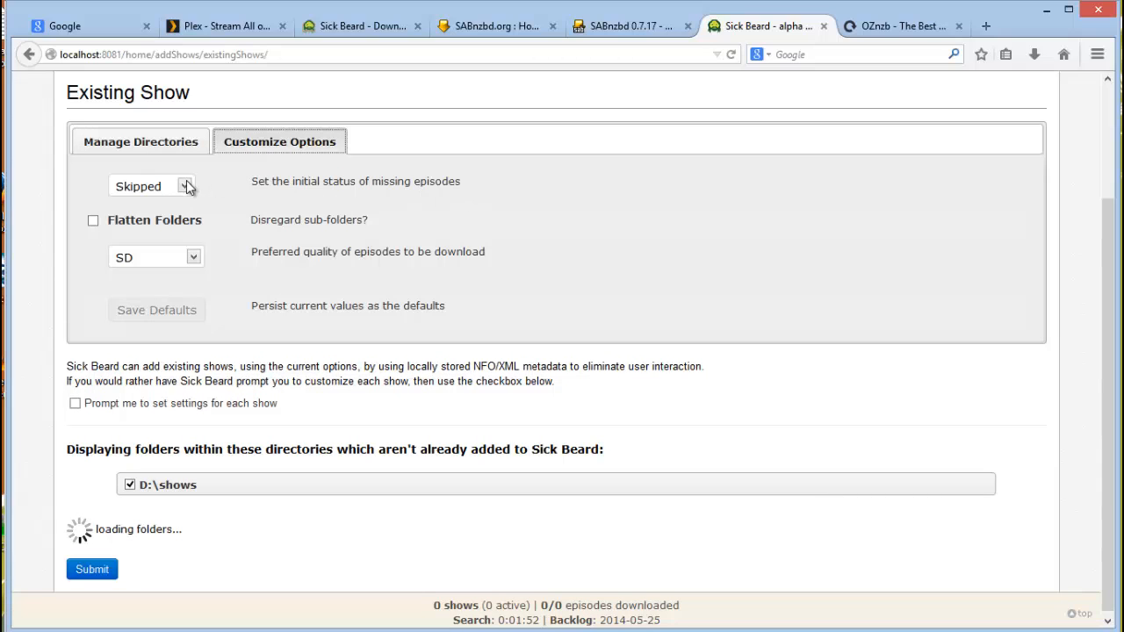
pyautogui.moveTo(187, 190)
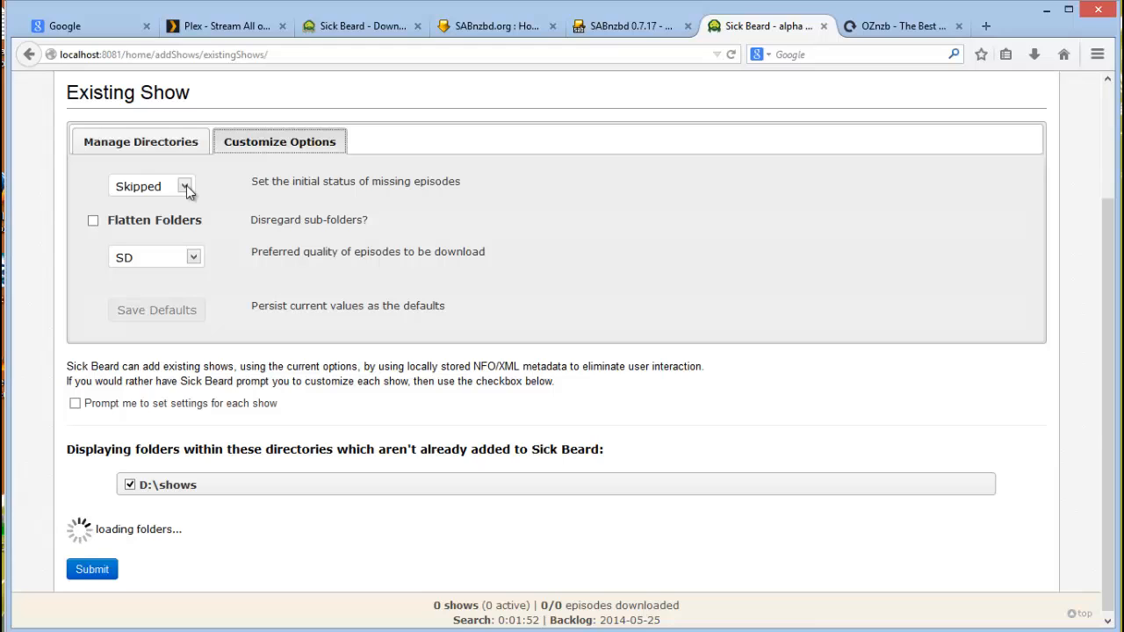
pyautogui.moveTo(202, 274)
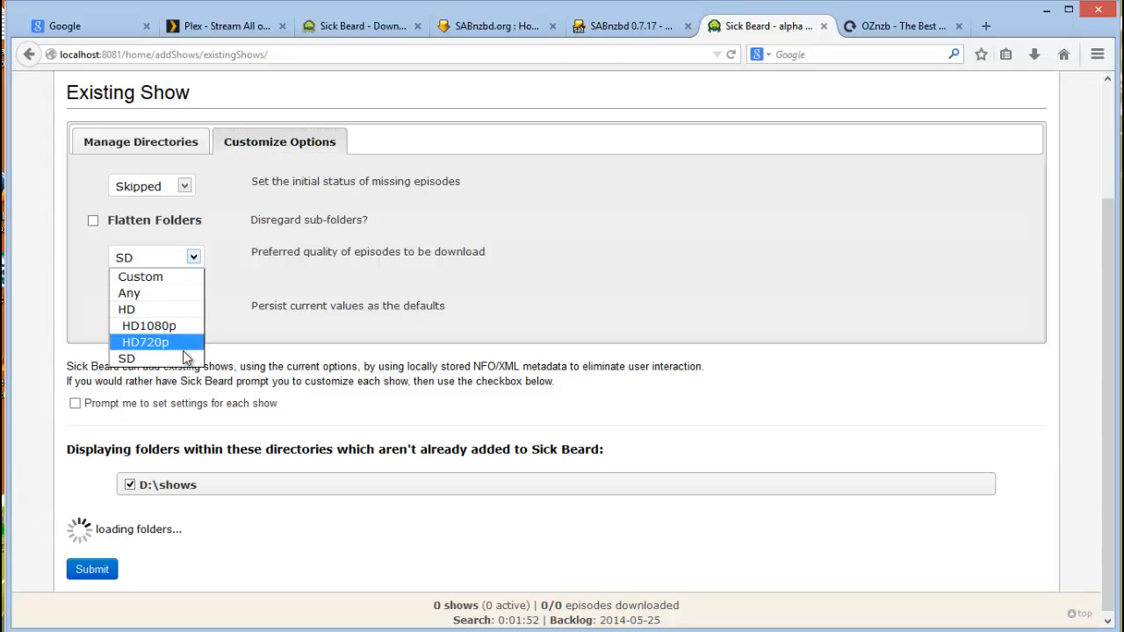
pyautogui.moveTo(148, 325)
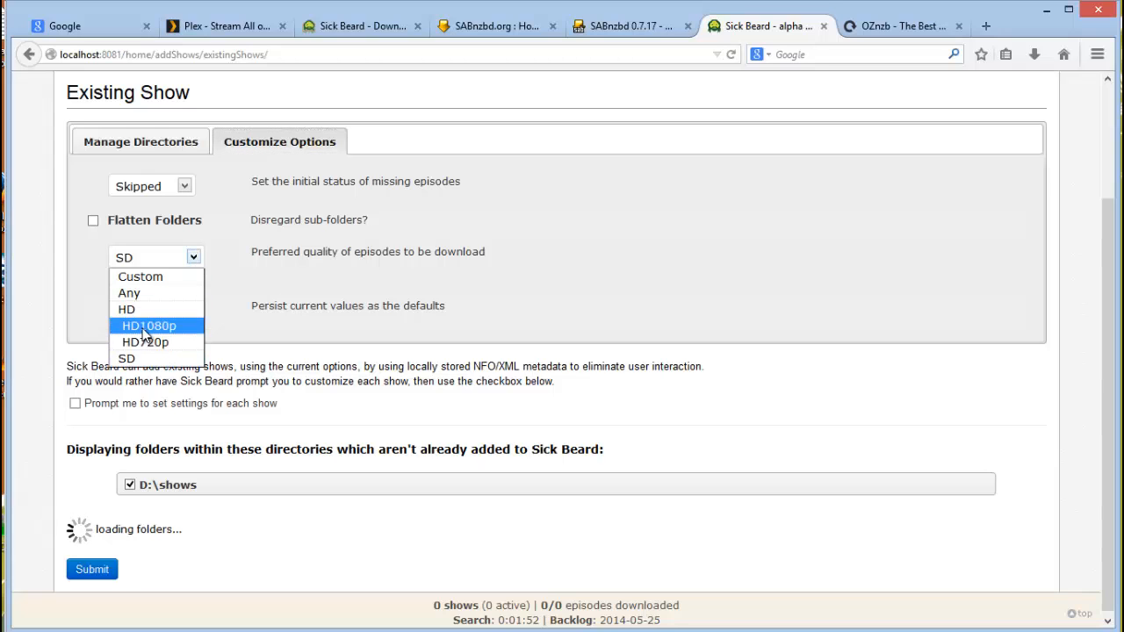
pyautogui.moveTo(172, 358)
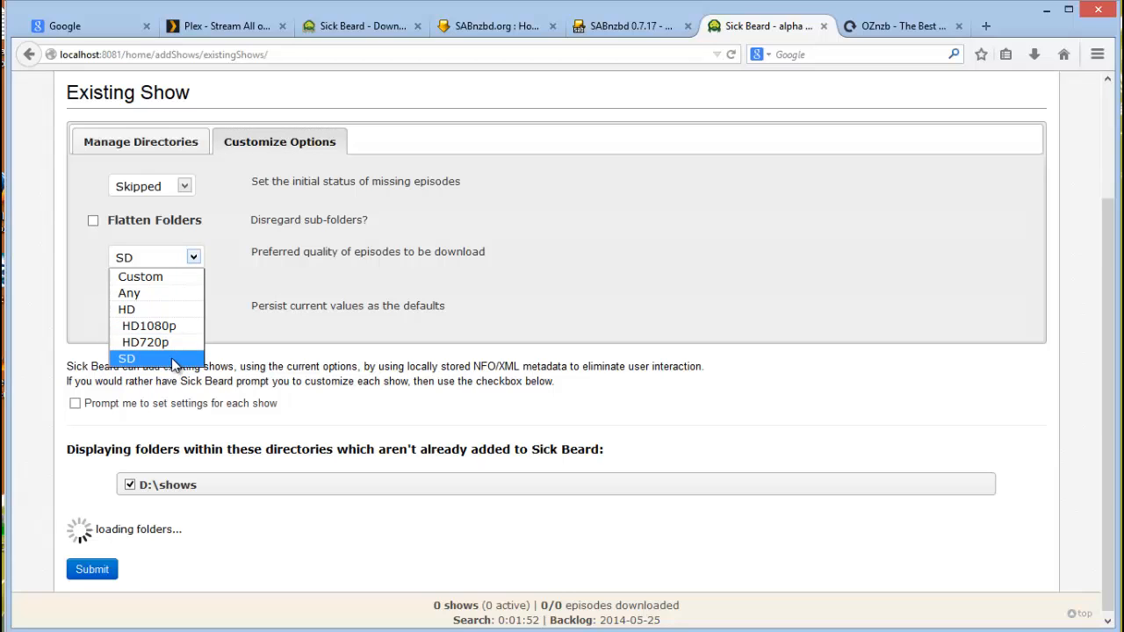
pyautogui.click(126, 359)
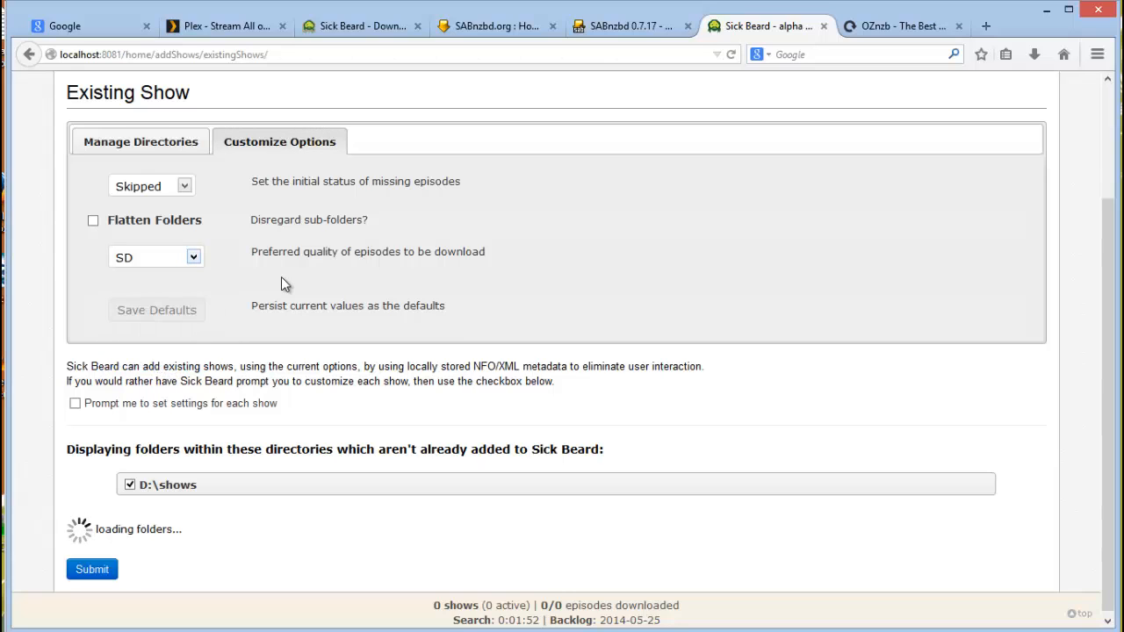
pyautogui.moveTo(267, 287)
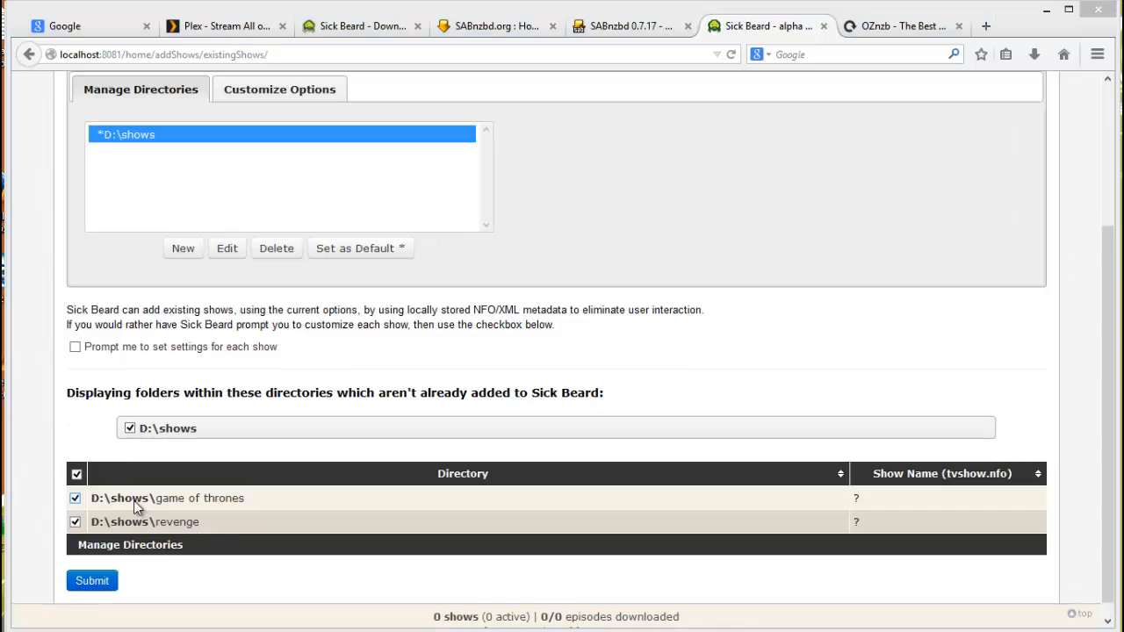
pyautogui.moveTo(151, 503)
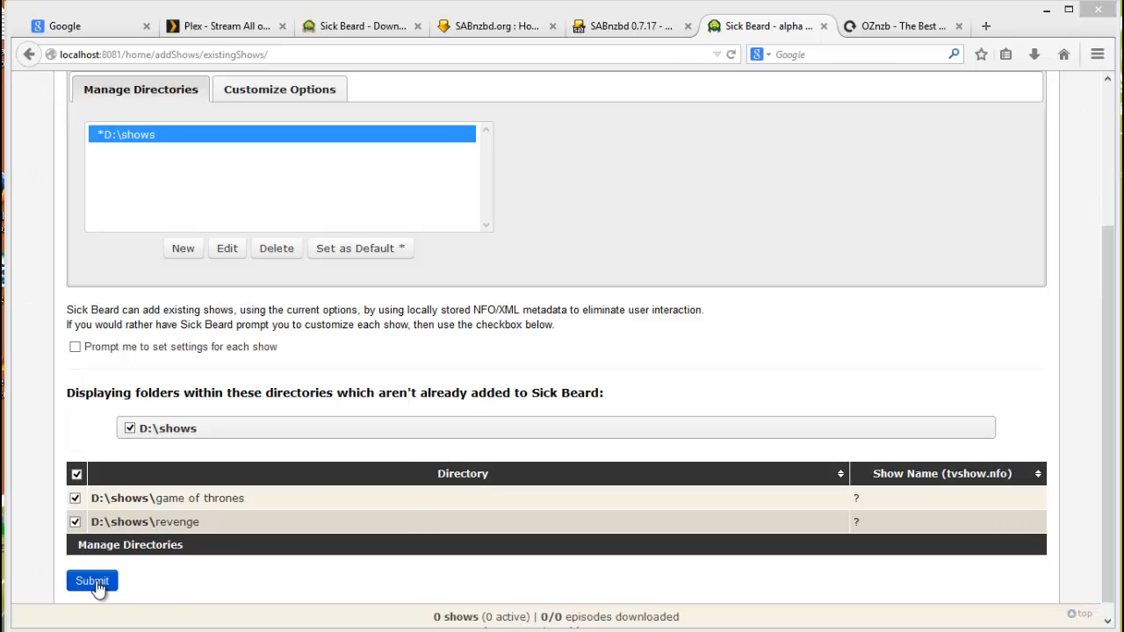
# - Submit both D:\shows folders and add the matched Game of Thrones and Revenge shows
pyautogui.click(91, 582)
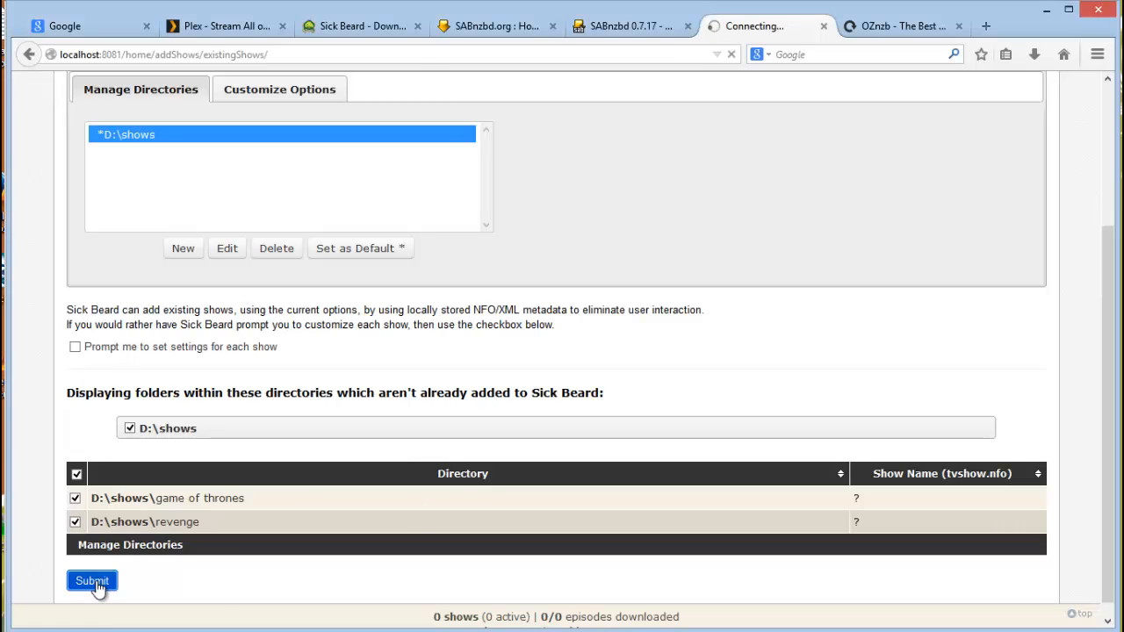
pyautogui.click(91, 580)
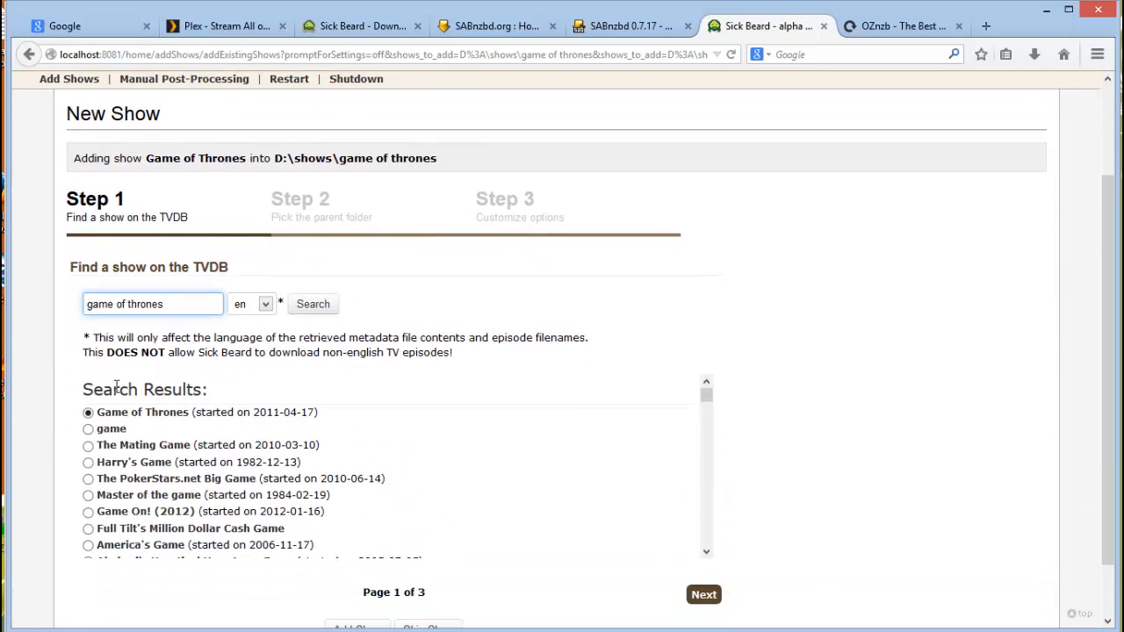
pyautogui.moveTo(142, 411)
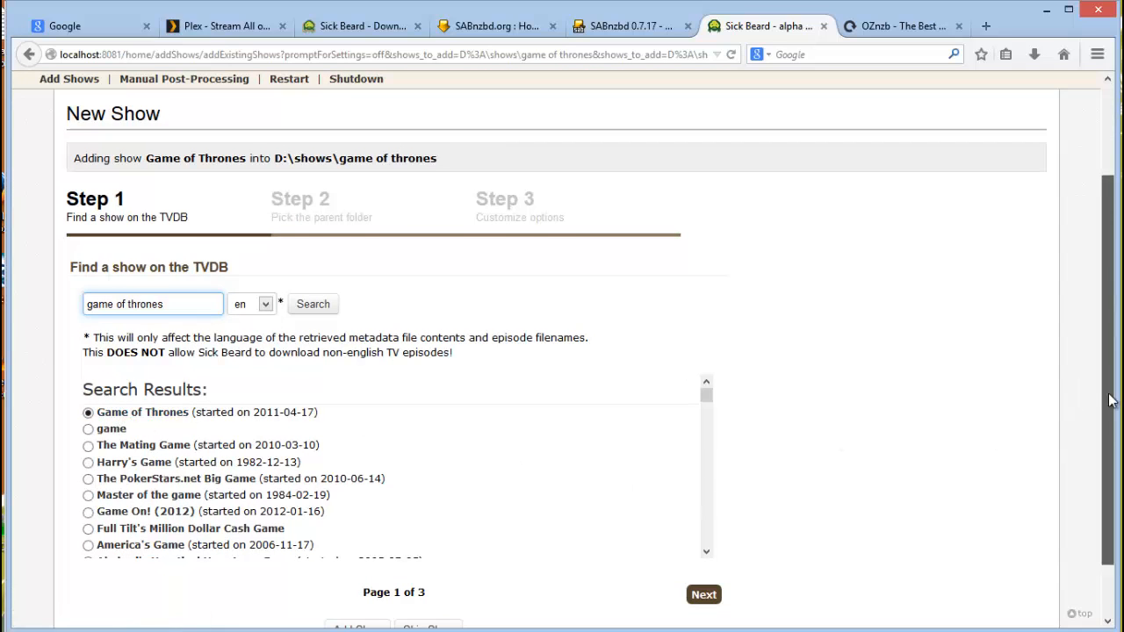
pyautogui.scroll(-3)
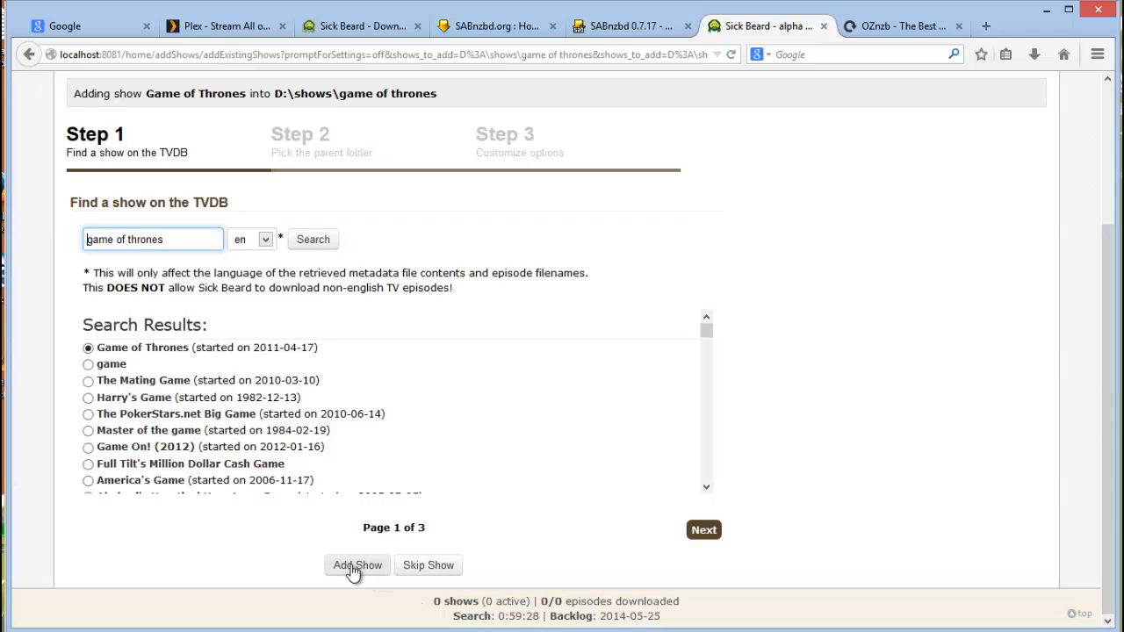
pyautogui.click(357, 566)
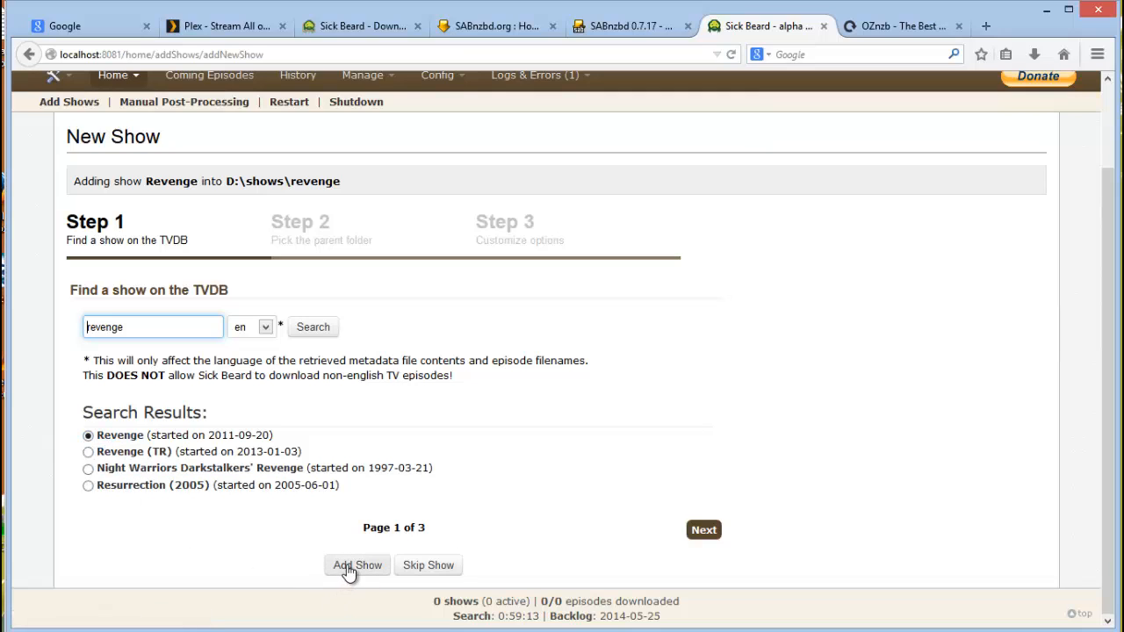
pyautogui.click(357, 566)
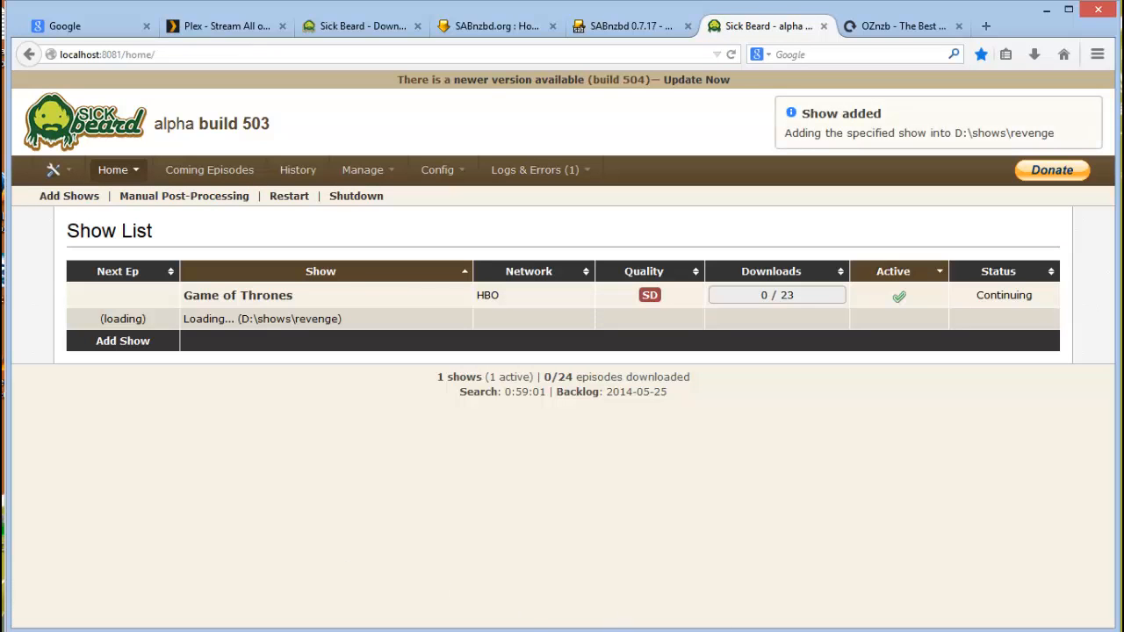
pyautogui.moveTo(752, 552)
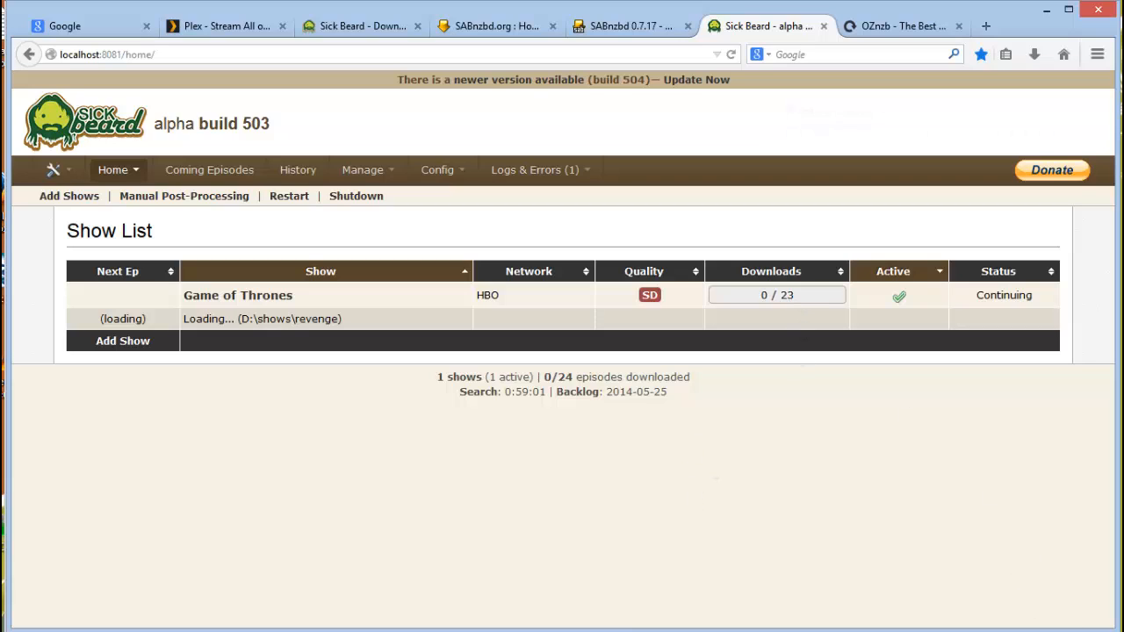
pyautogui.moveTo(629, 571)
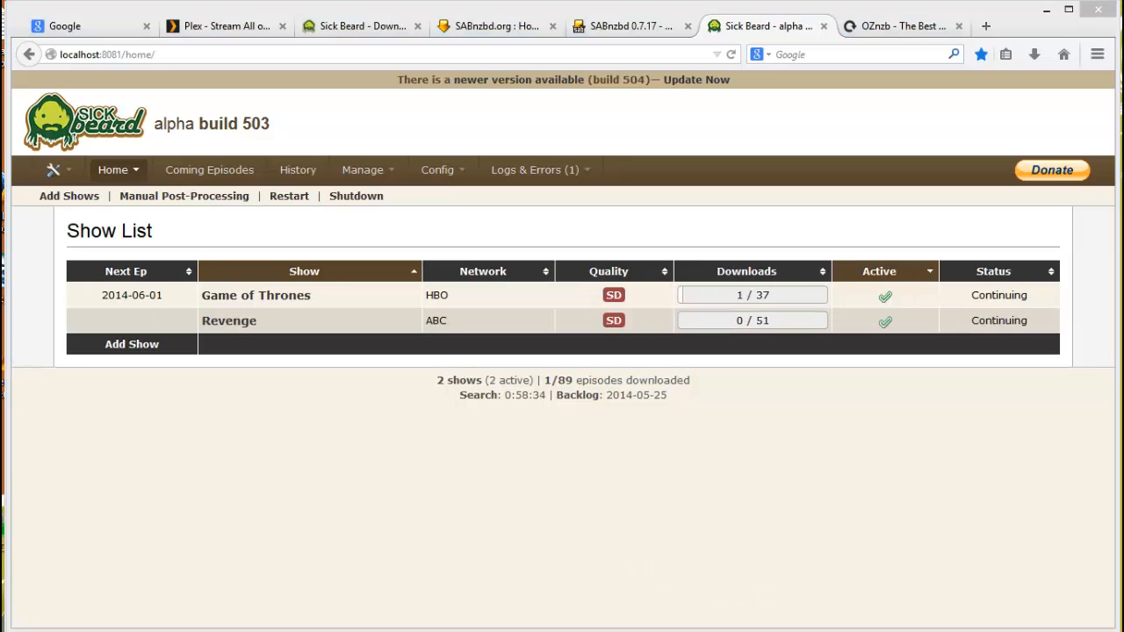
pyautogui.moveTo(523, 500)
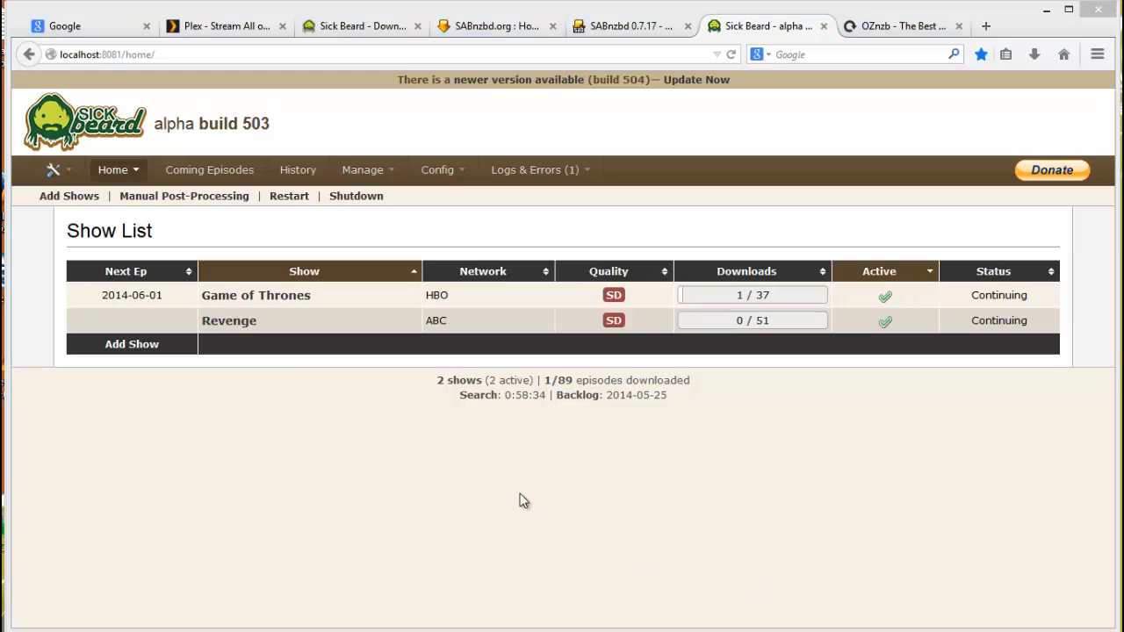
pyautogui.moveTo(784, 411)
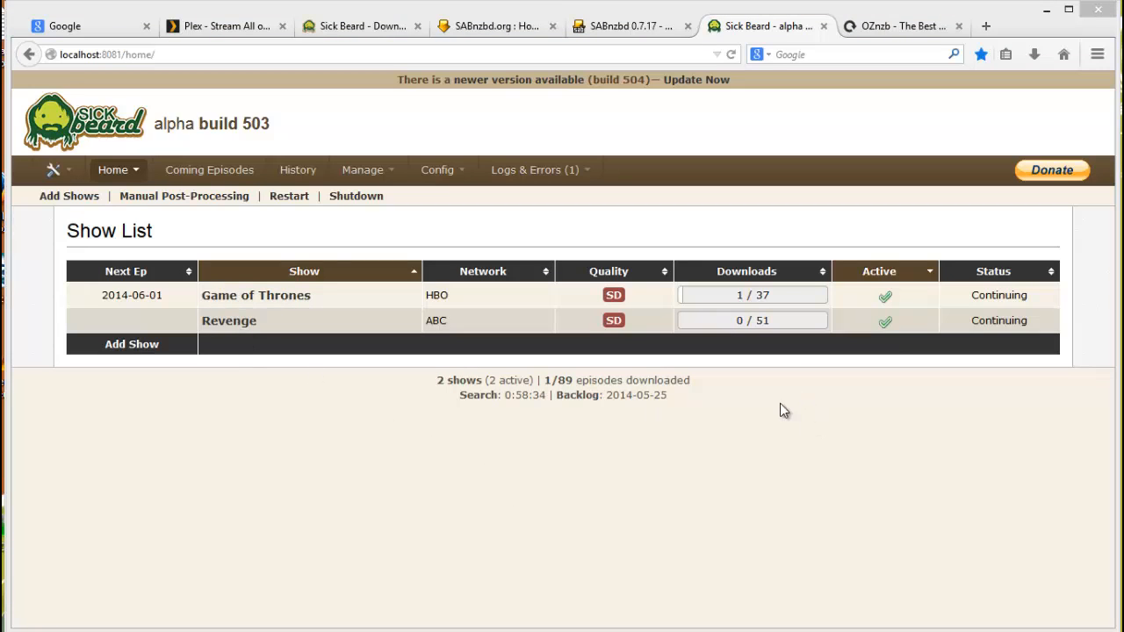
pyautogui.moveTo(984, 313)
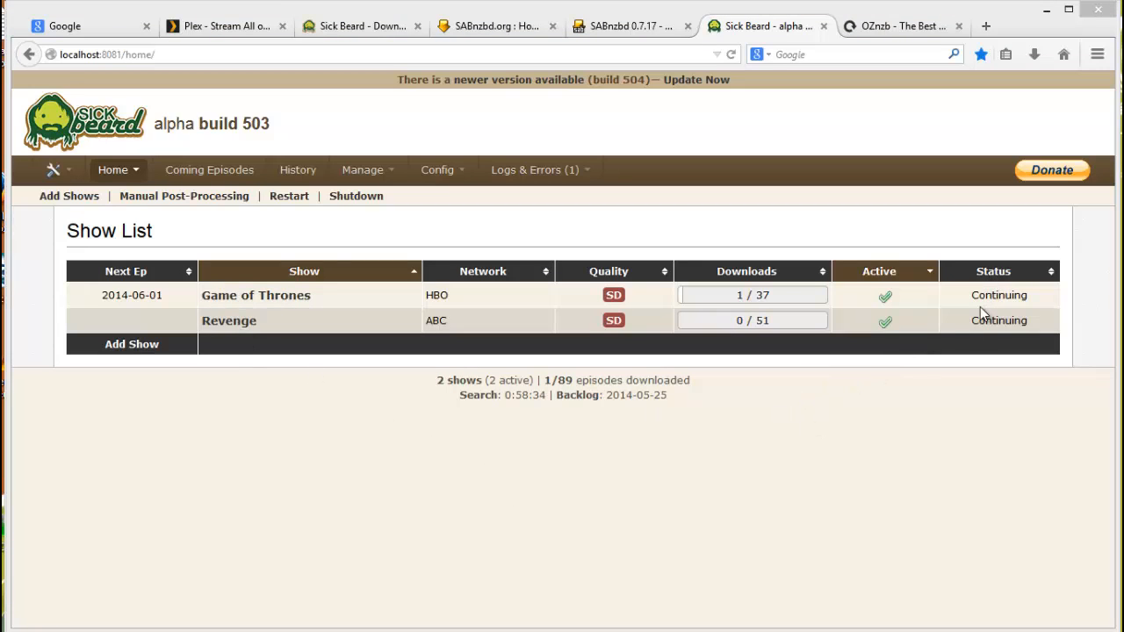
pyautogui.moveTo(981, 318)
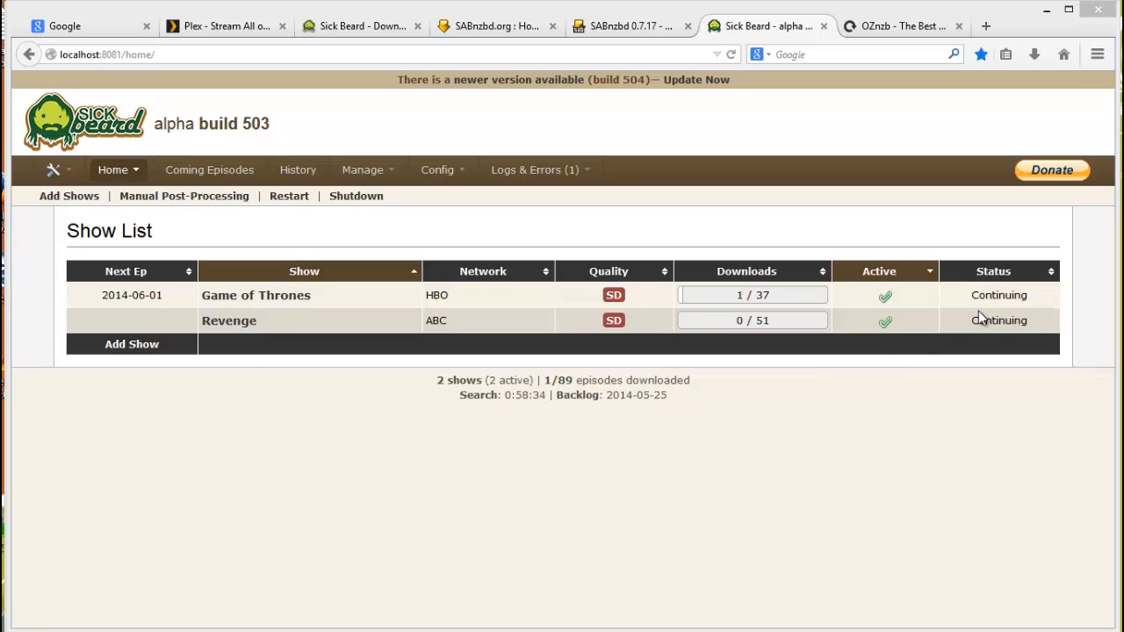
pyautogui.moveTo(995, 320)
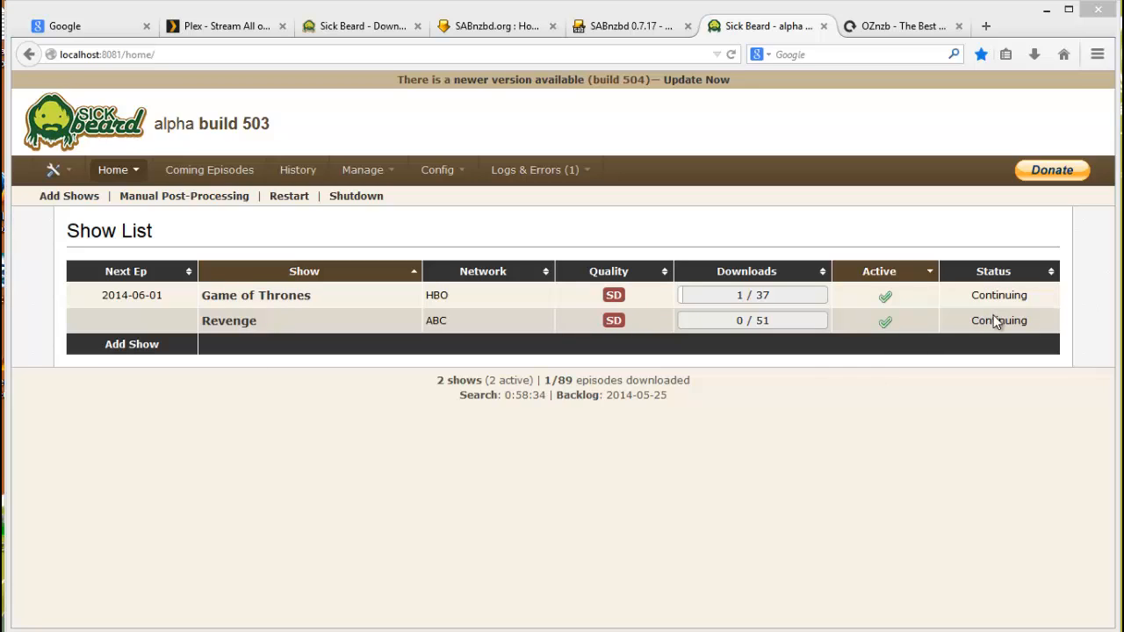
pyautogui.moveTo(1001, 320)
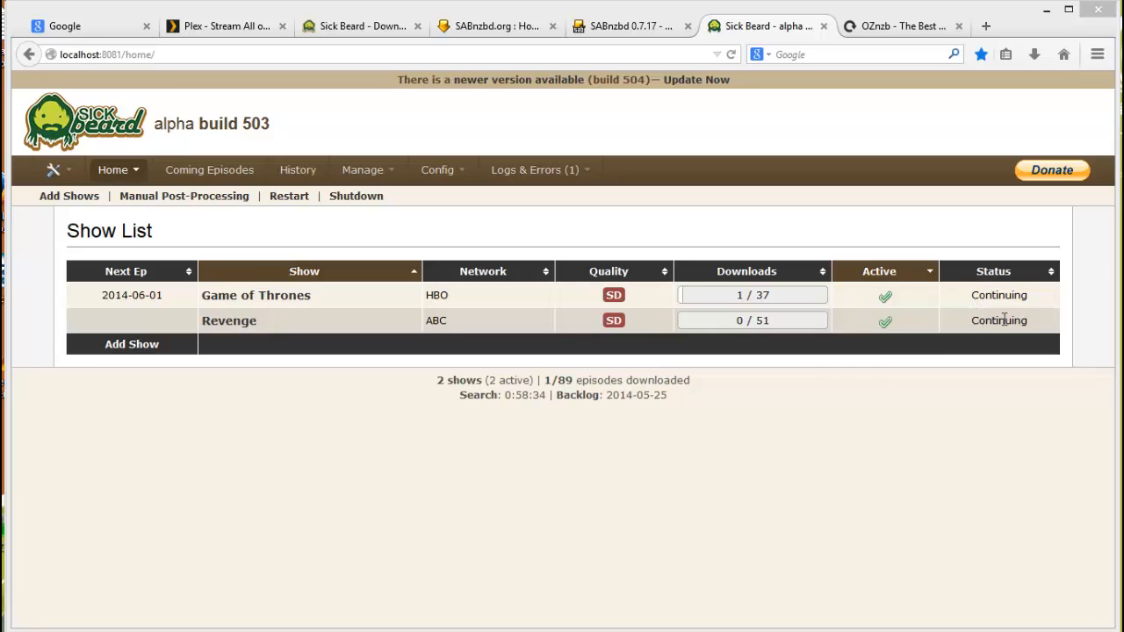
pyautogui.moveTo(569, 373)
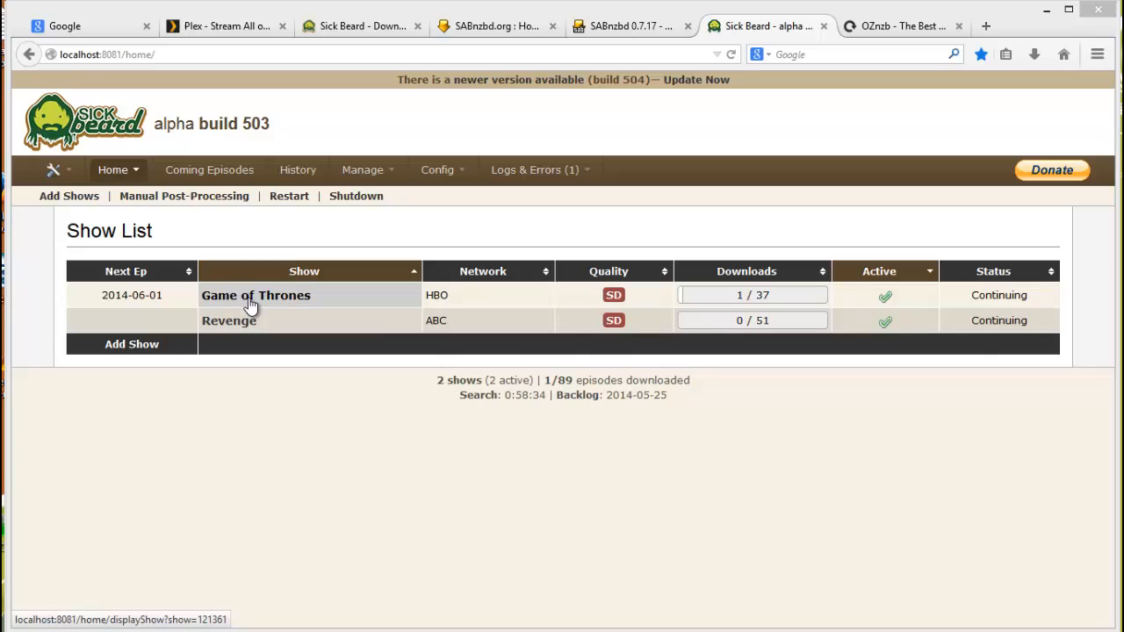
pyautogui.moveTo(257, 306)
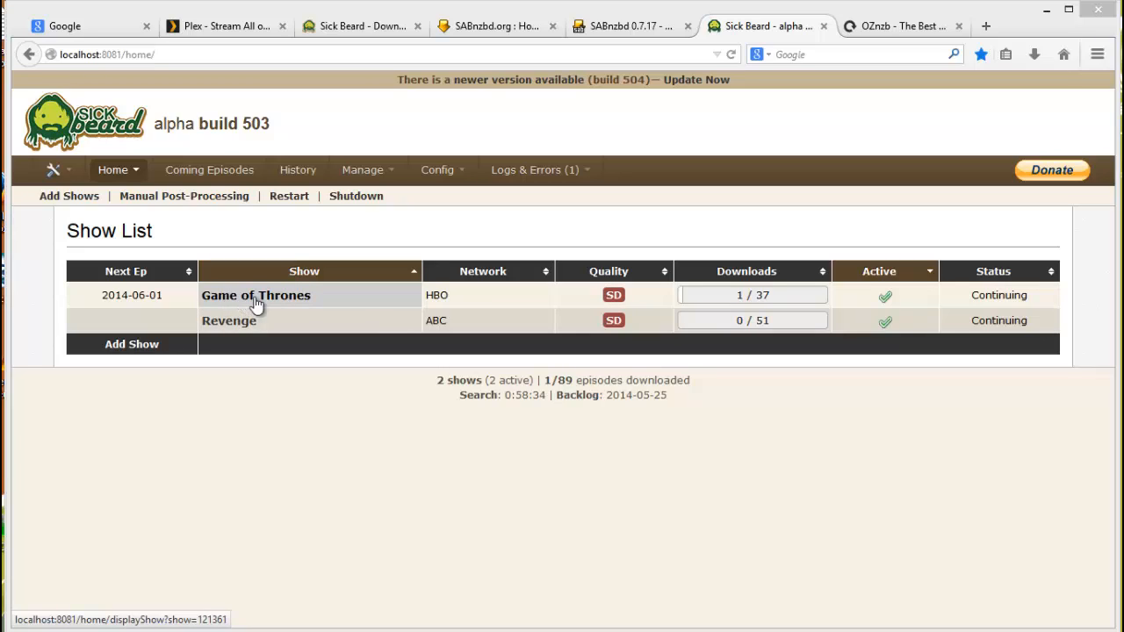
pyautogui.moveTo(272, 304)
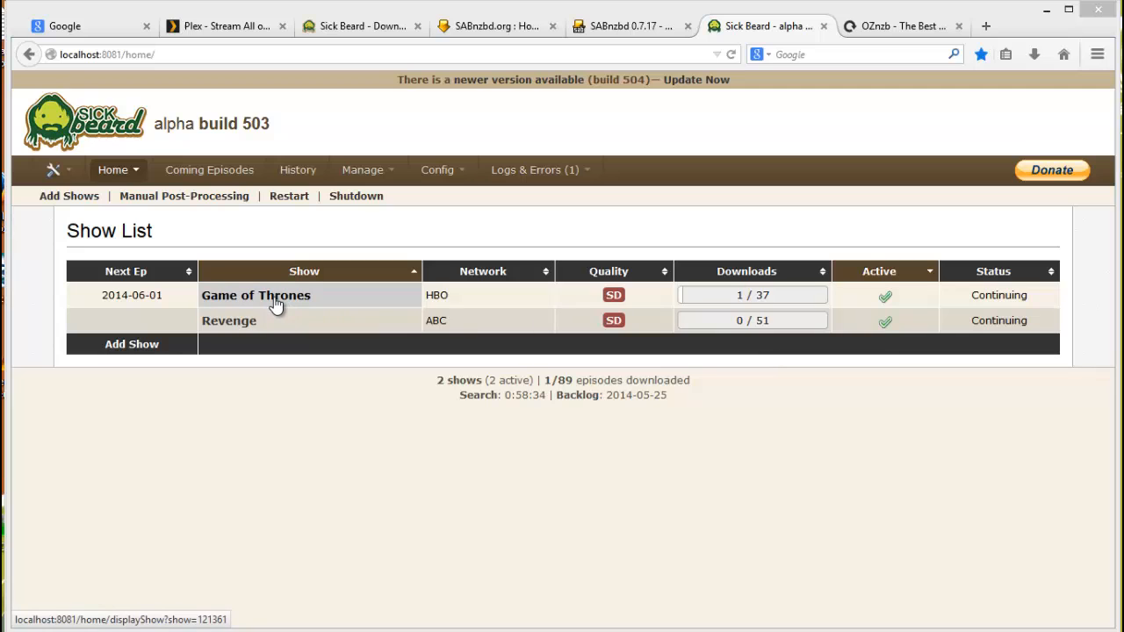
# - Open the Game of Thrones show page from the loaded show list
pyautogui.click(257, 295)
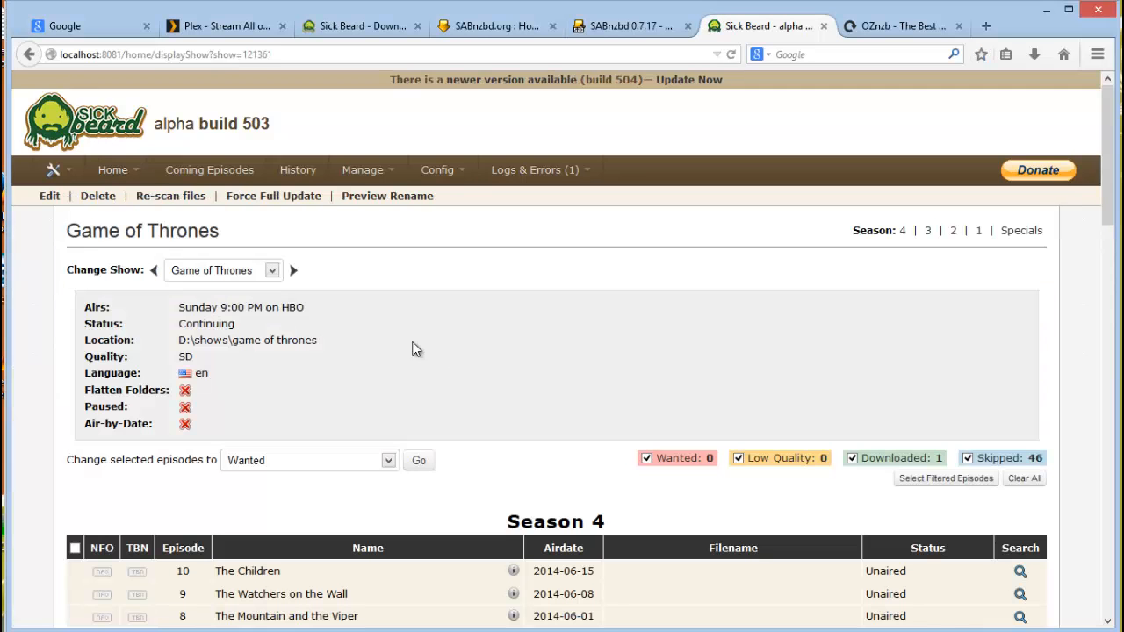
pyautogui.scroll(-3)
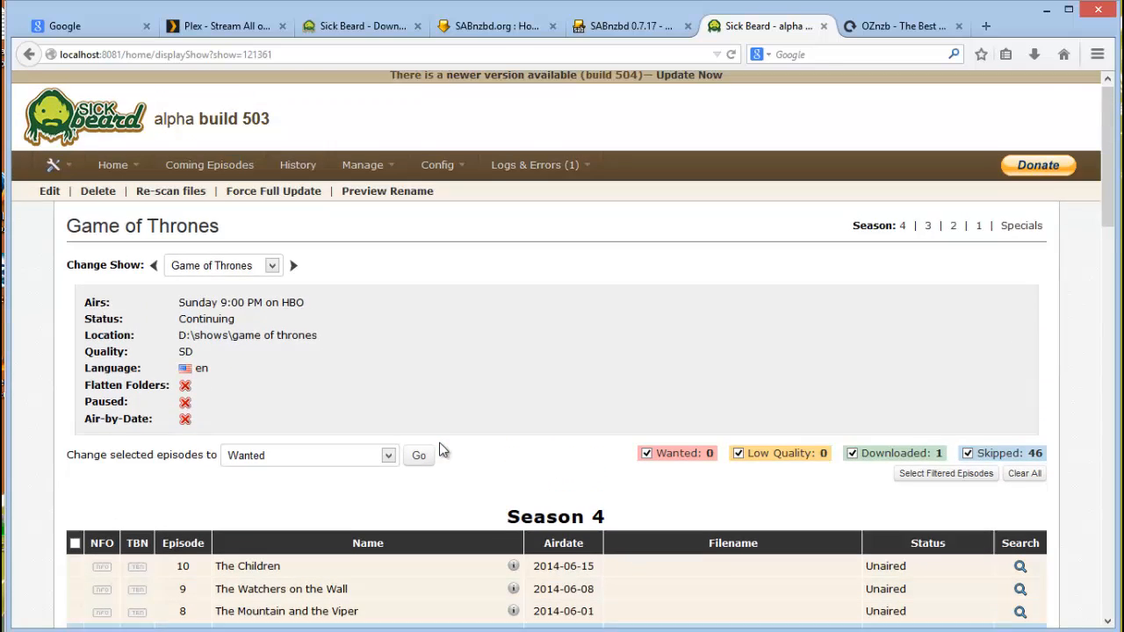
pyautogui.scroll(-3)
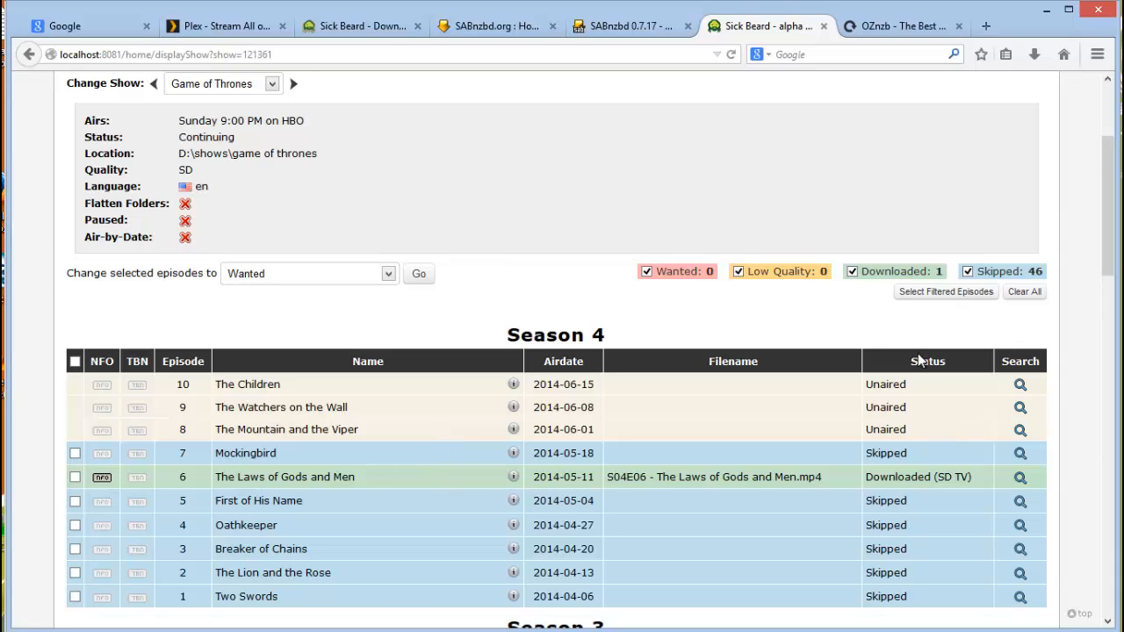
pyautogui.moveTo(906, 335)
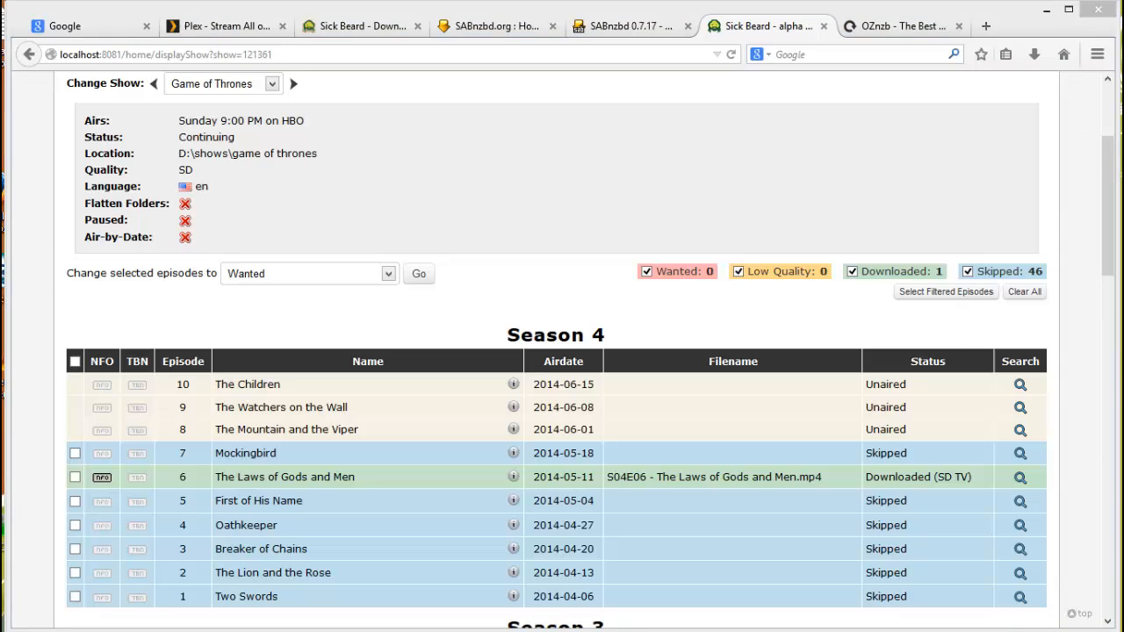
pyautogui.moveTo(1055, 345)
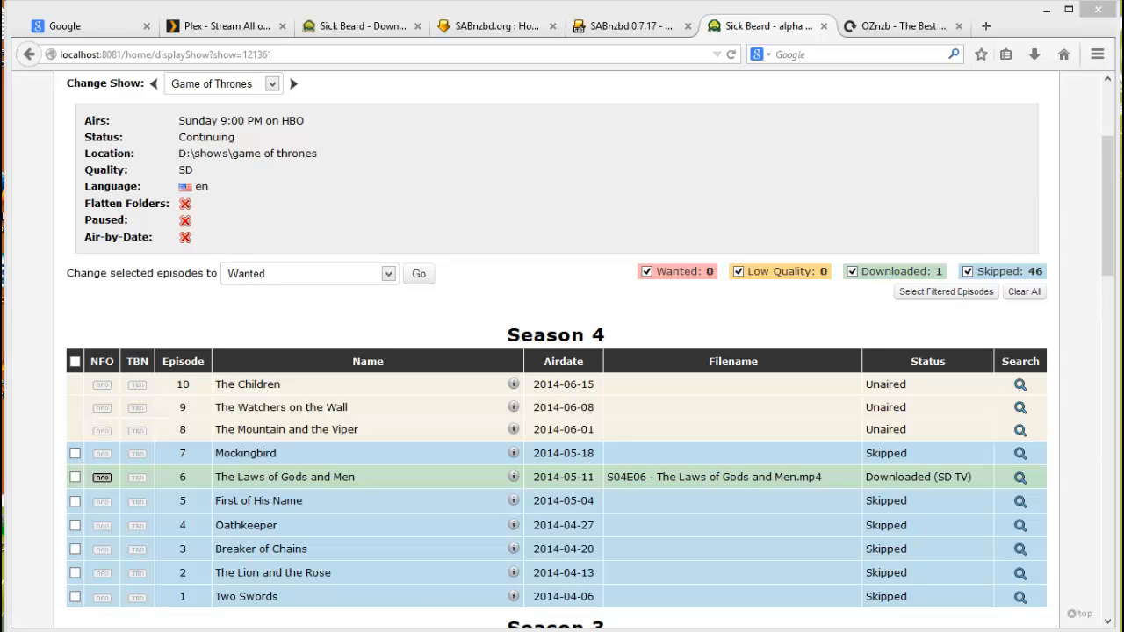
pyautogui.moveTo(801, 571)
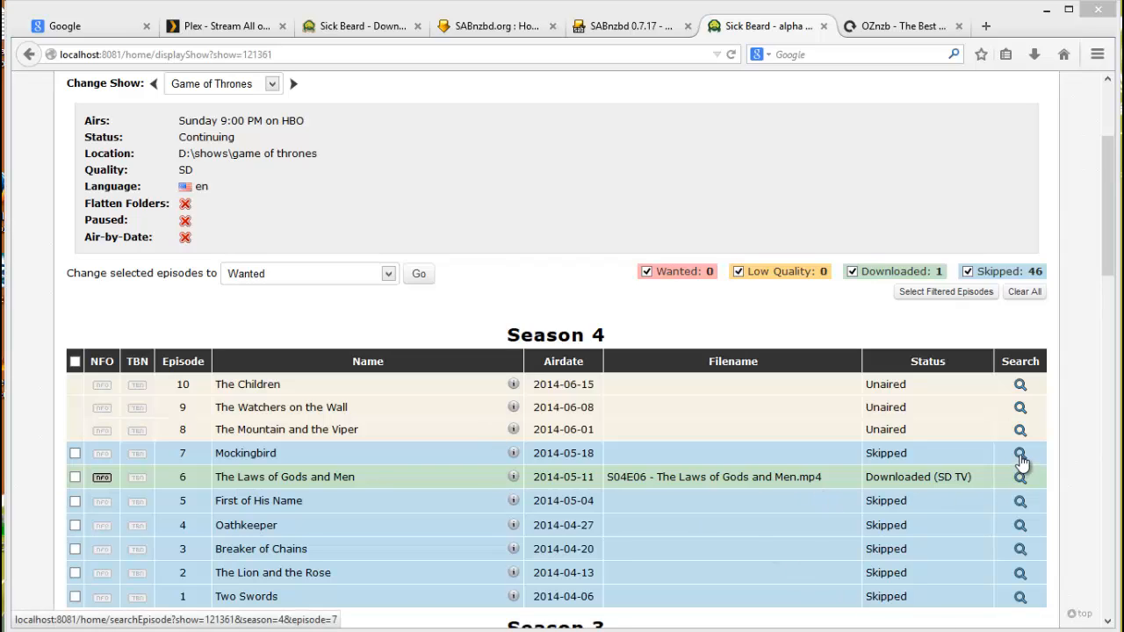
pyautogui.moveTo(1021, 456)
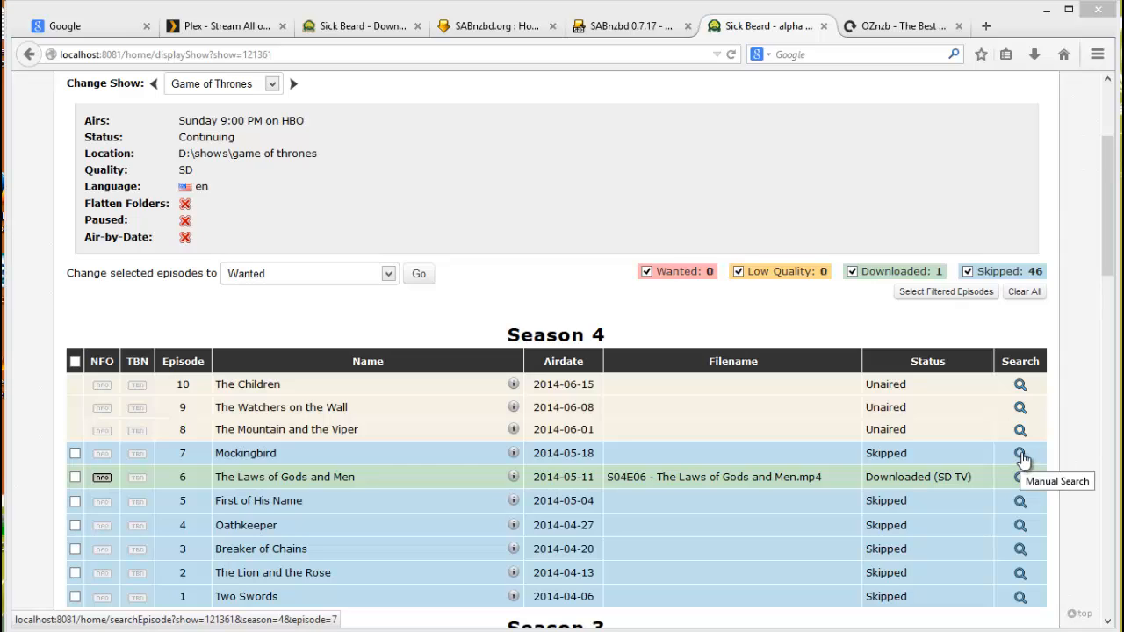
pyautogui.moveTo(1023, 460)
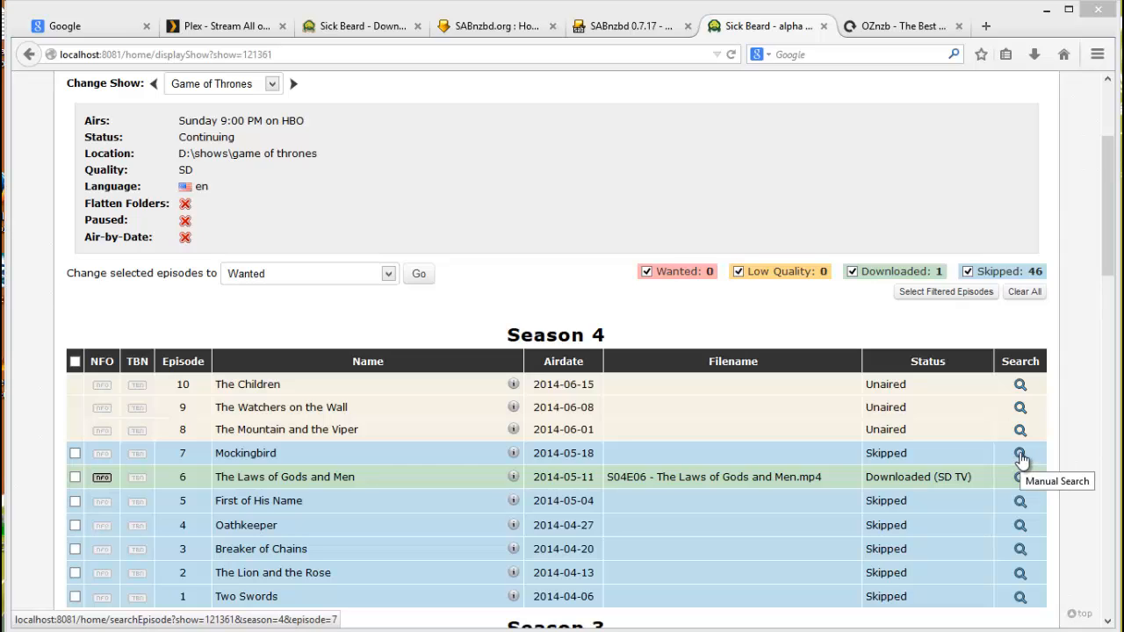
# - Run a manual search on Season 4 episode 7 Mockingbird until it shows Snatched
pyautogui.click(1019, 454)
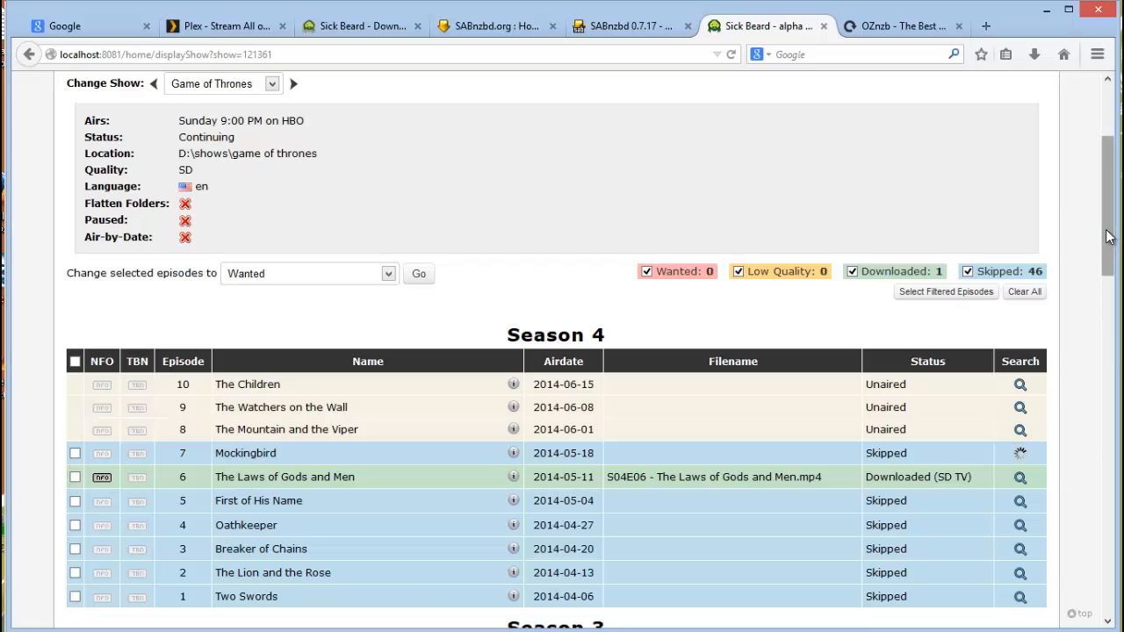
pyautogui.click(1019, 453)
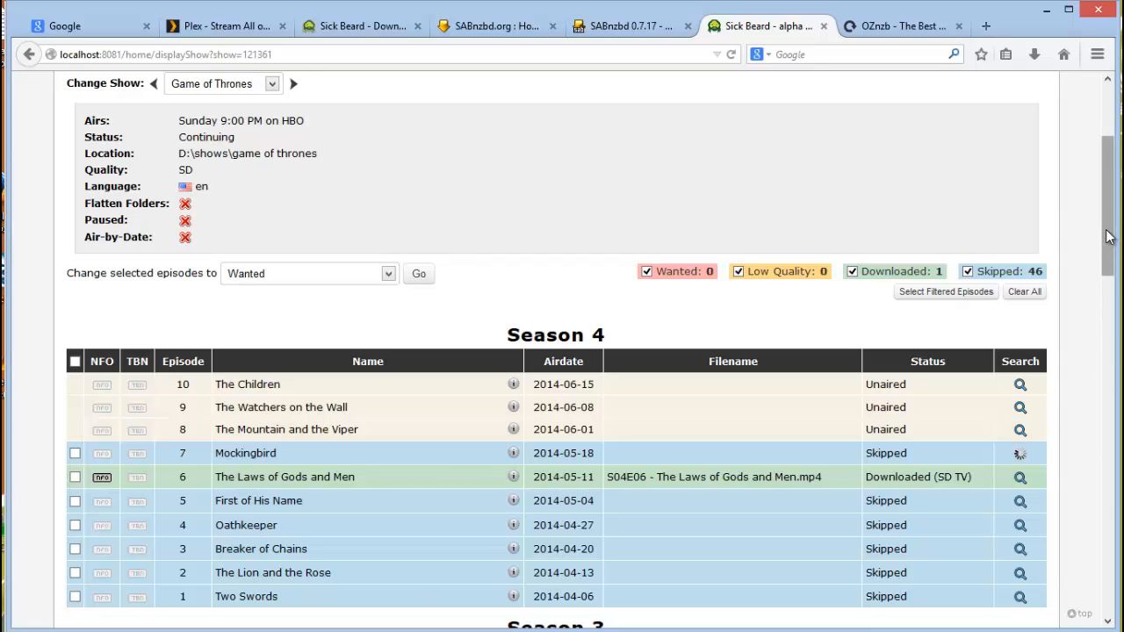
pyautogui.click(1019, 453)
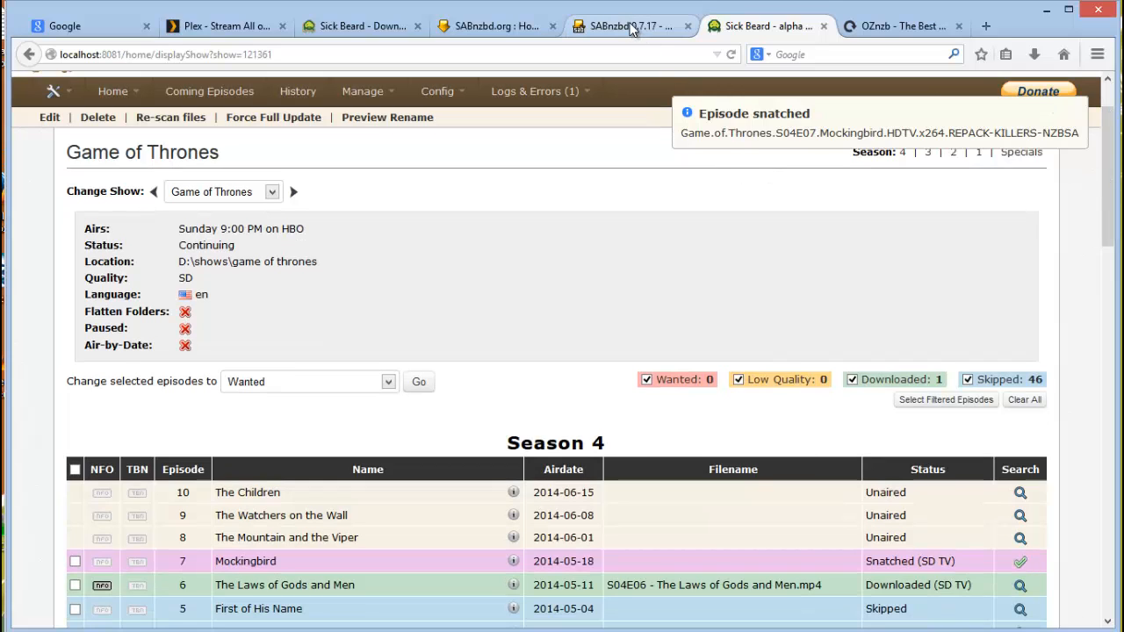
# - Switch to the SABnzbd tab to view the queued Mockingbird download
pyautogui.click(631, 26)
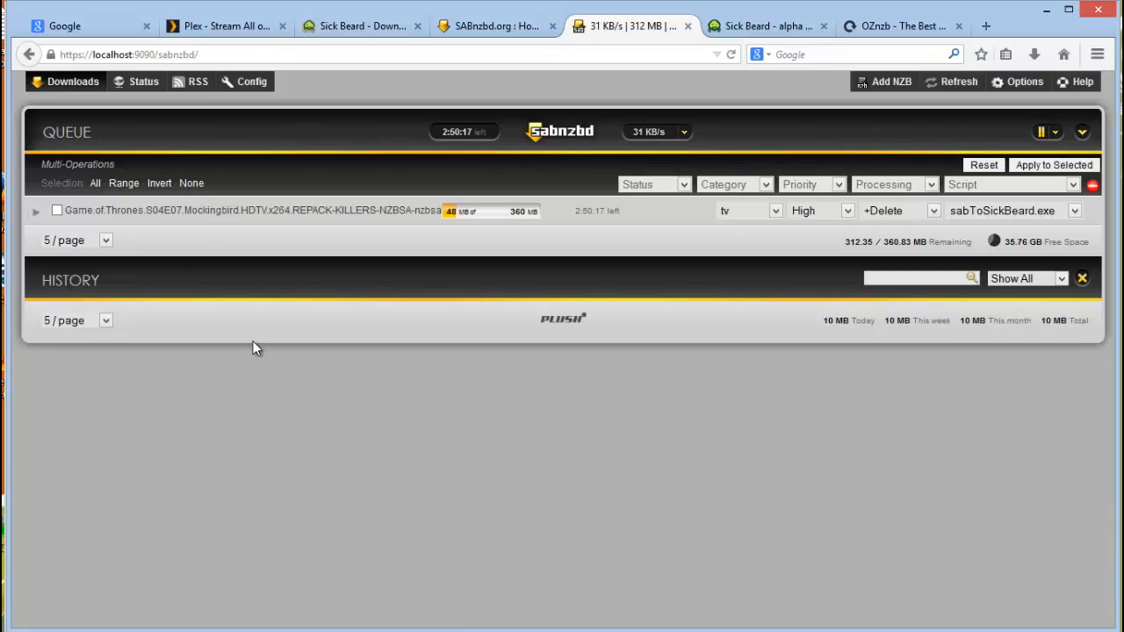
pyautogui.moveTo(207, 211)
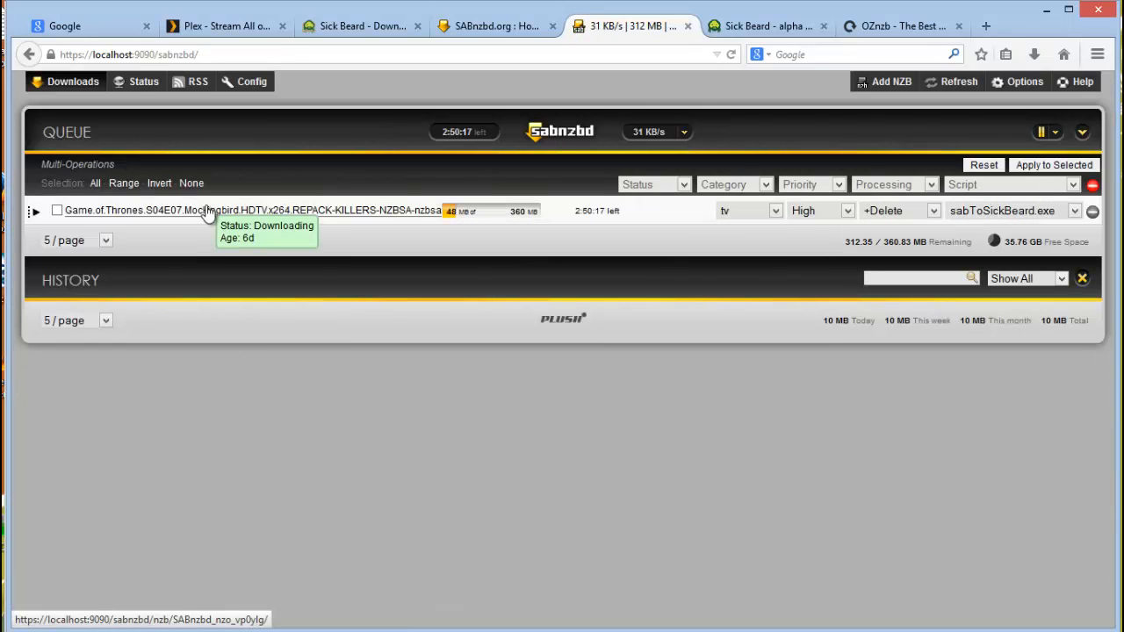
pyautogui.moveTo(235, 218)
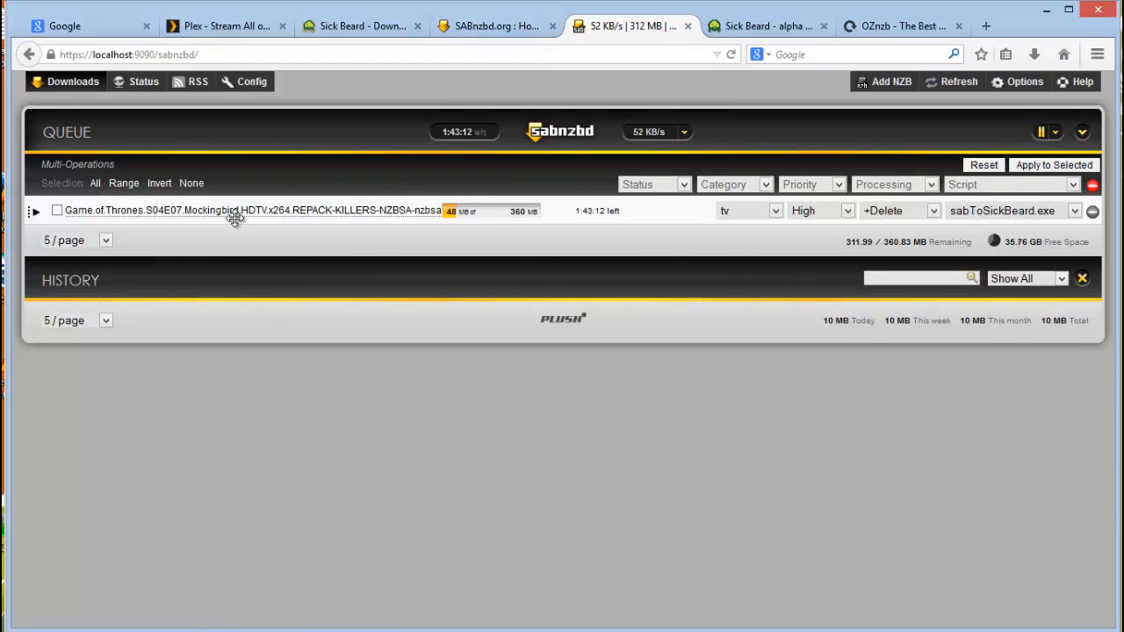
pyautogui.moveTo(250, 211)
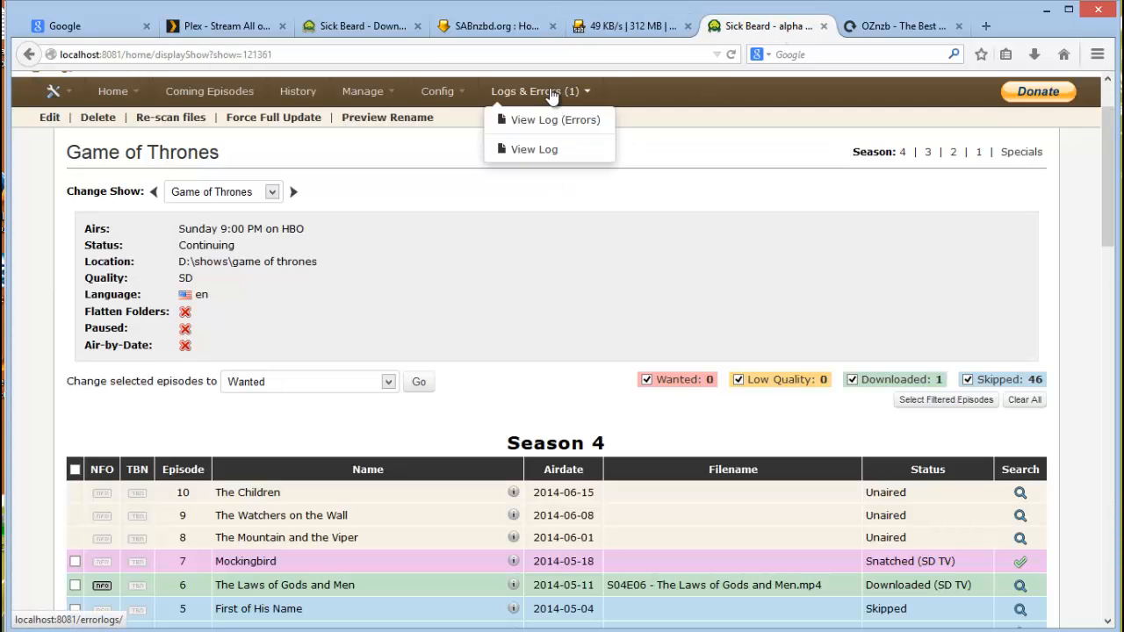
# - View the Sick Beard log and highlight the 'Sending NZB to SABnzbd' line for Mockingbird
pyautogui.click(534, 147)
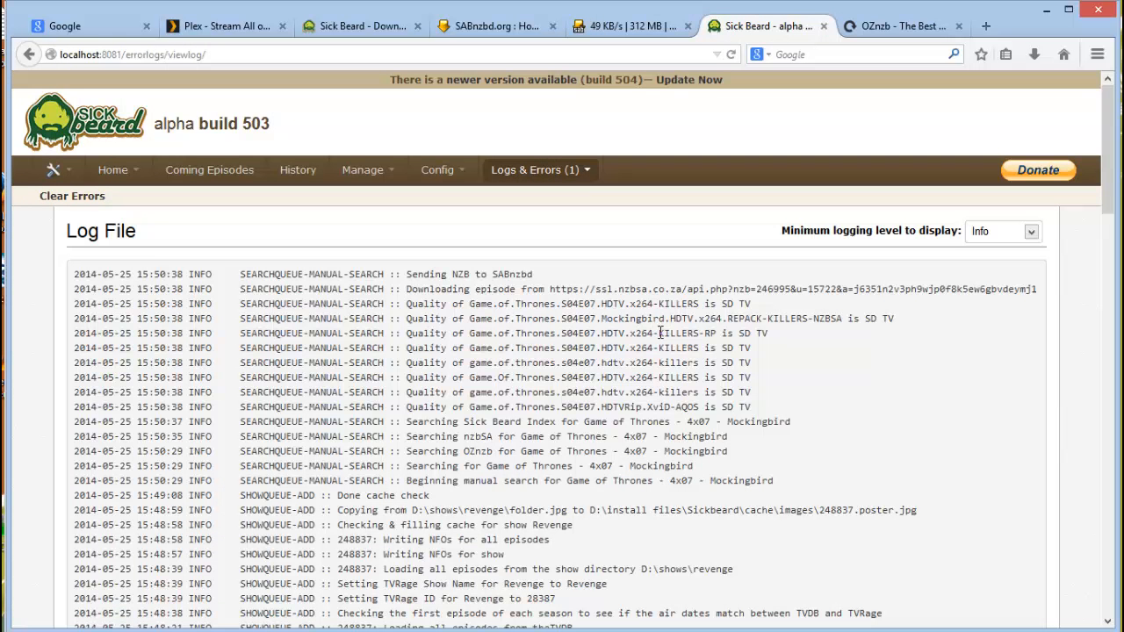
pyautogui.moveTo(587, 429)
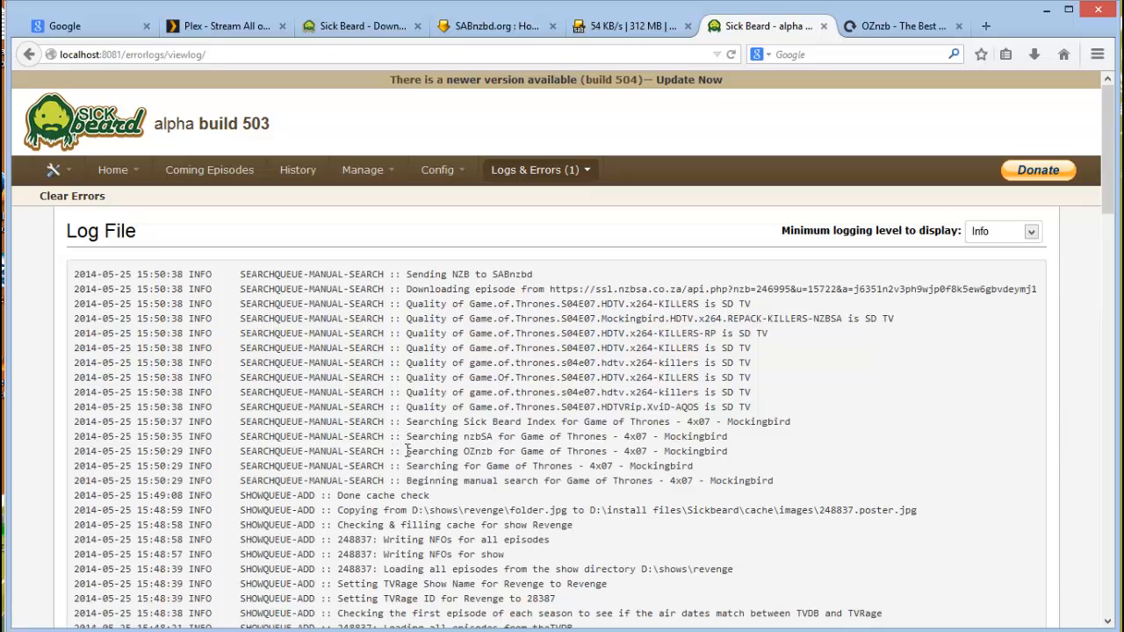
pyautogui.doubleClick(431, 452)
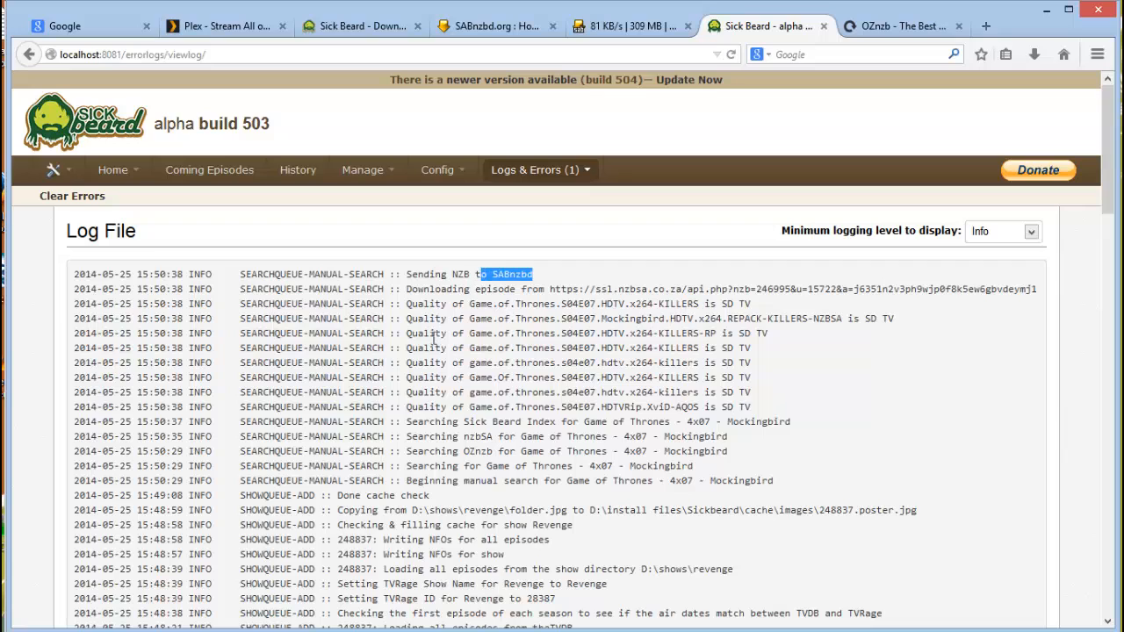
pyautogui.click(112, 169)
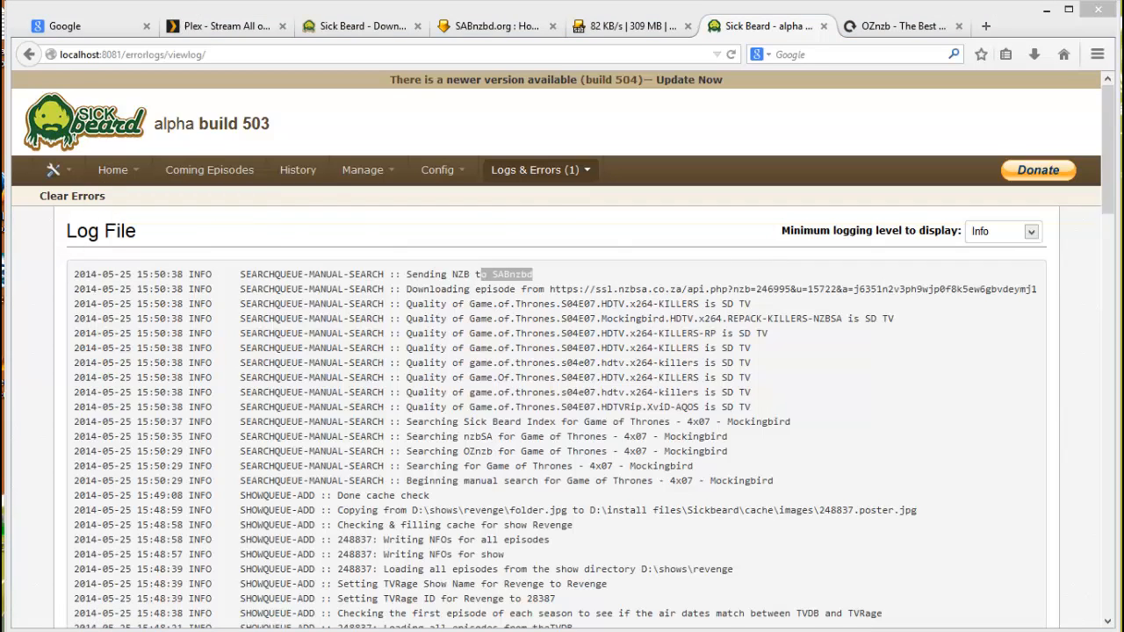
# - Show SABnzbd's Status connections with free.xsusenet.com actively fetching the Mockingbird RARs
pyautogui.click(631, 27)
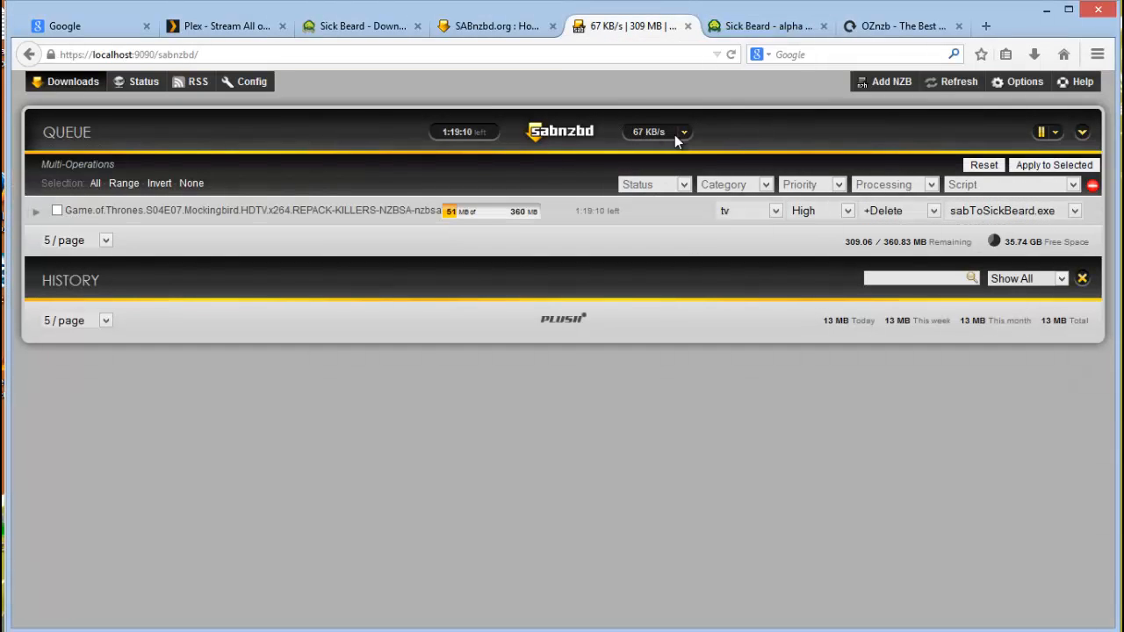
pyautogui.moveTo(144, 81)
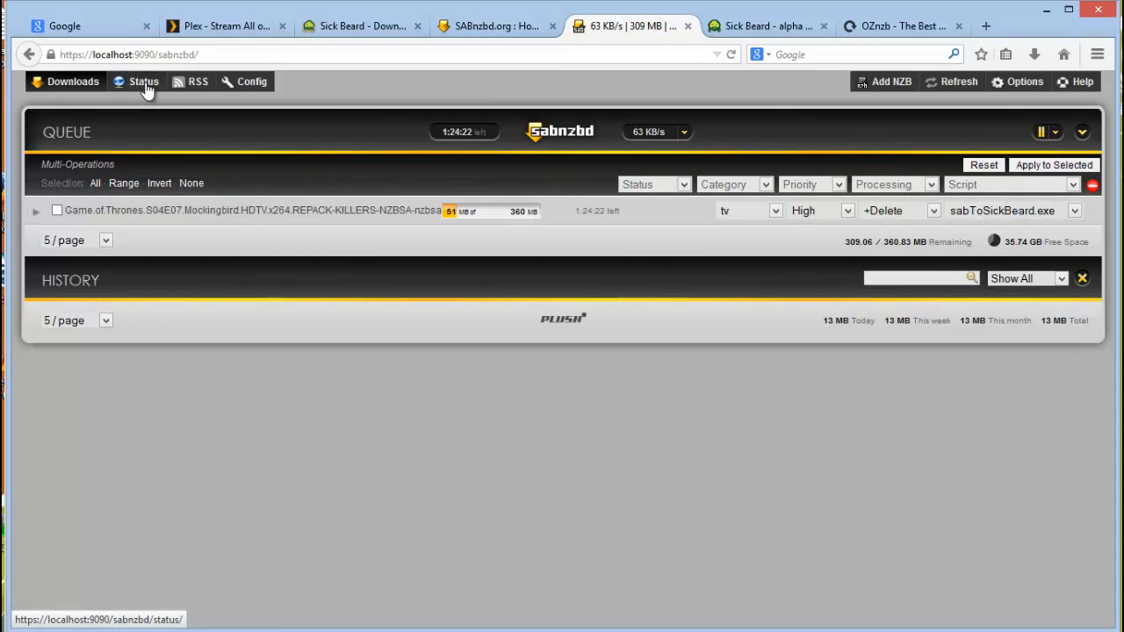
pyautogui.click(144, 82)
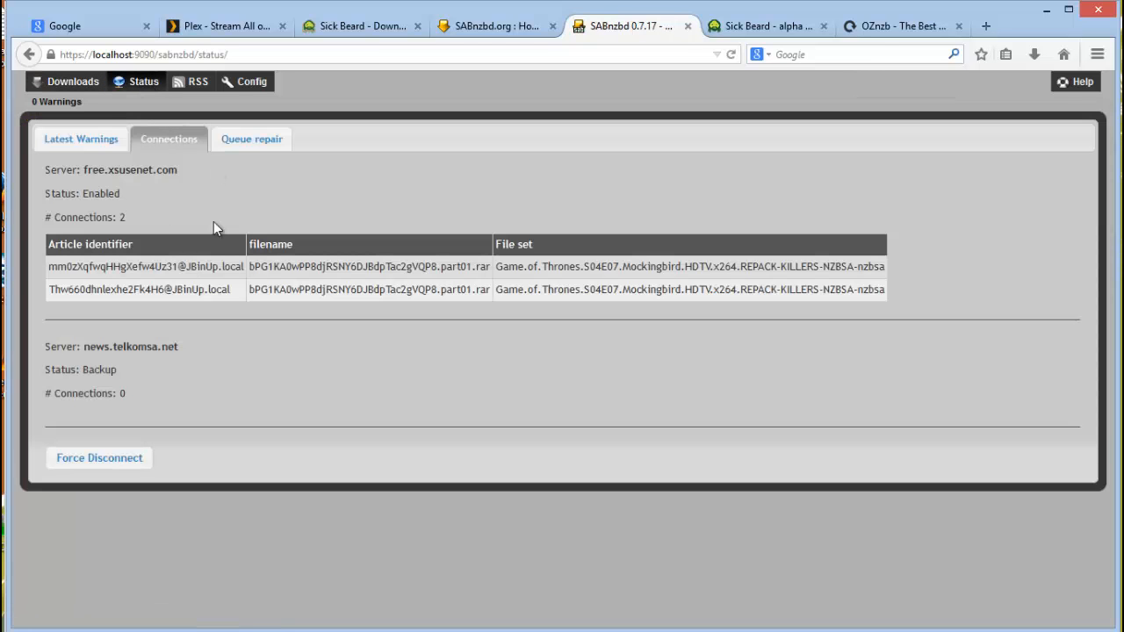
pyautogui.doubleClick(130, 168)
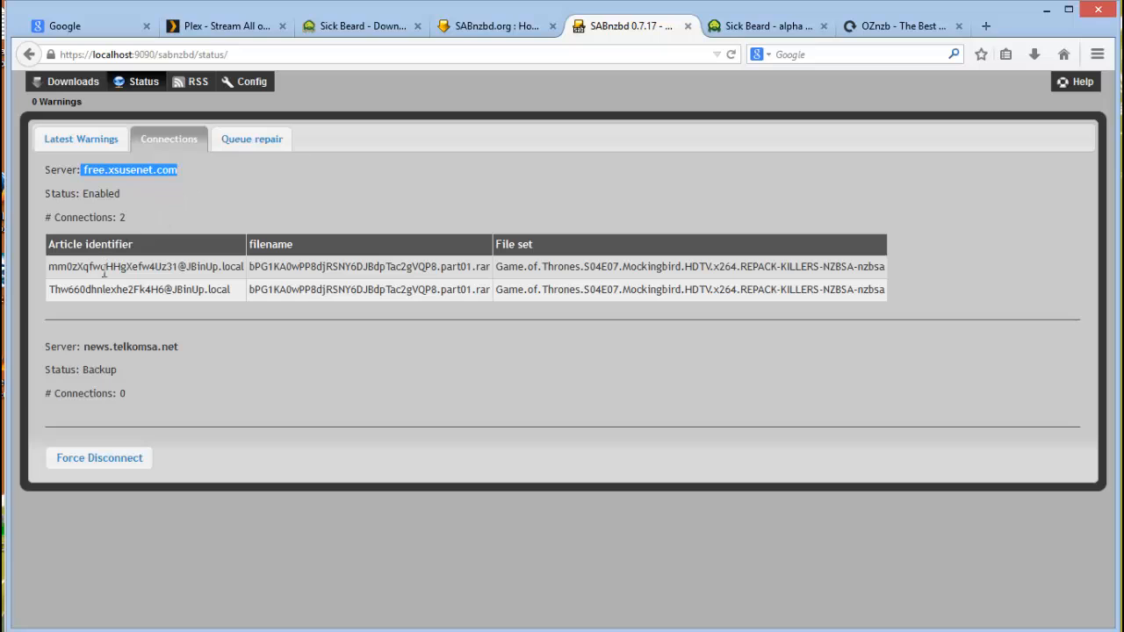
pyautogui.moveTo(168, 290)
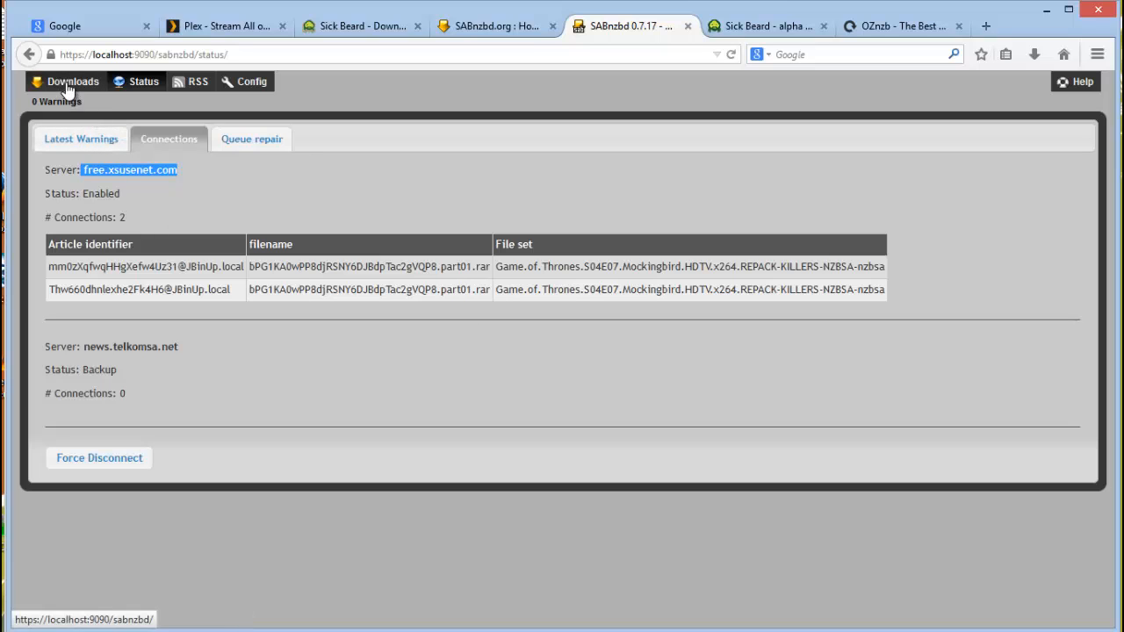
# - Return to the Downloads queue where Mockingbird progresses with sabToSickBeard.exe attached
pyautogui.click(74, 81)
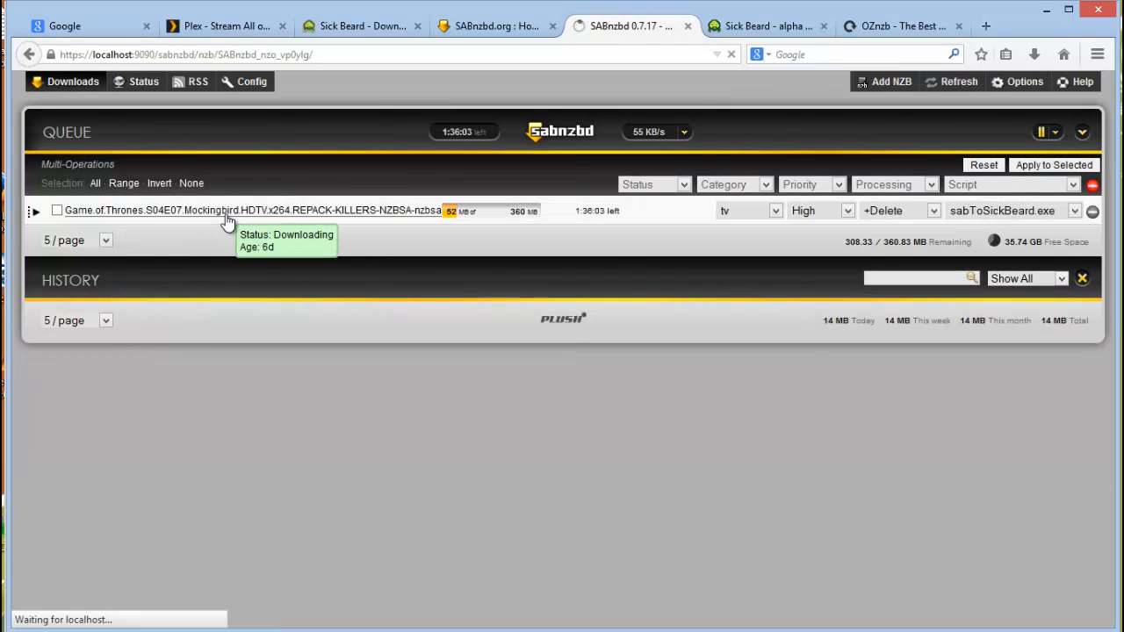
pyautogui.click(251, 211)
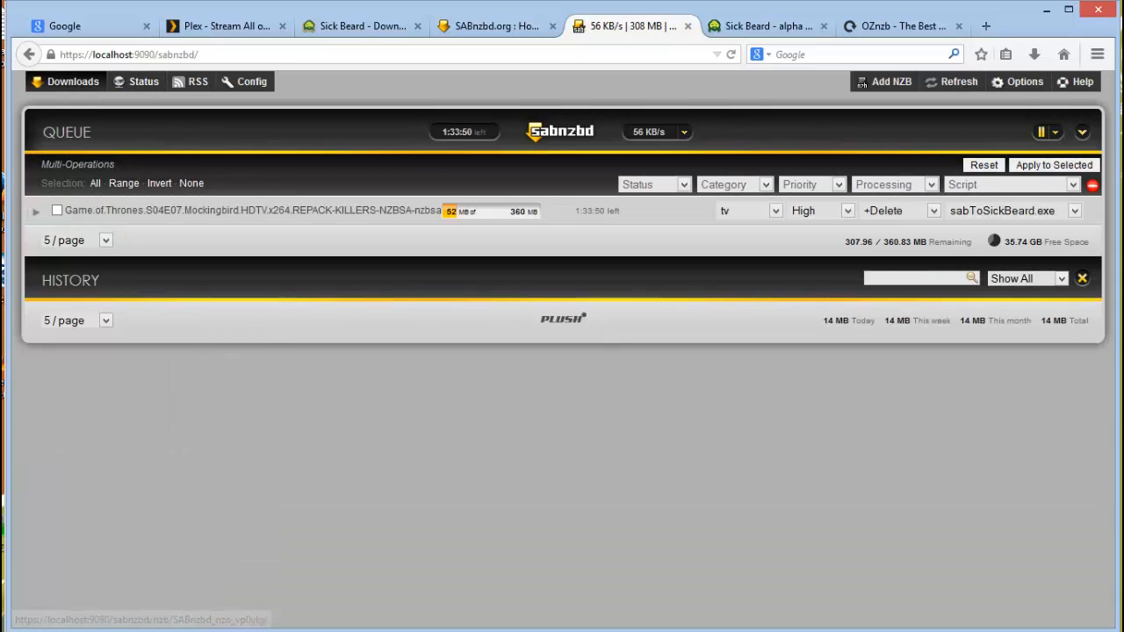
pyautogui.moveTo(797, 454)
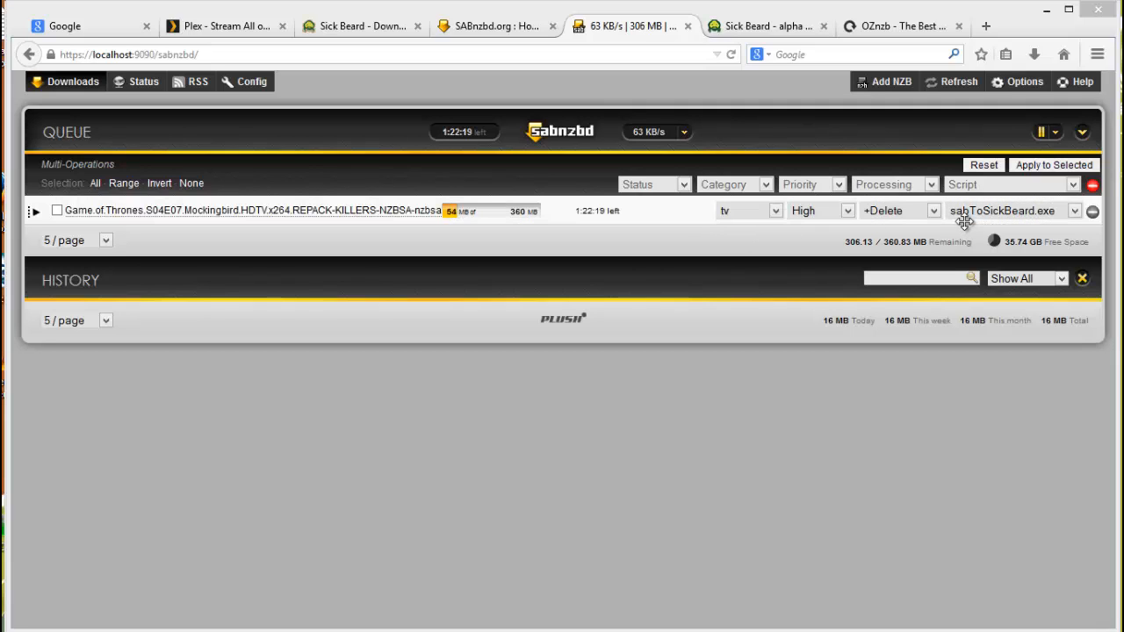
pyautogui.moveTo(960, 221)
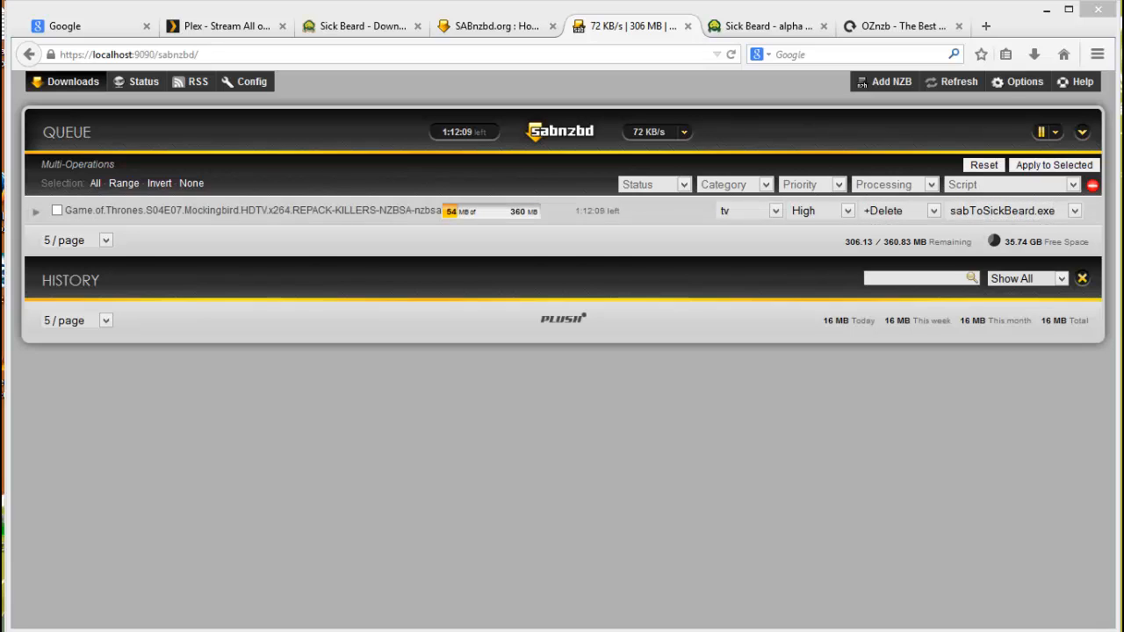
pyautogui.moveTo(833, 522)
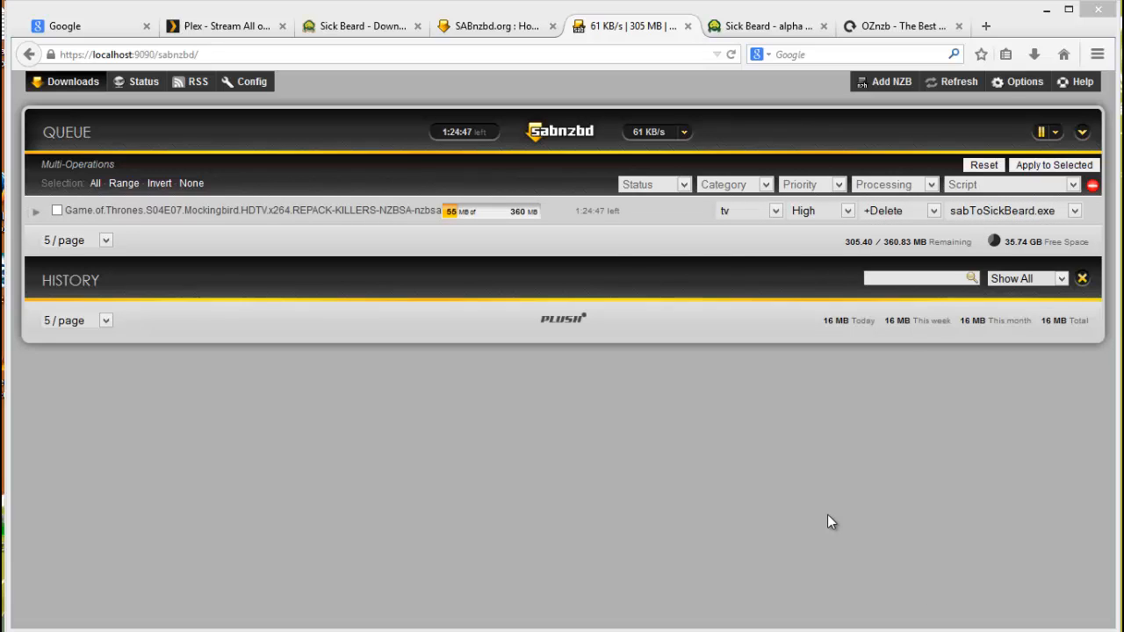